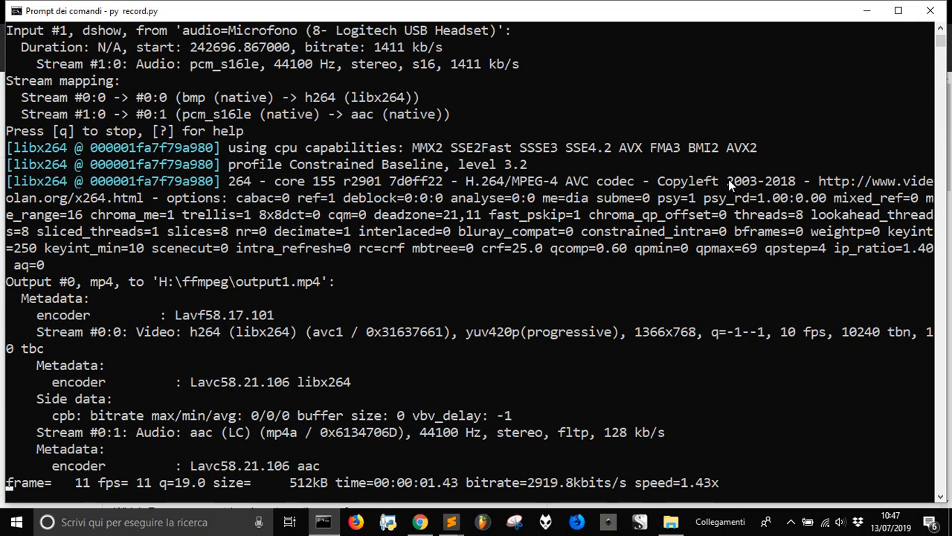
# Step: Select the eurozone country names, Austria through Spain, in the 'countries that have euro' results
pyautogui.click(420, 521)
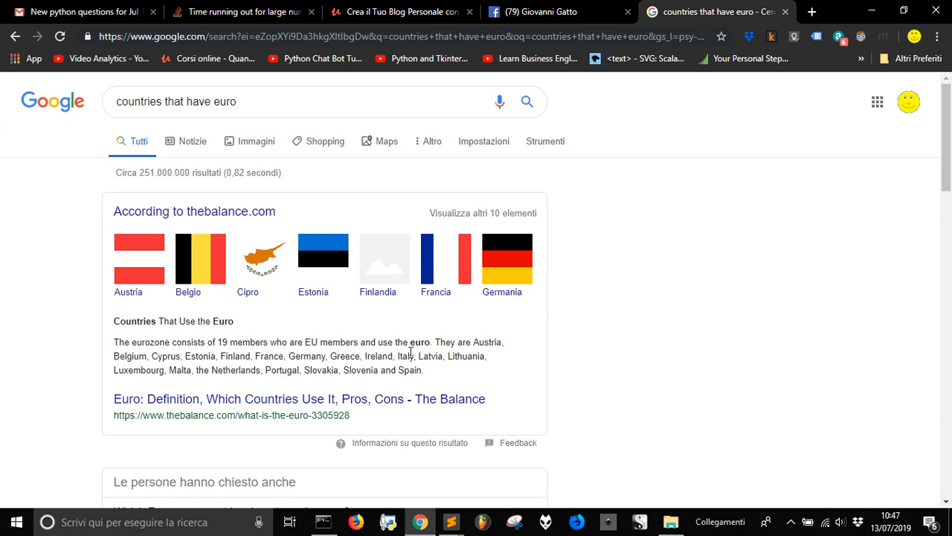
pyautogui.moveTo(310, 351)
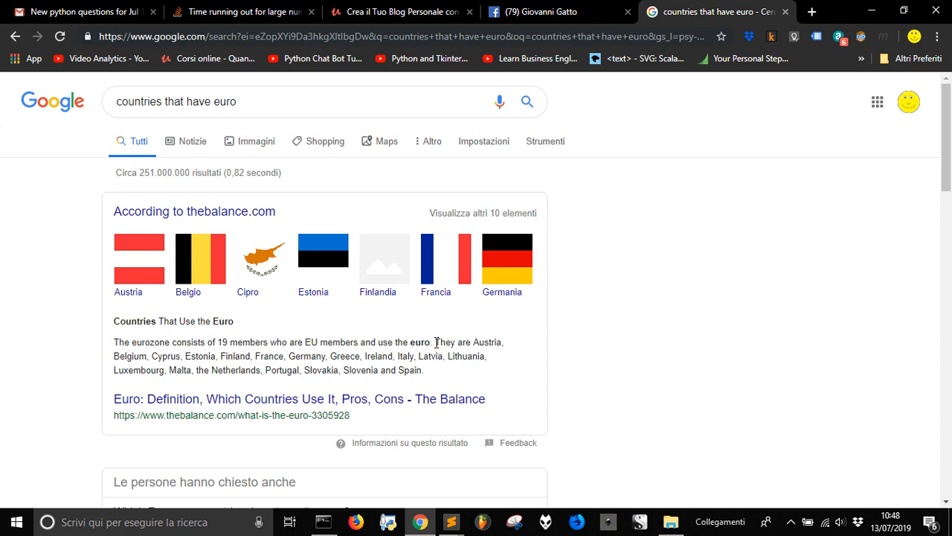
pyautogui.moveTo(474, 342); pyautogui.dragTo(424, 369)
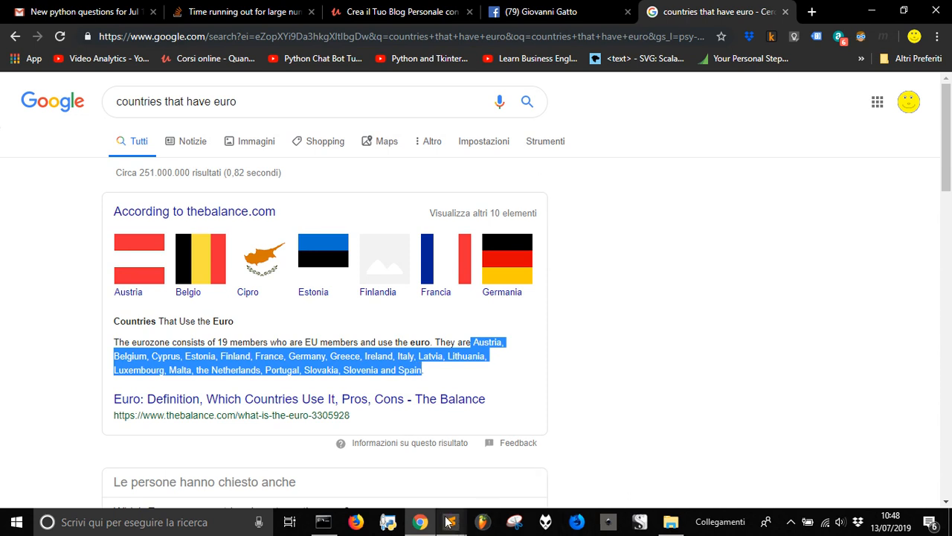
# Step: Assign the quoted country list to euro, split on commas, and add print(euro)
pyautogui.click(449, 521)
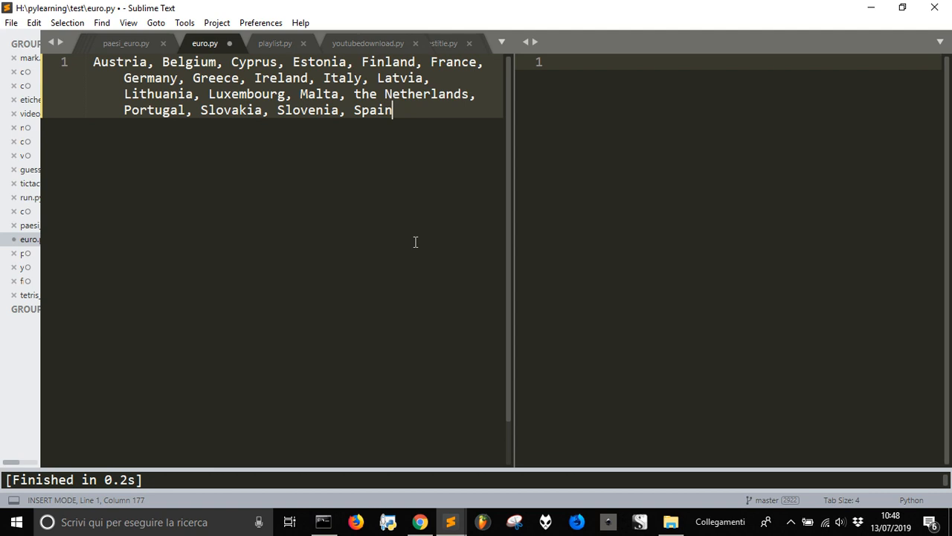
pyautogui.write('"""')
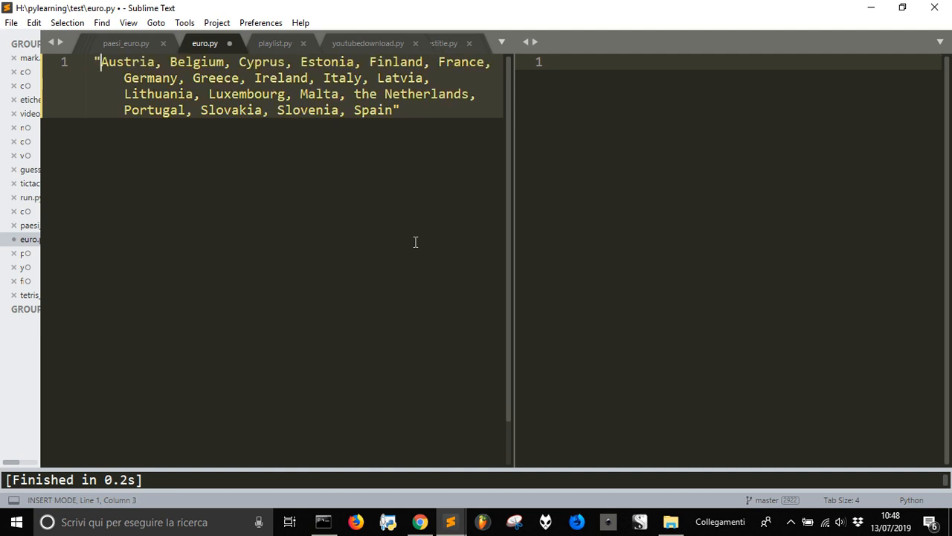
pyautogui.write('ls')
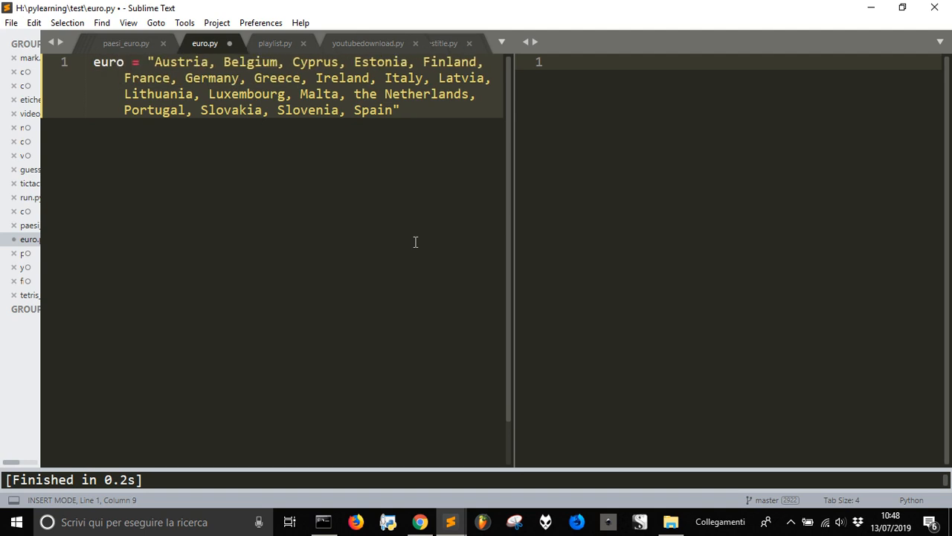
pyautogui.click(268, 109)
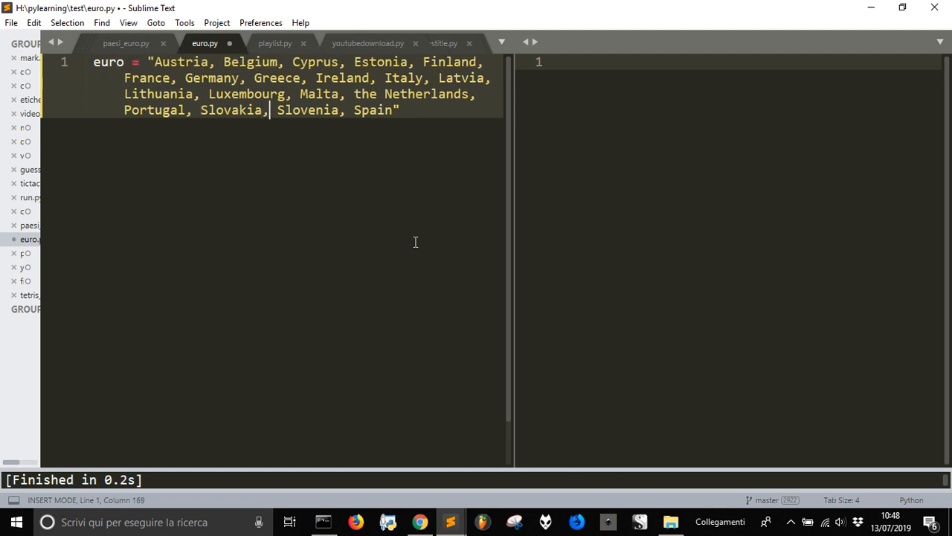
pyautogui.write('.split("')
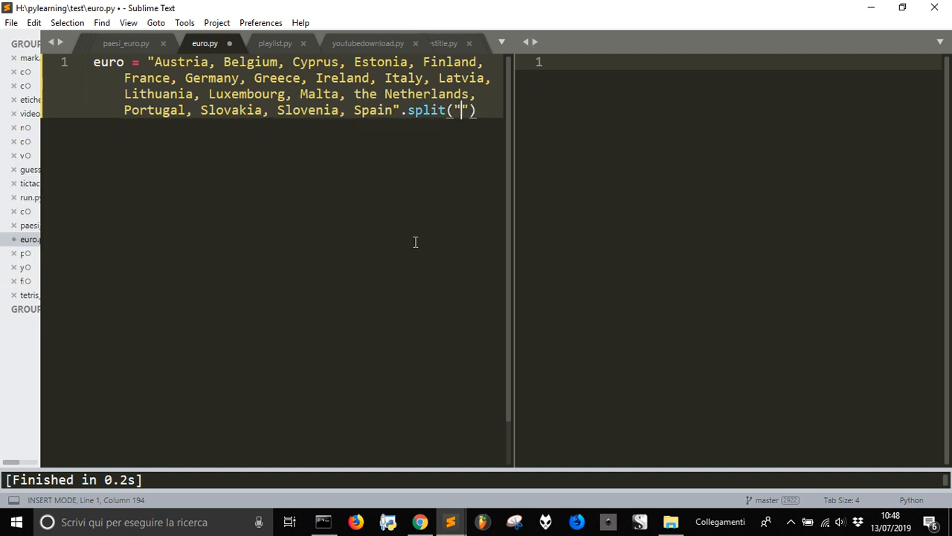
pyautogui.write(',')
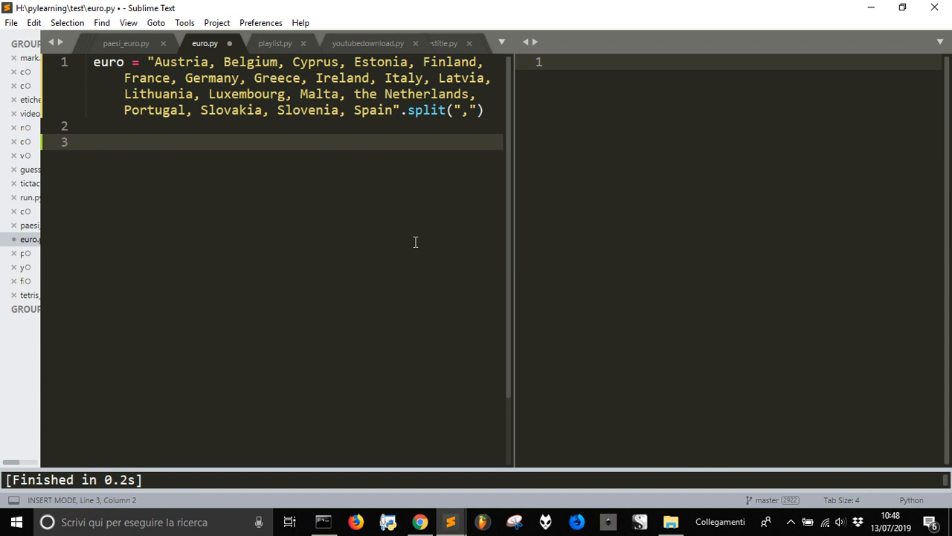
pyautogui.write('print(e')
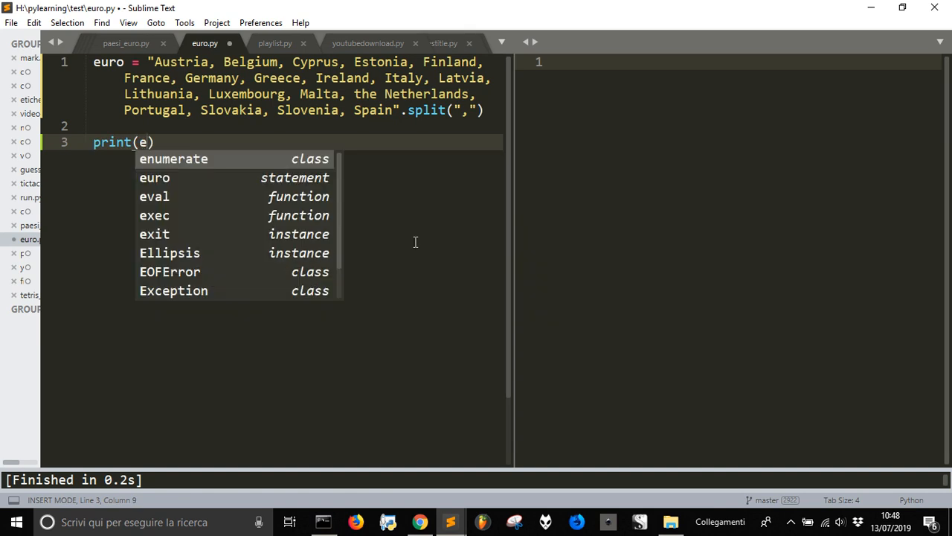
pyautogui.write('uro')
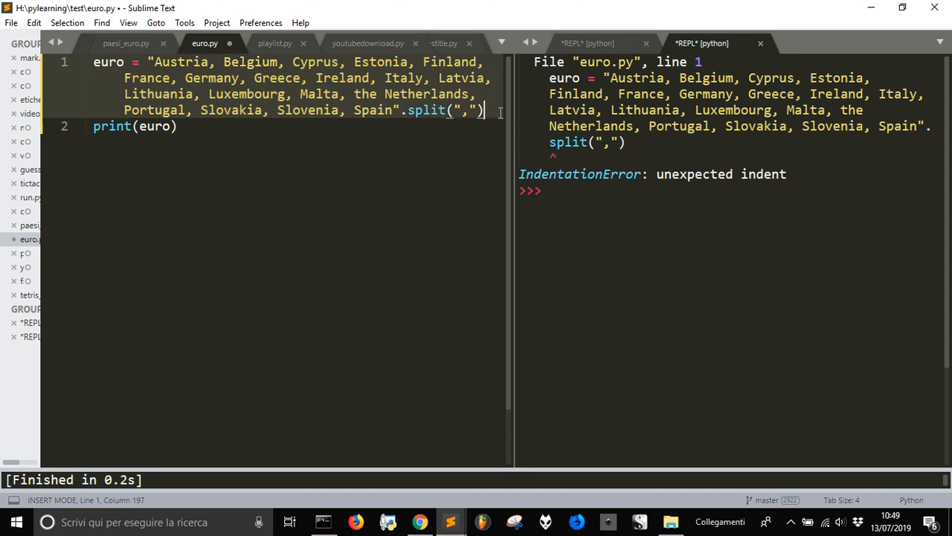
# Step: Run euro.py, remove the leading indent on line 1, and rerun to print the list
pyautogui.press('Enter')
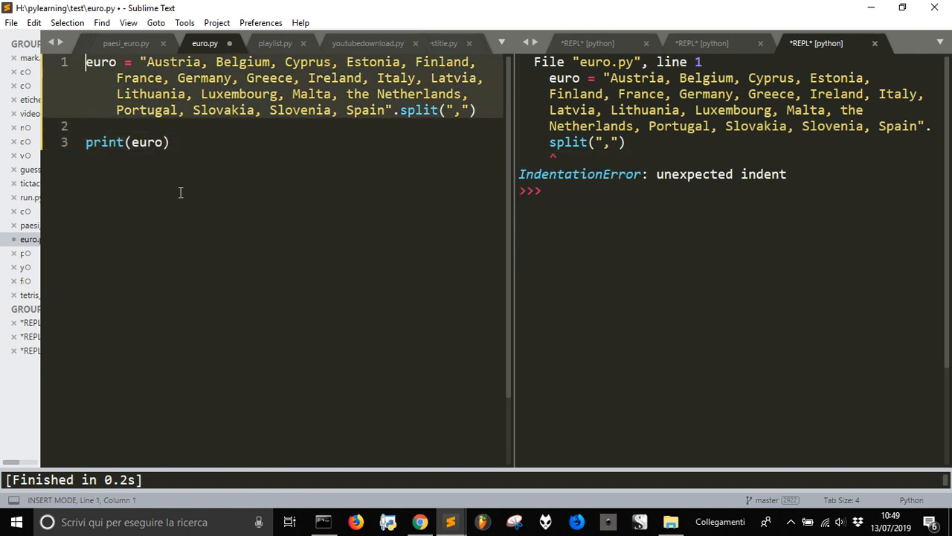
pyautogui.press('ctrl+s')
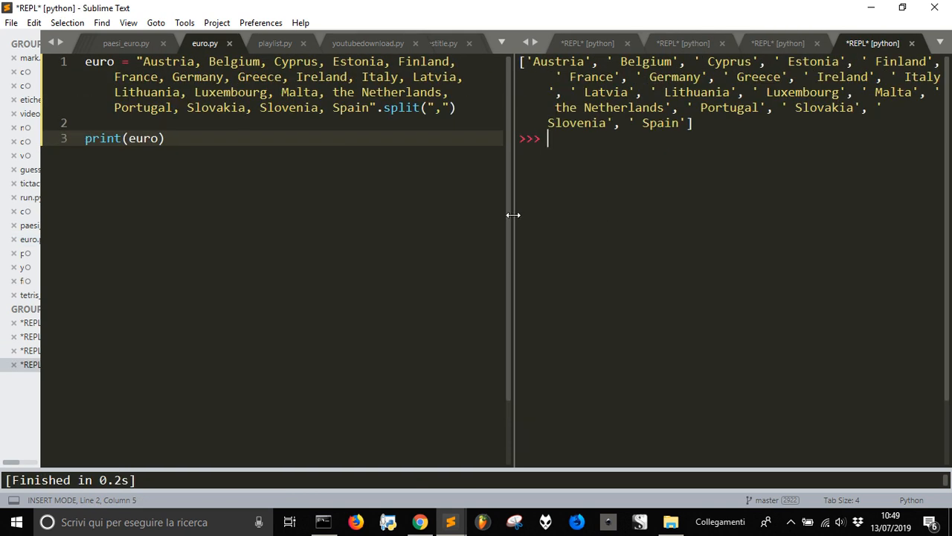
# Step: Widen the REPL pane, draft a for loop and euro2 = [], then delete the loop
pyautogui.moveTo(512, 215); pyautogui.dragTo(339, 215)
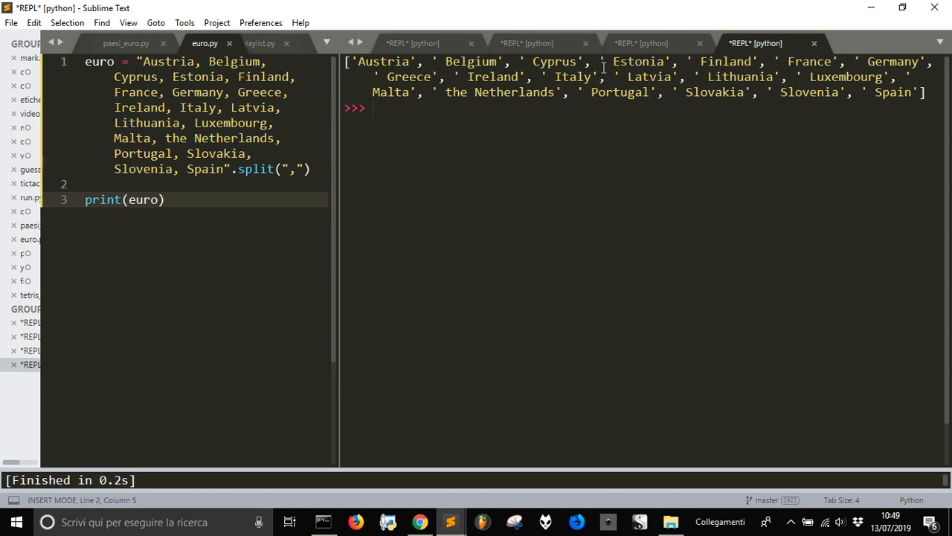
pyautogui.moveTo(372, 121)
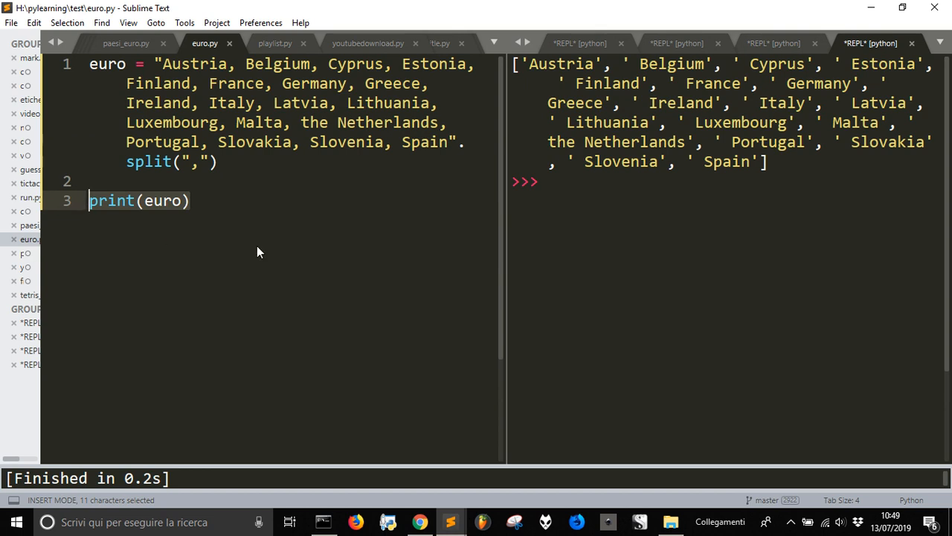
pyautogui.moveTo(270, 220)
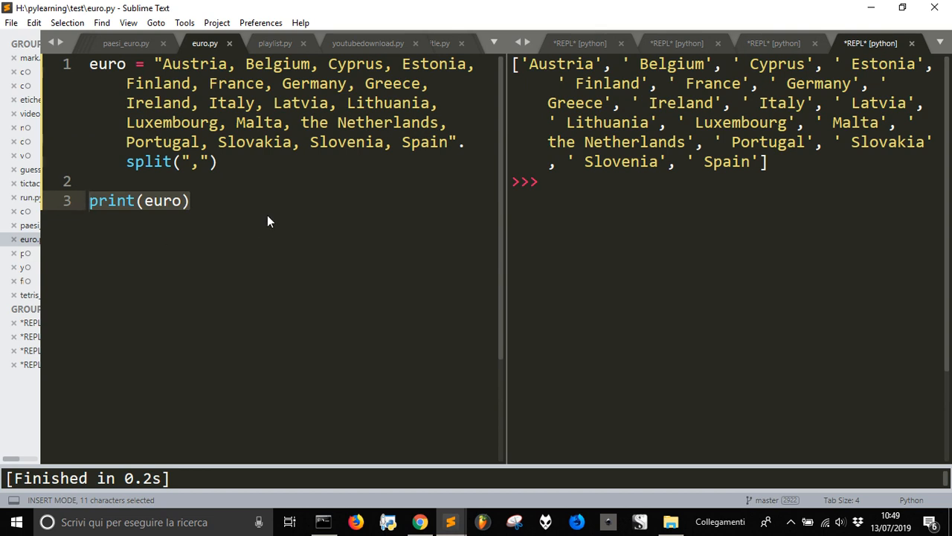
pyautogui.write('for')
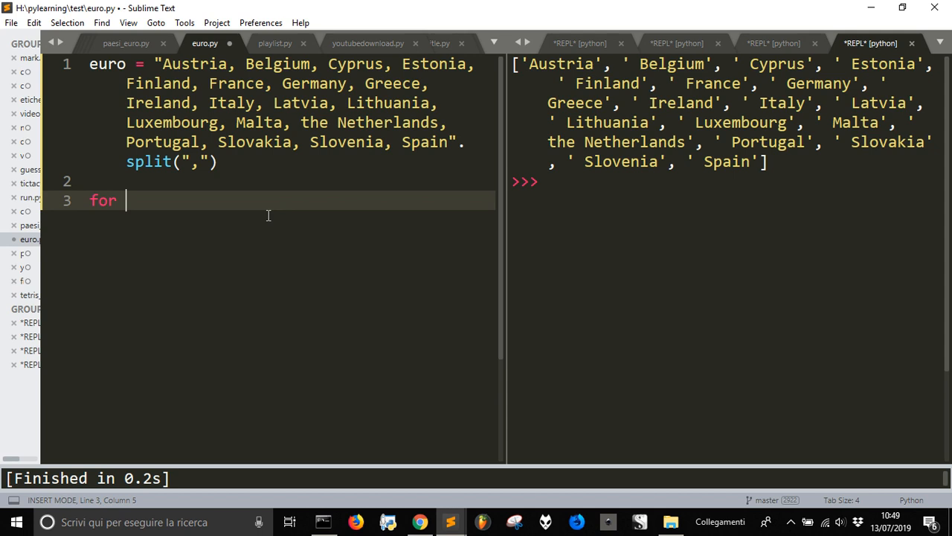
pyautogui.write('c in')
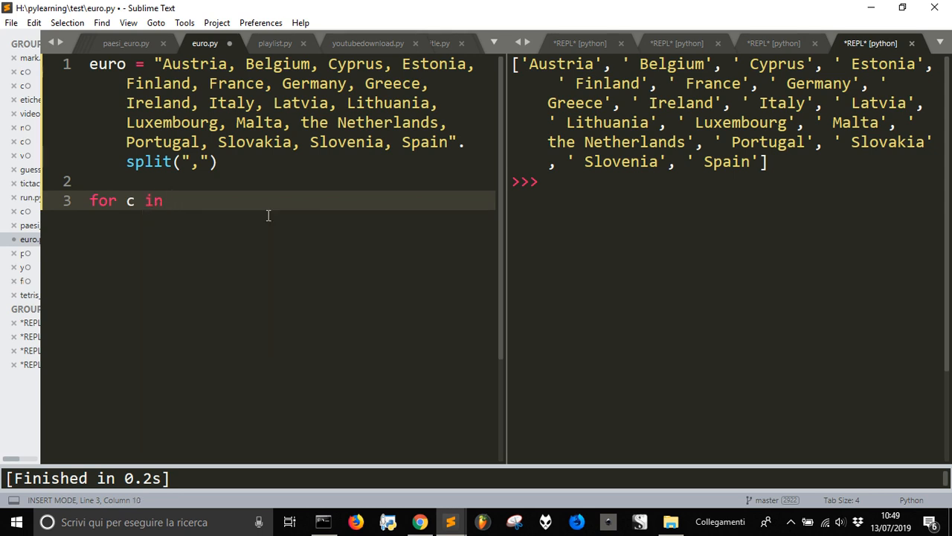
pyautogui.write('euro:')
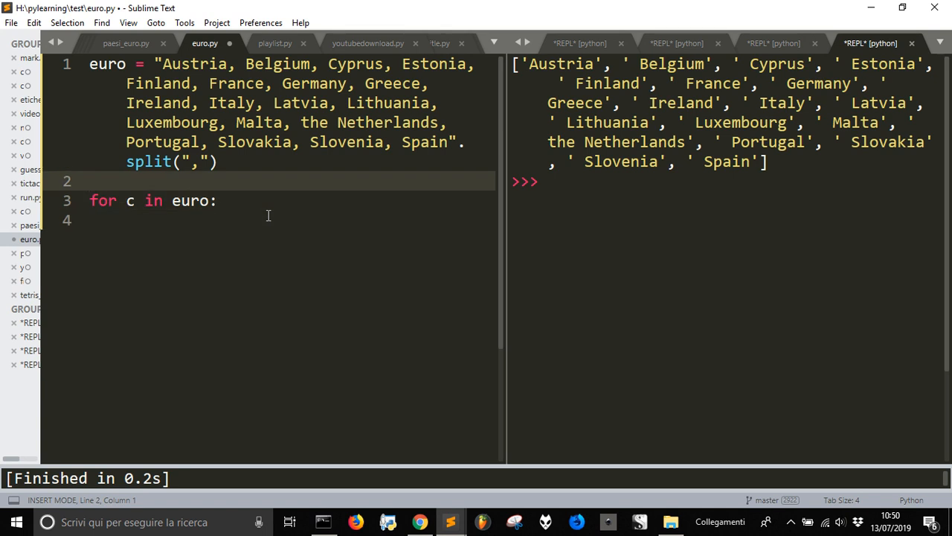
pyautogui.write('euro2')
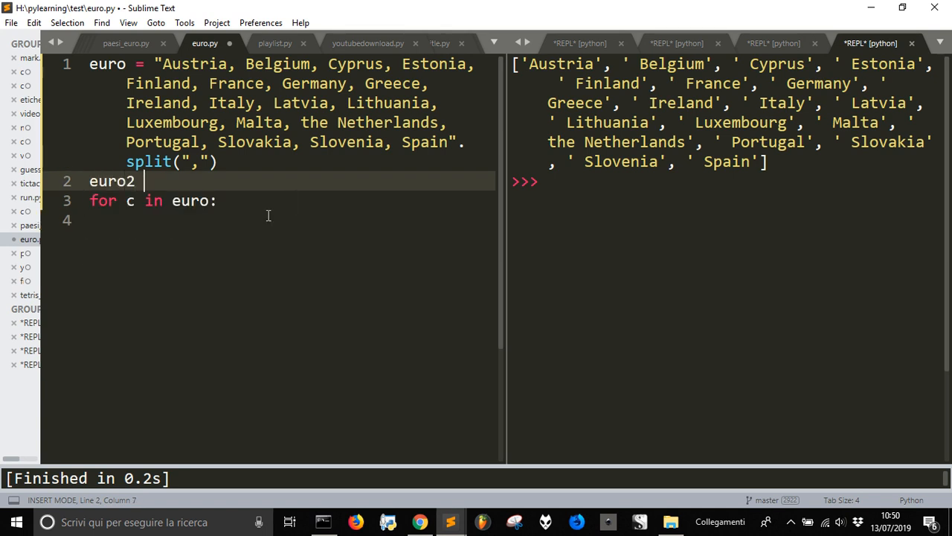
pyautogui.write('= []')
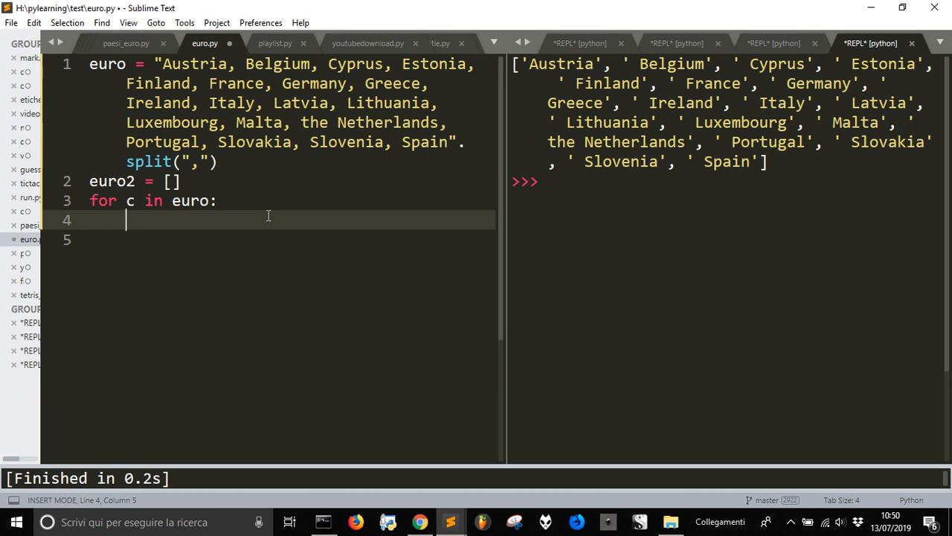
pyautogui.write('e')
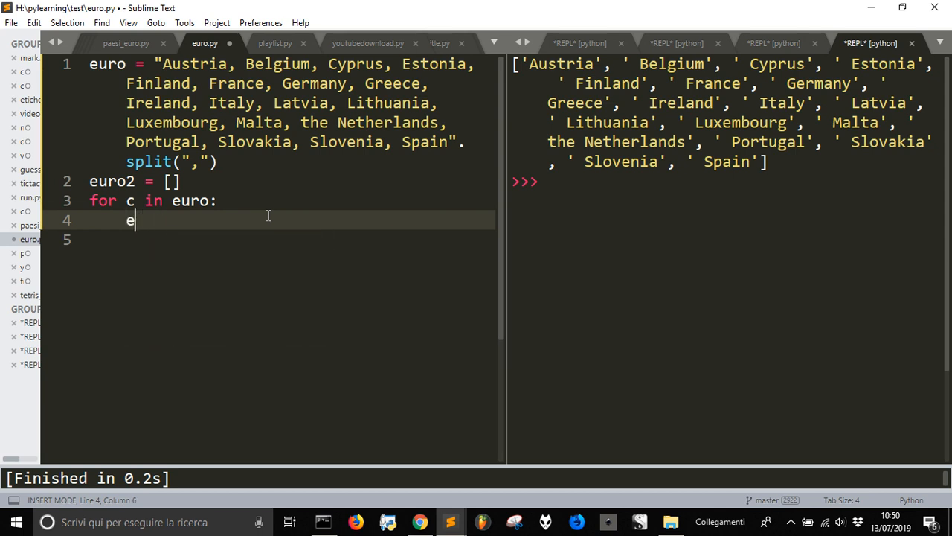
pyautogui.write('uro2')
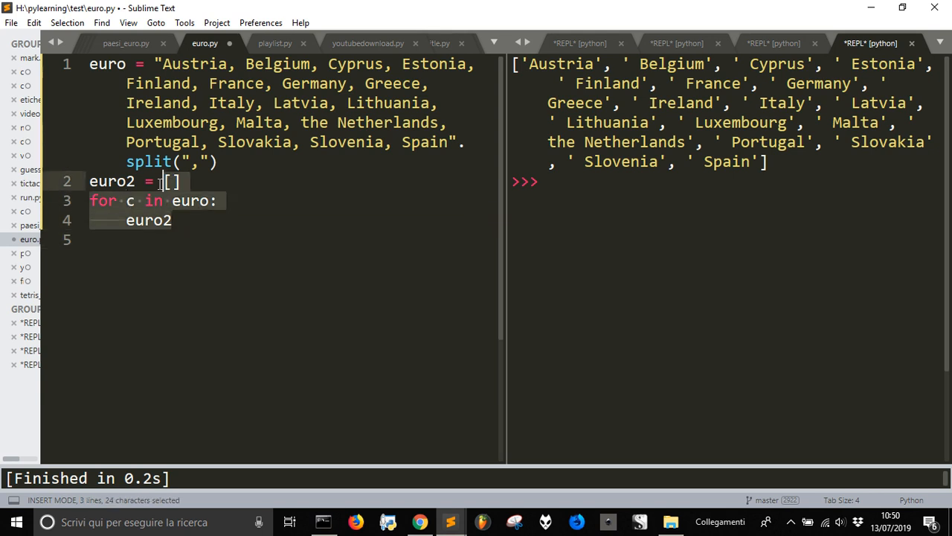
pyautogui.press('Delete')
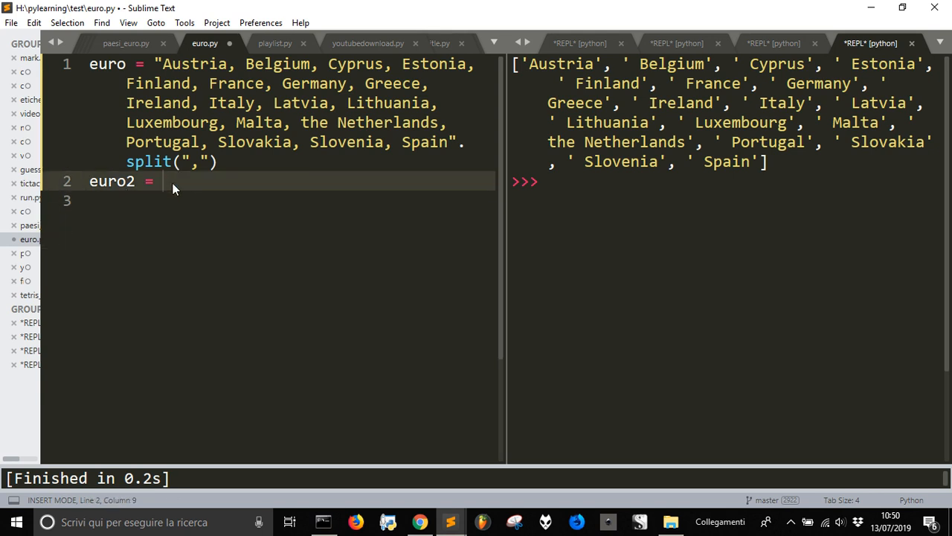
# Step: Write euro = [x.strip() for x in euro] plus print(euro) and run to see trimmed names
pyautogui.press('Backspace')
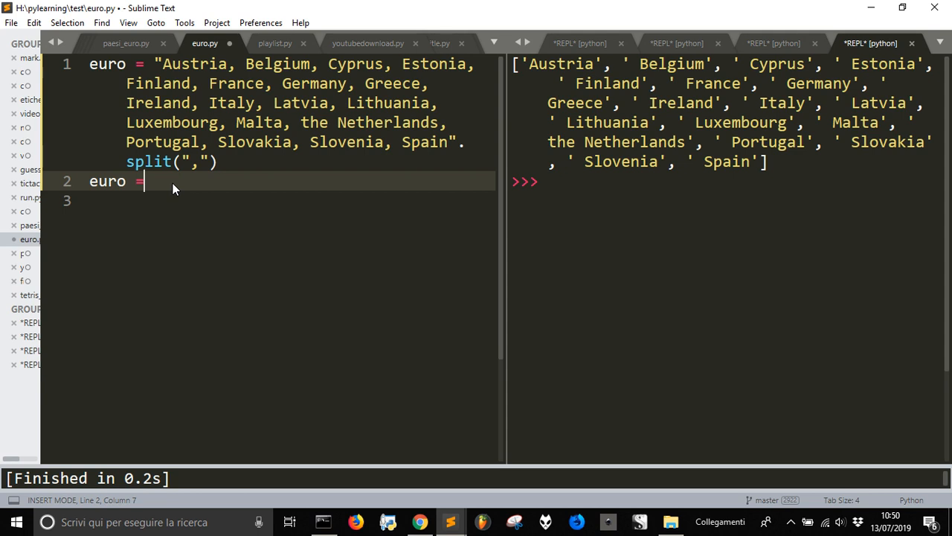
pyautogui.write('[]')
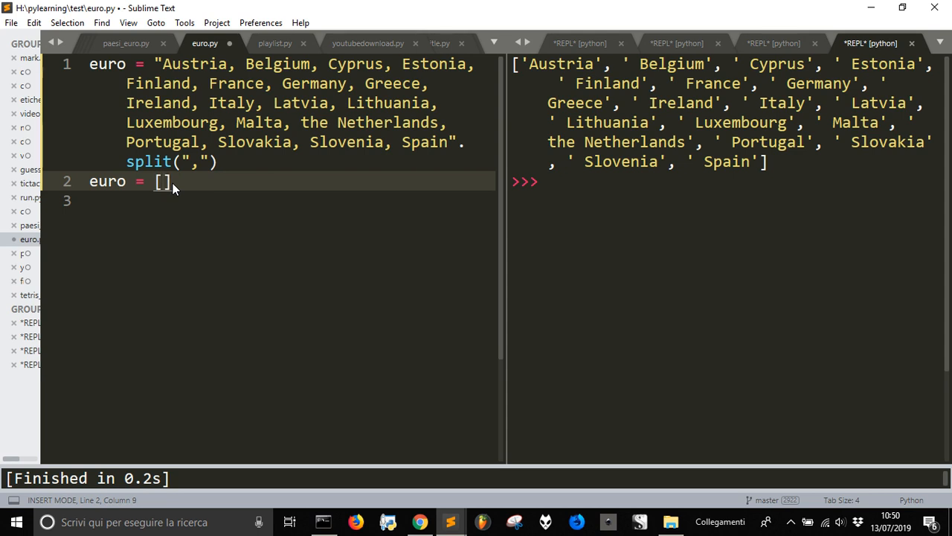
pyautogui.write('x, s')
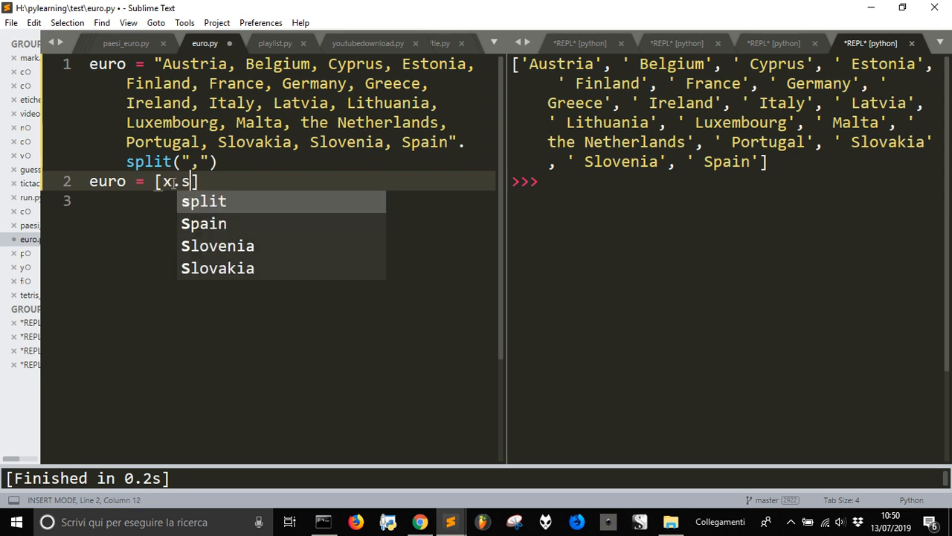
pyautogui.write('tri')
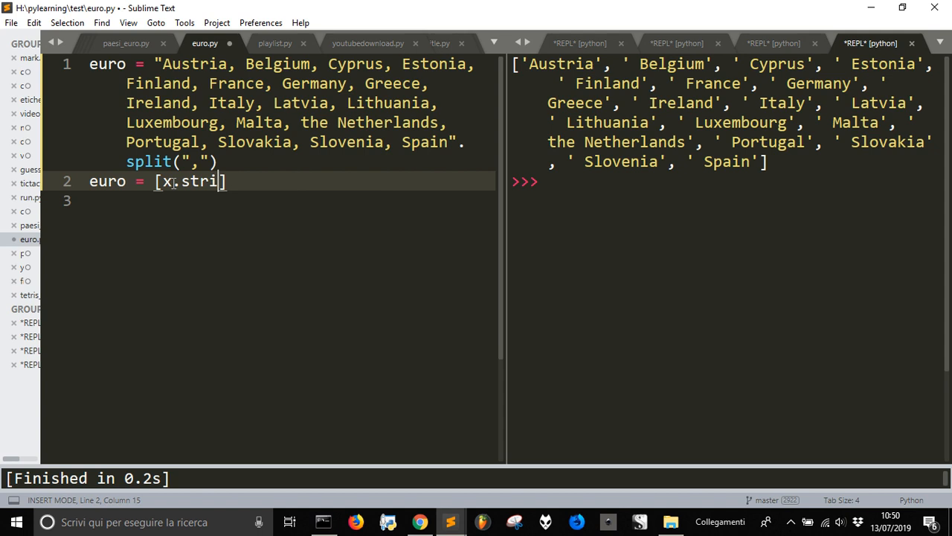
pyautogui.write('p')
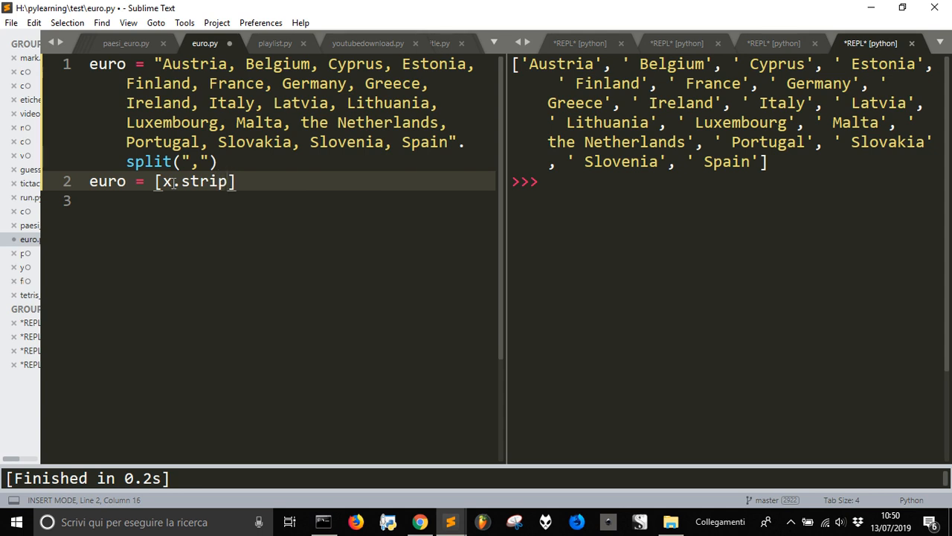
pyautogui.write('()')
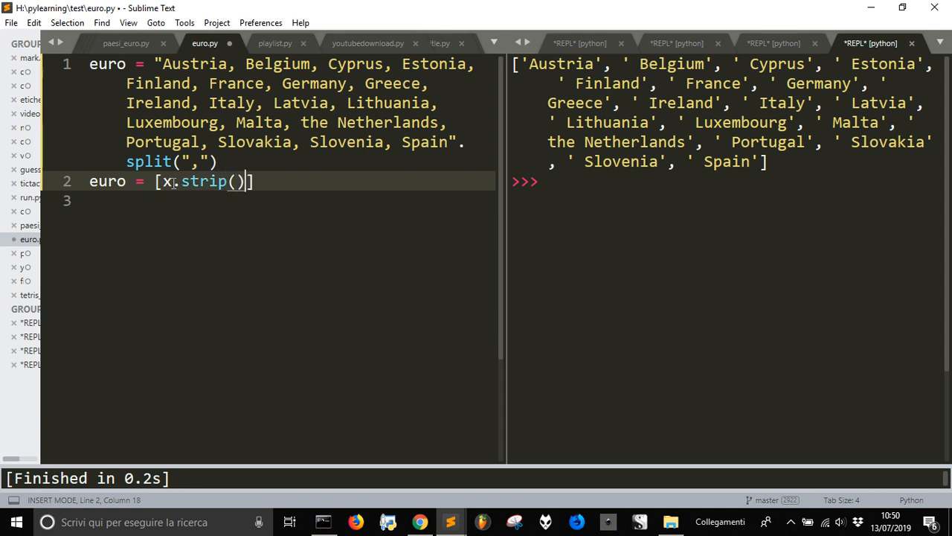
pyautogui.write('for x i')
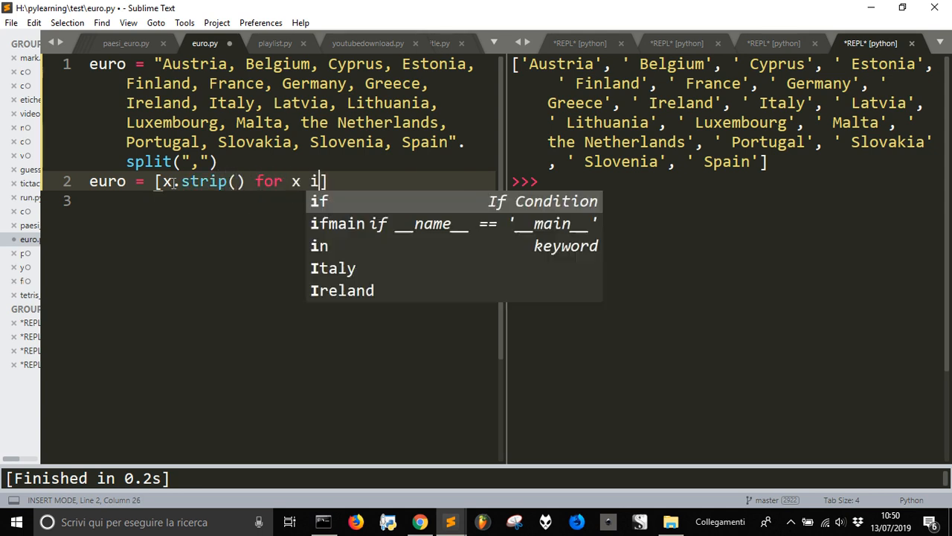
pyautogui.write('n euro')
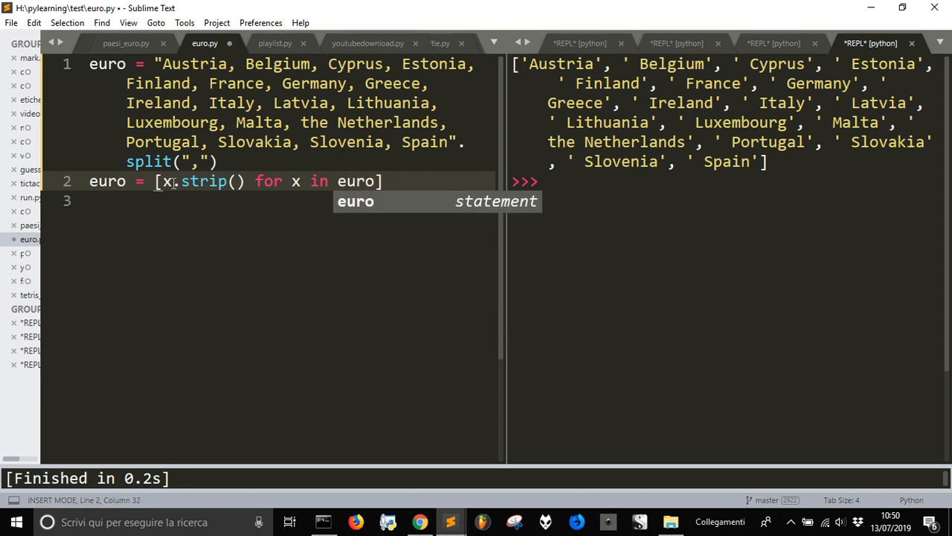
pyautogui.write('print(')
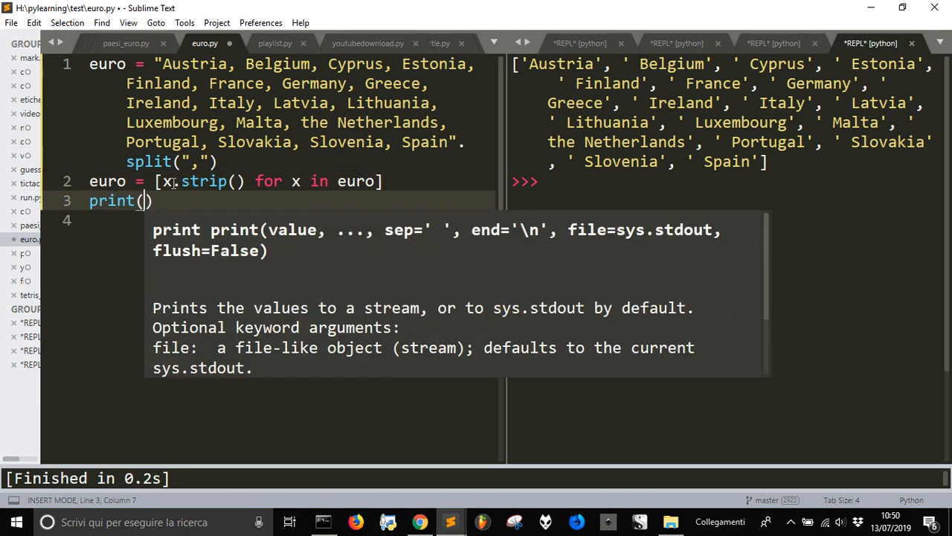
pyautogui.write('euro')
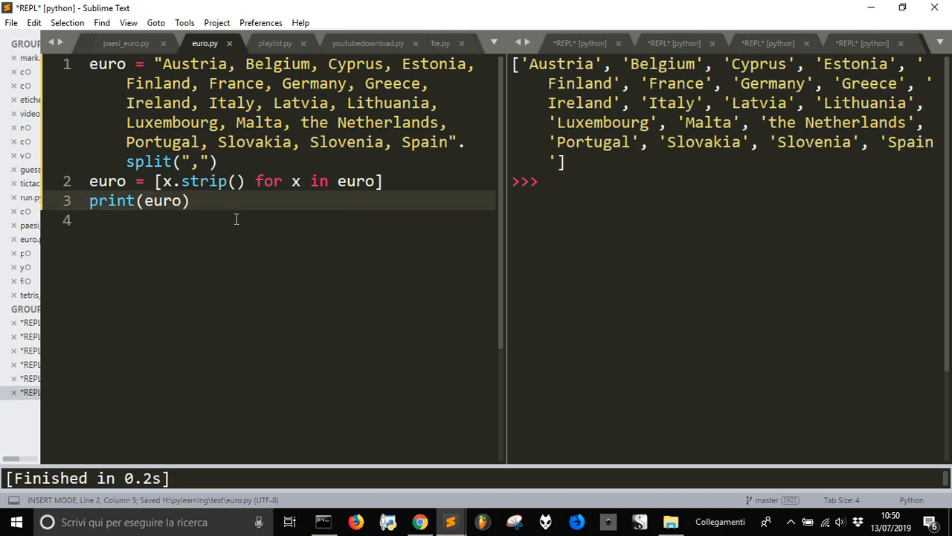
pyautogui.moveTo(835, 85)
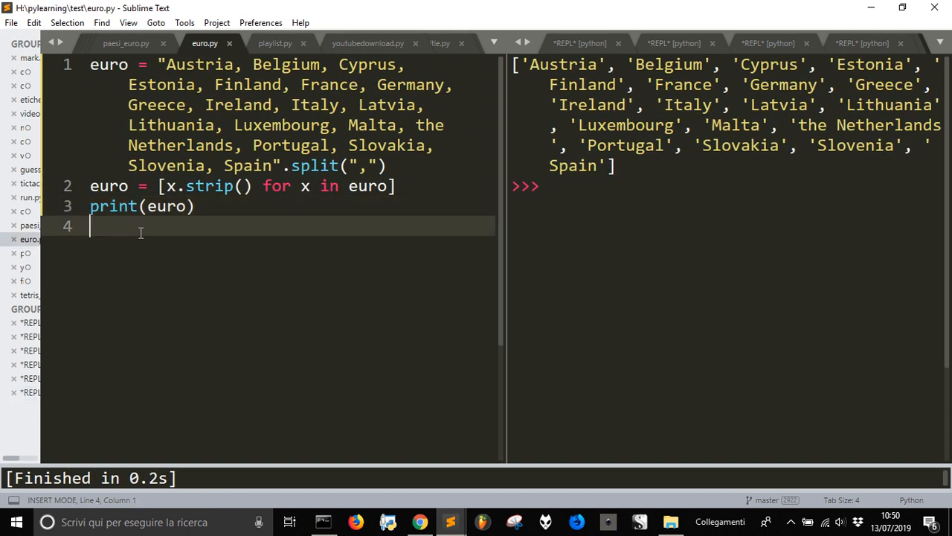
# Step: Define start() with a for c in euro: loop reading i = input(c[0])
pyautogui.write('def')
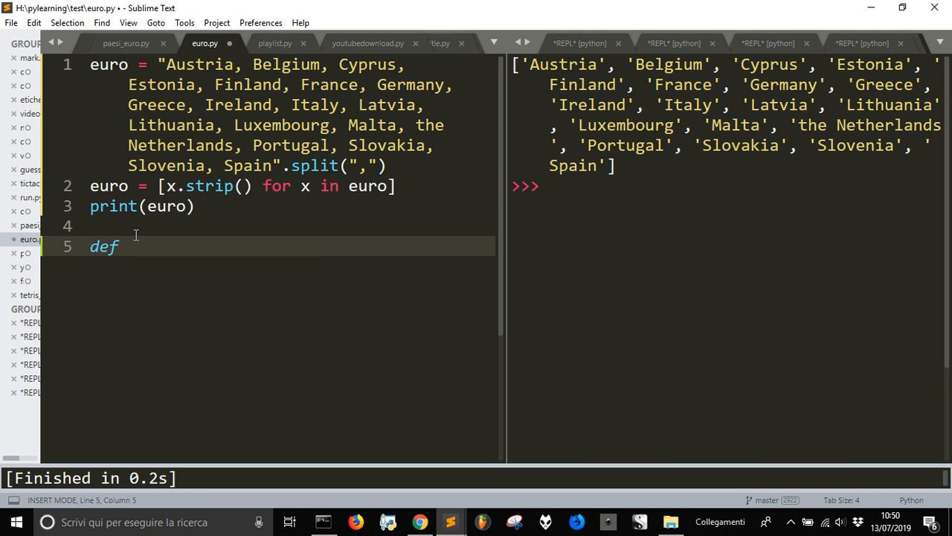
pyautogui.write('start()')
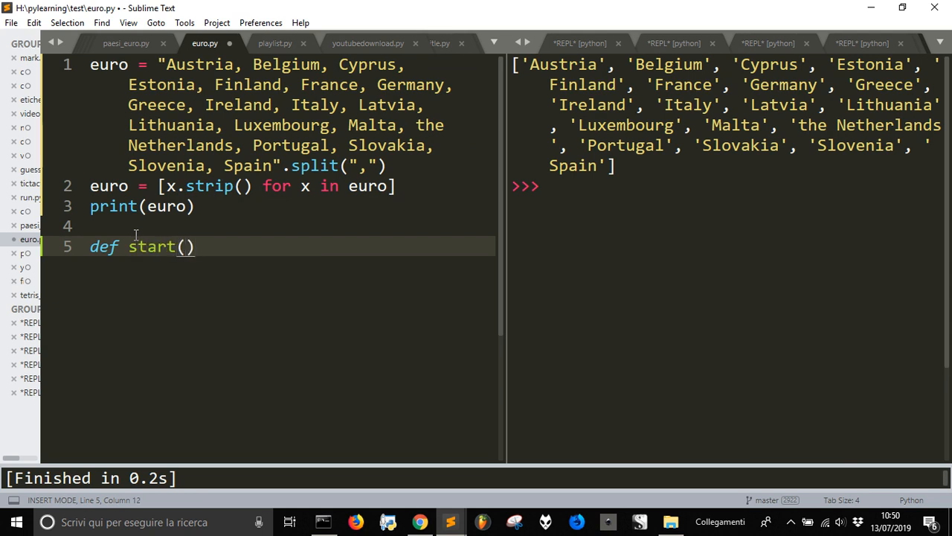
pyautogui.write(':')
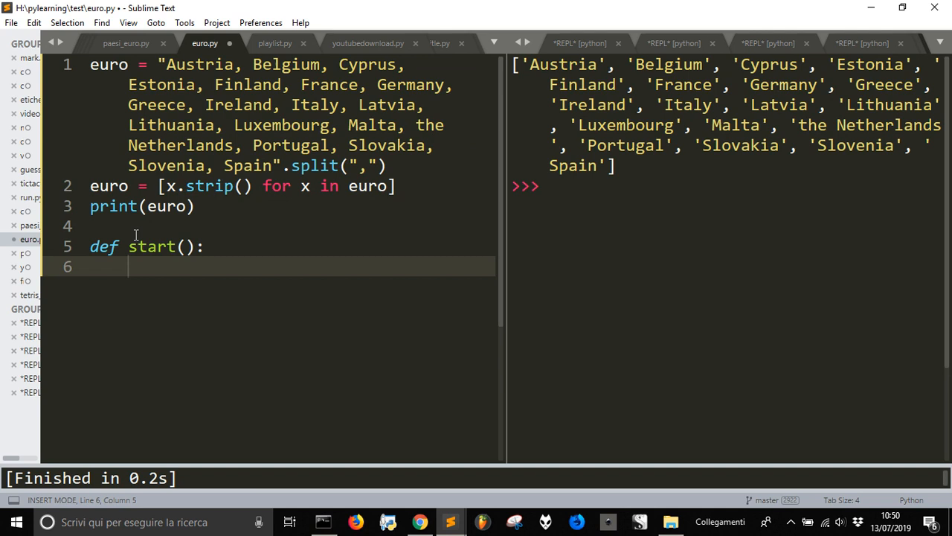
pyautogui.write('for')
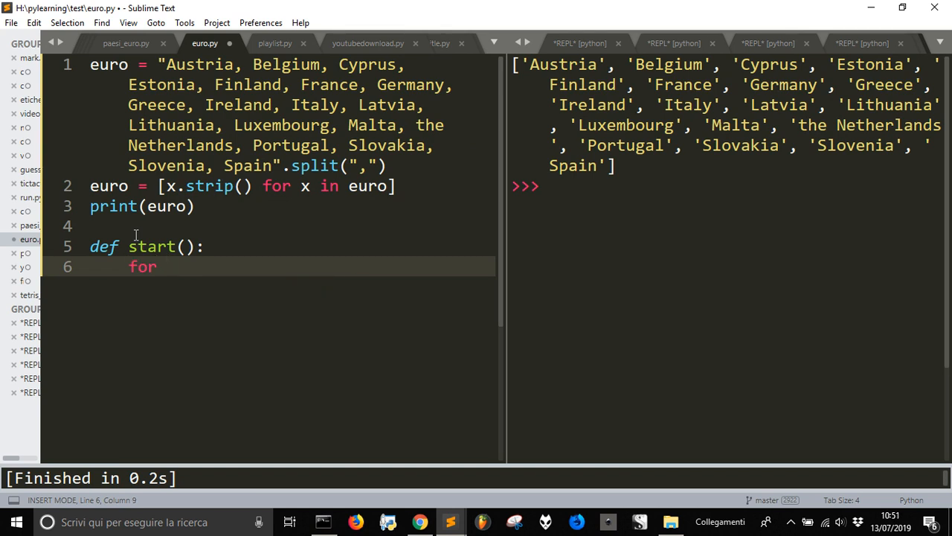
pyautogui.write('c in')
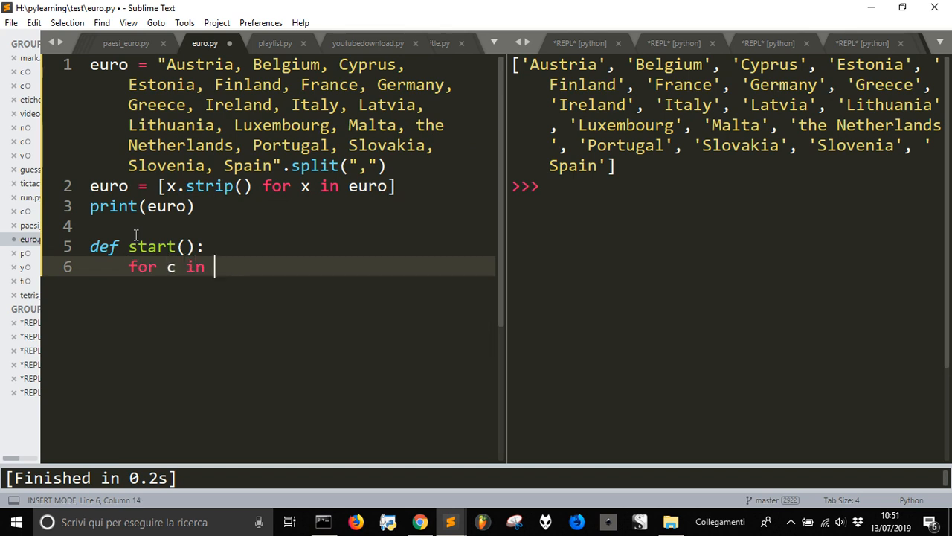
pyautogui.write('euro:')
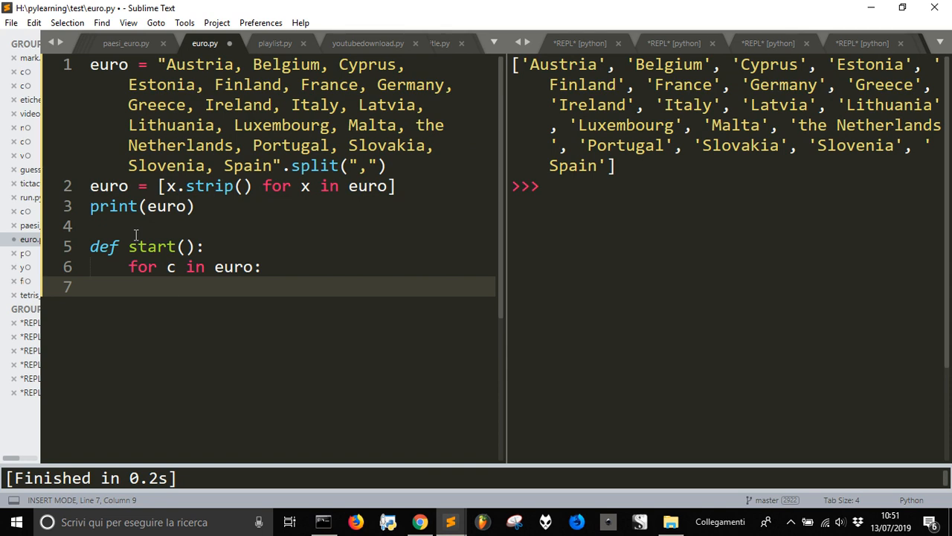
pyautogui.write('i')
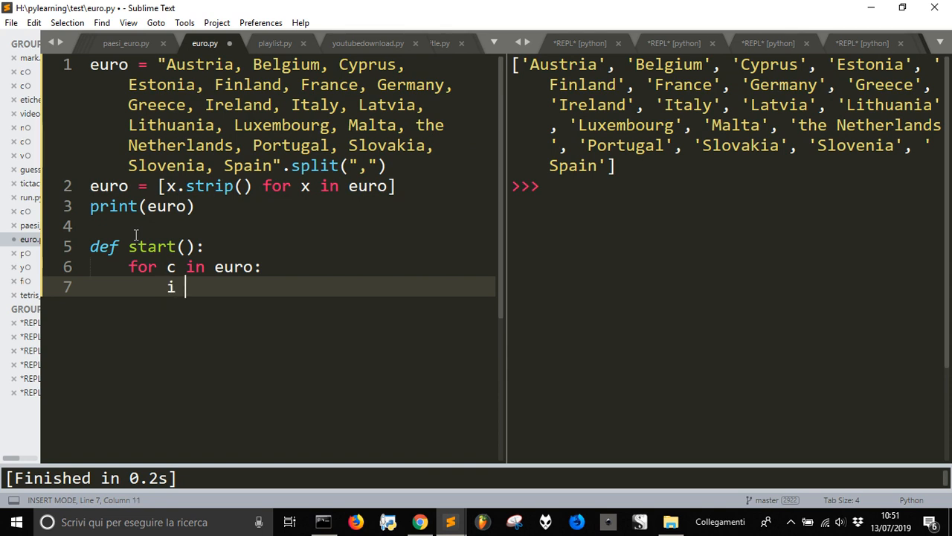
pyautogui.write('= input')
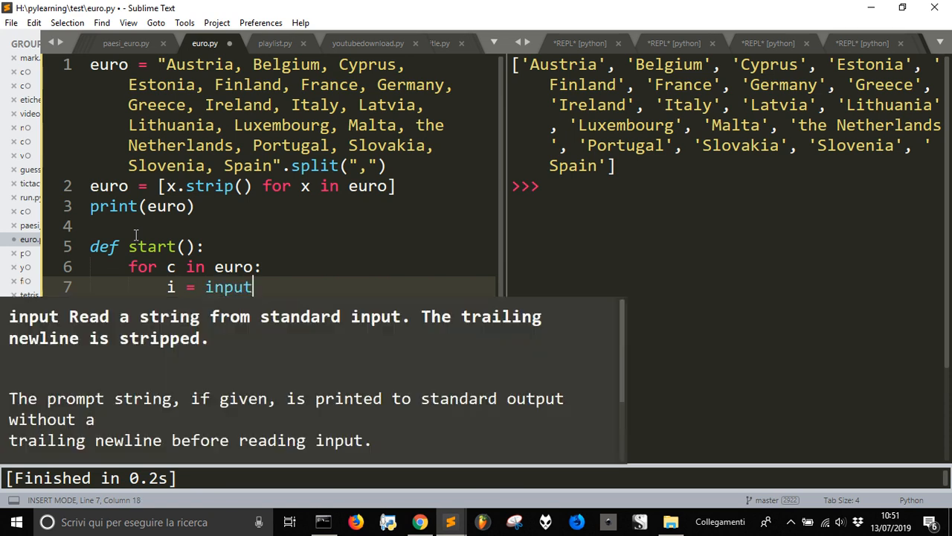
pyautogui.write('()')
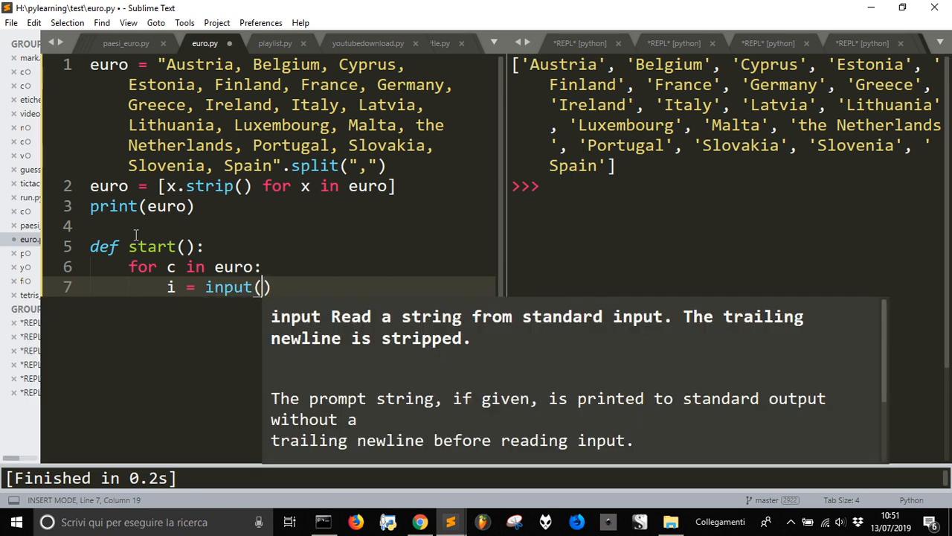
pyautogui.write('c[]')
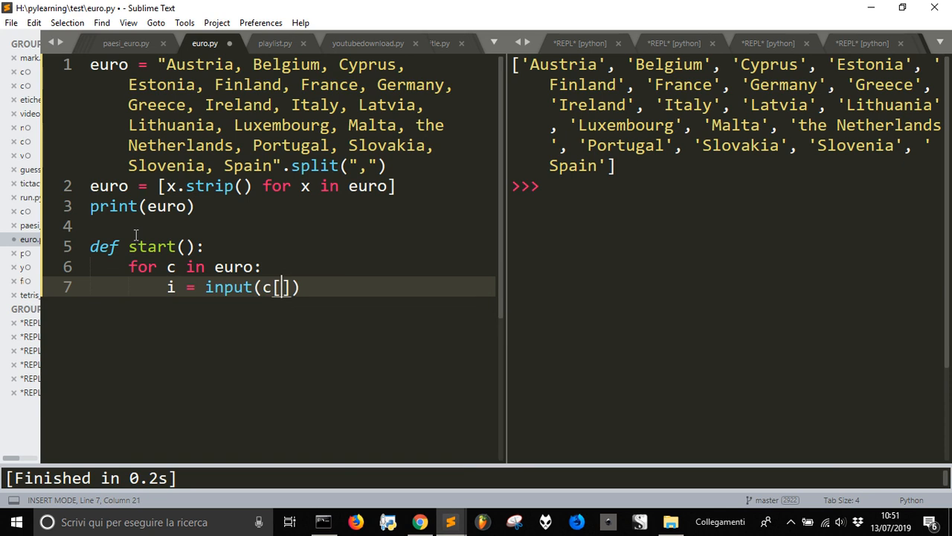
pyautogui.write('0')
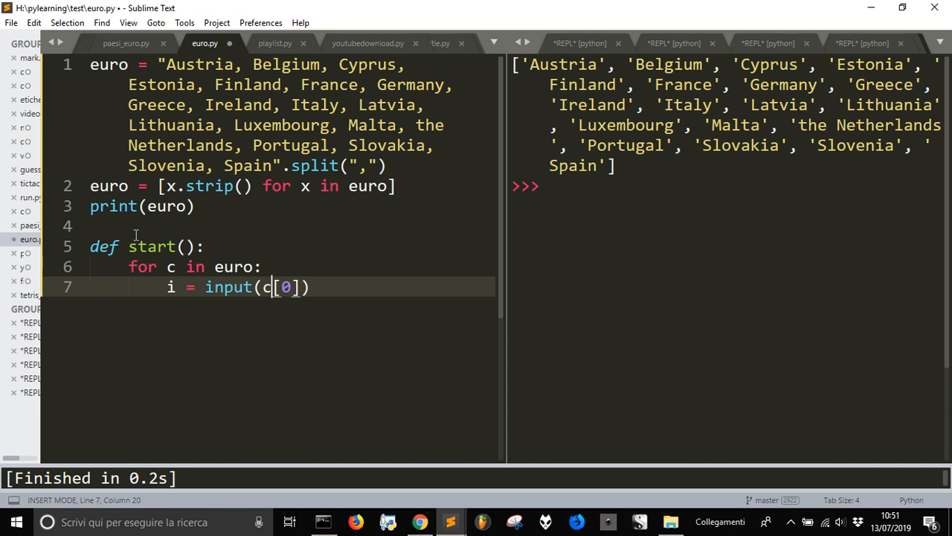
pyautogui.write(')')
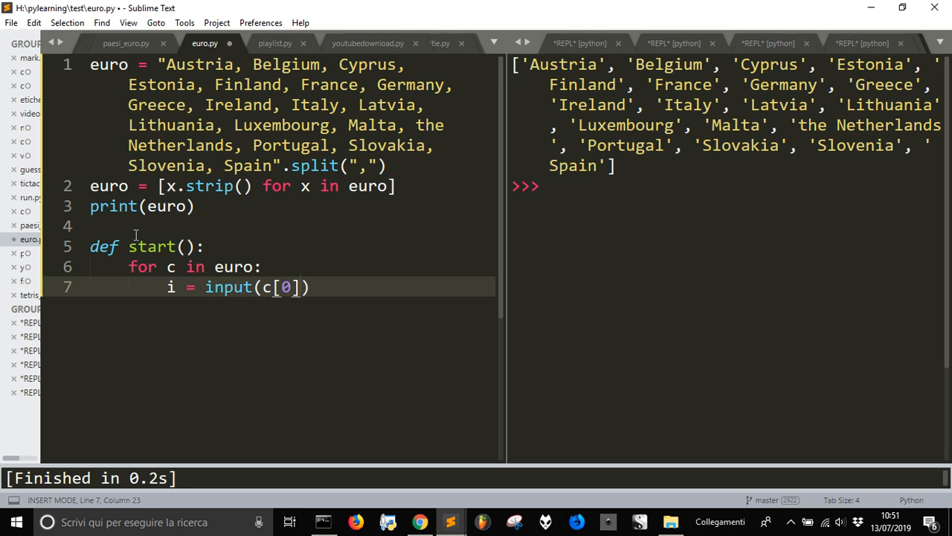
# Step: Print each country as c[0], dots and c[-1], and prompt answers with input(">")
pyautogui.press('BackSpace')
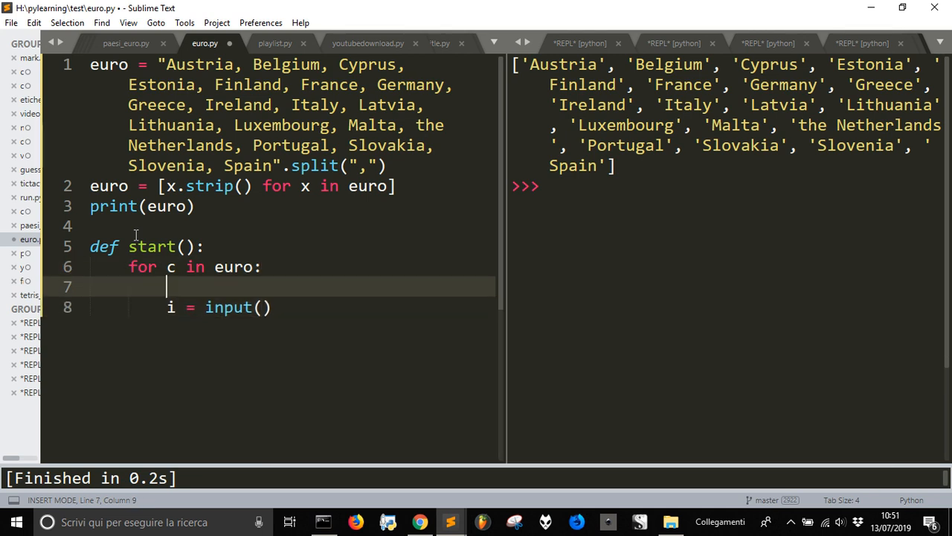
pyautogui.write('print()')
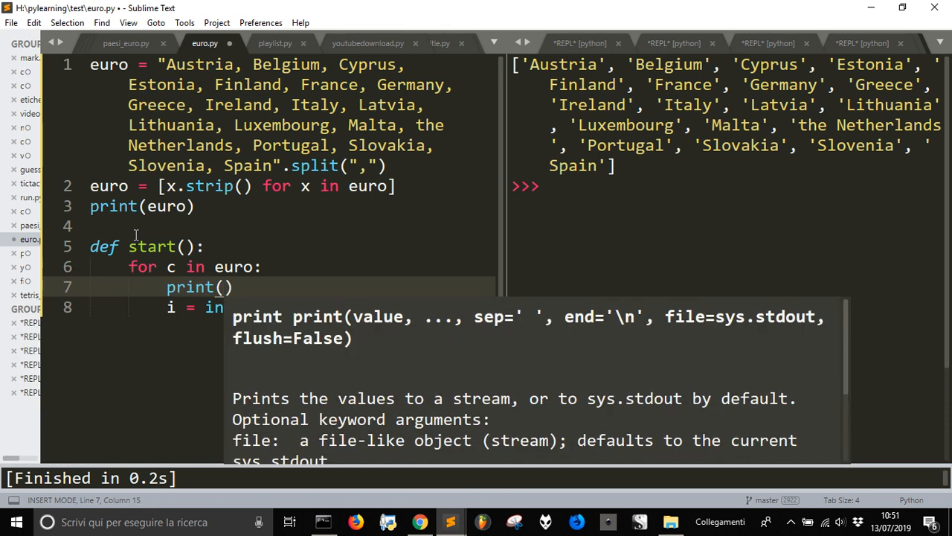
pyautogui.write('c[]')
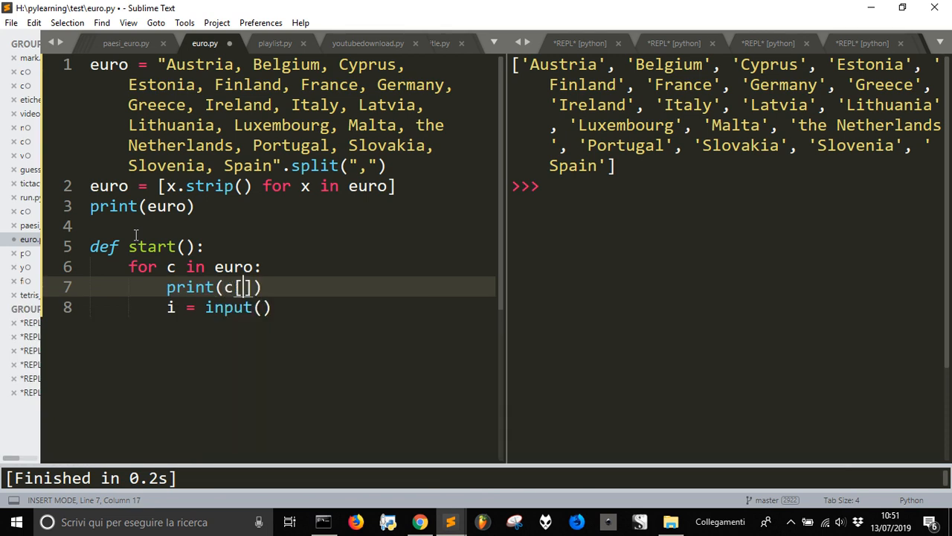
pyautogui.write('0')
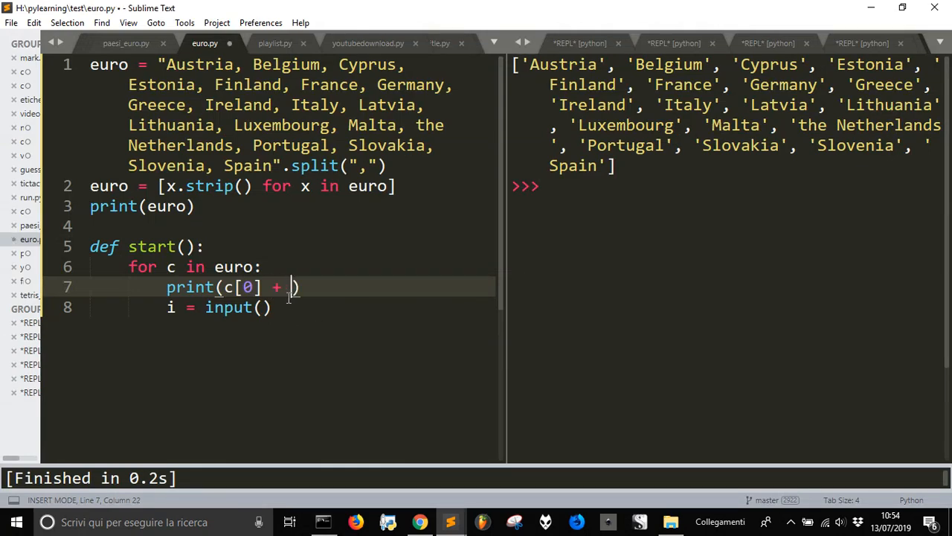
pyautogui.write('"')
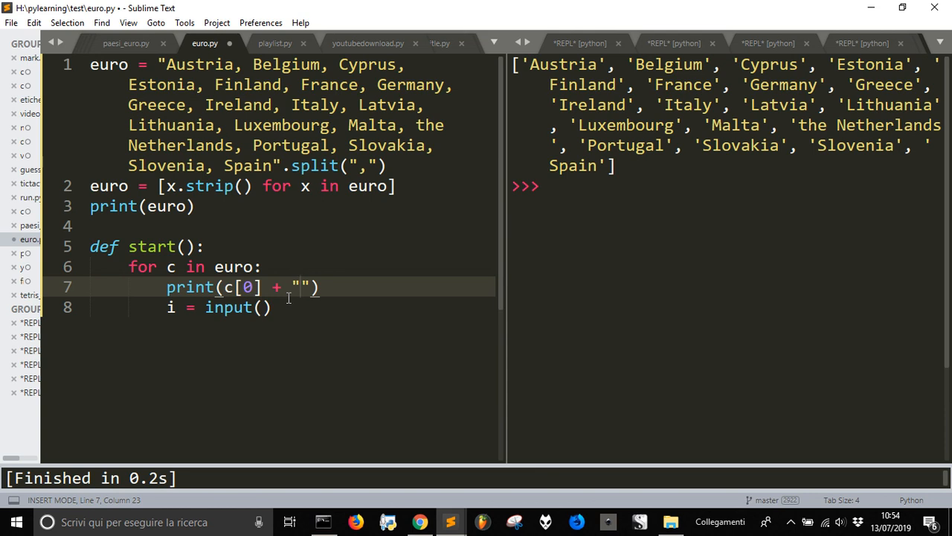
pyautogui.write('.')
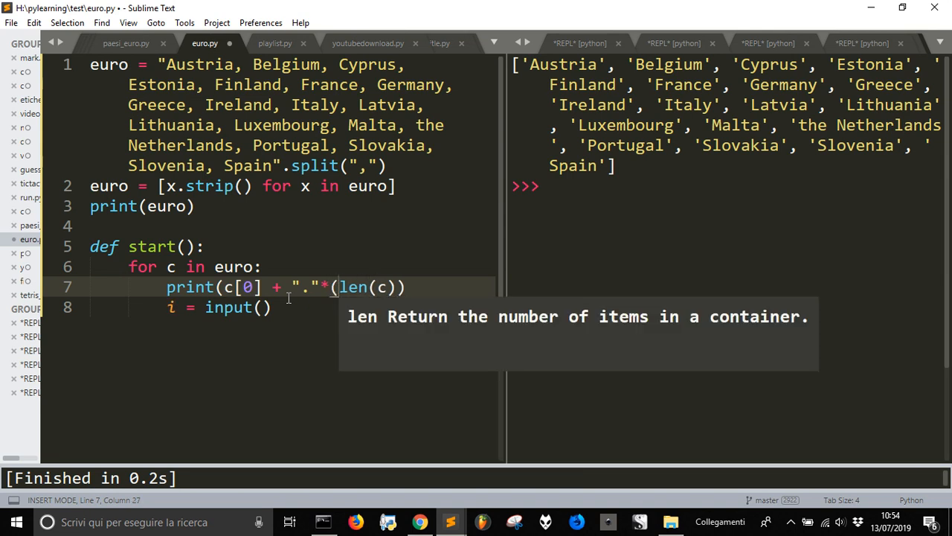
pyautogui.write('-2')
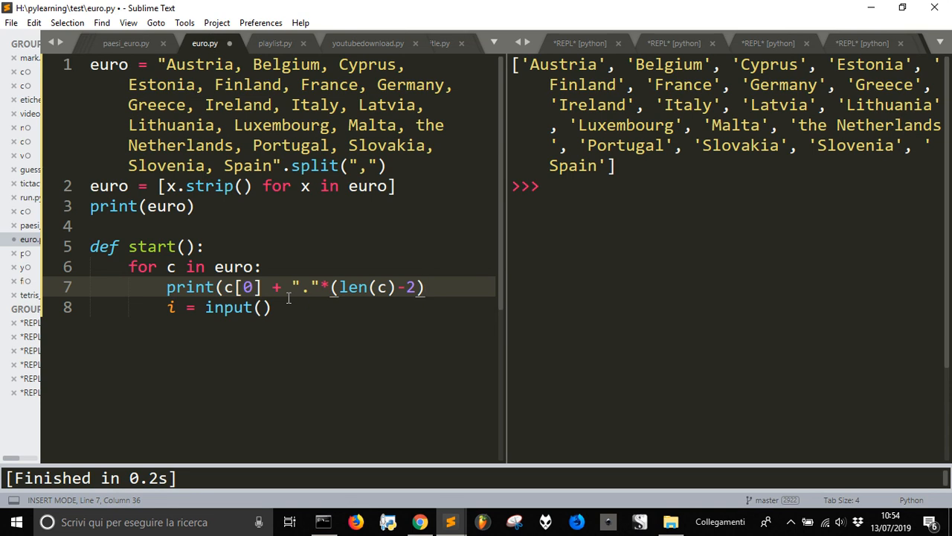
pyautogui.write('+')
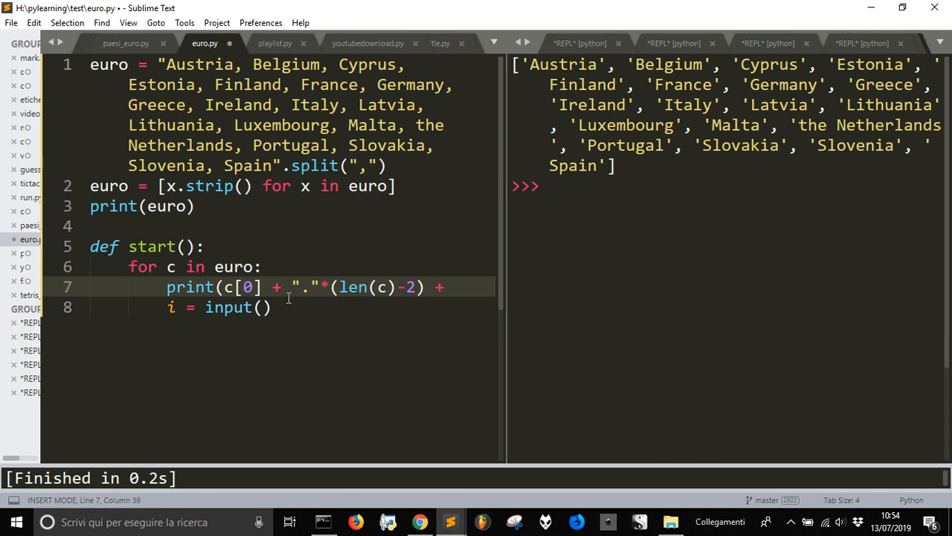
pyautogui.write('c[-]')
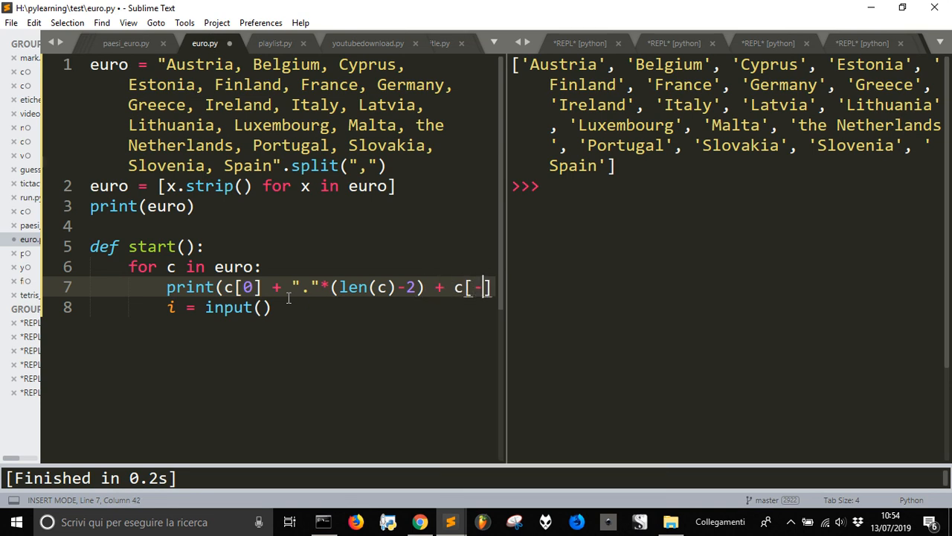
pyautogui.write('1')
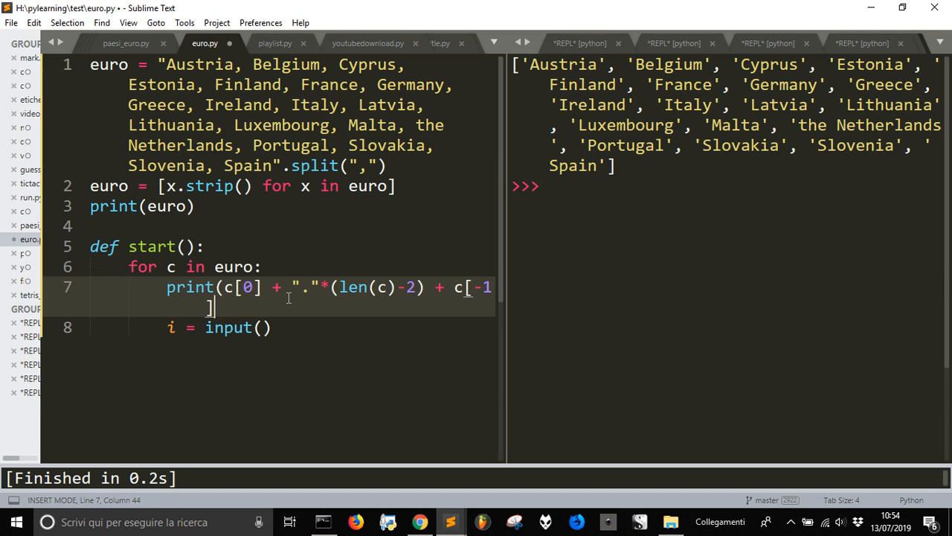
pyautogui.write(')')
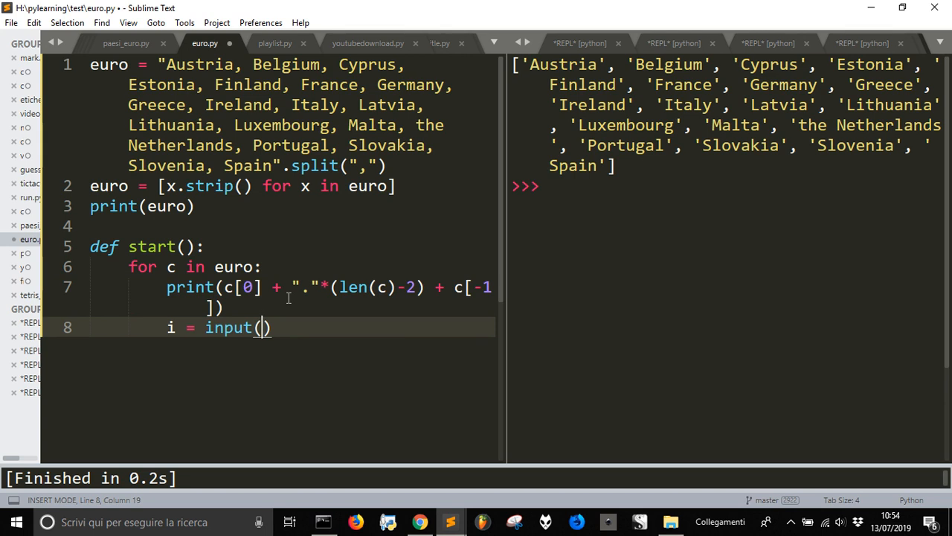
pyautogui.write('">"')
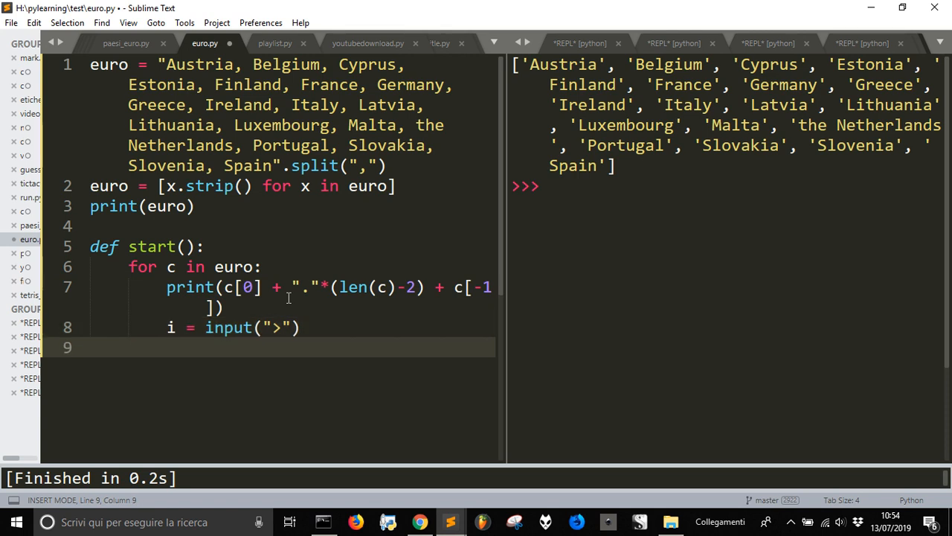
# Step: Add print("Nations with euro") as the first line inside start()
pyautogui.click(190, 246)
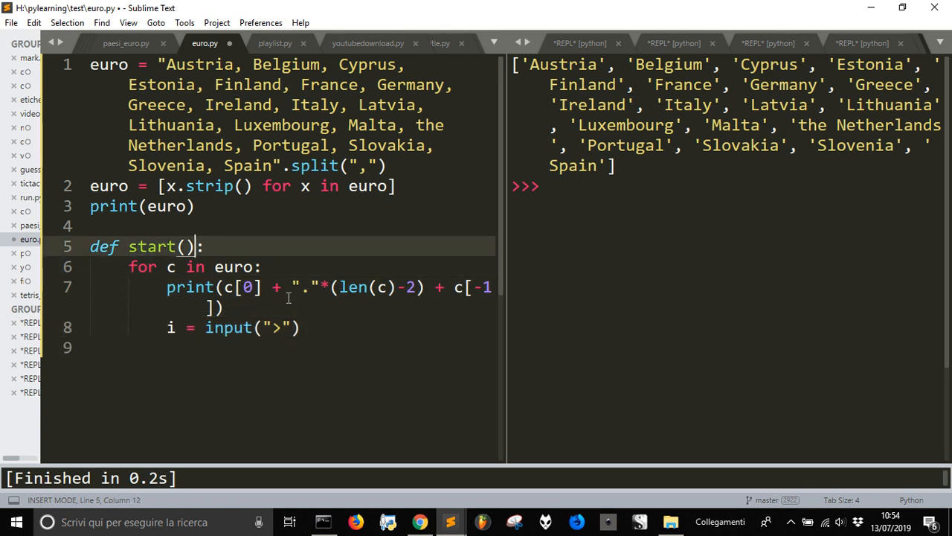
pyautogui.write('Prin')
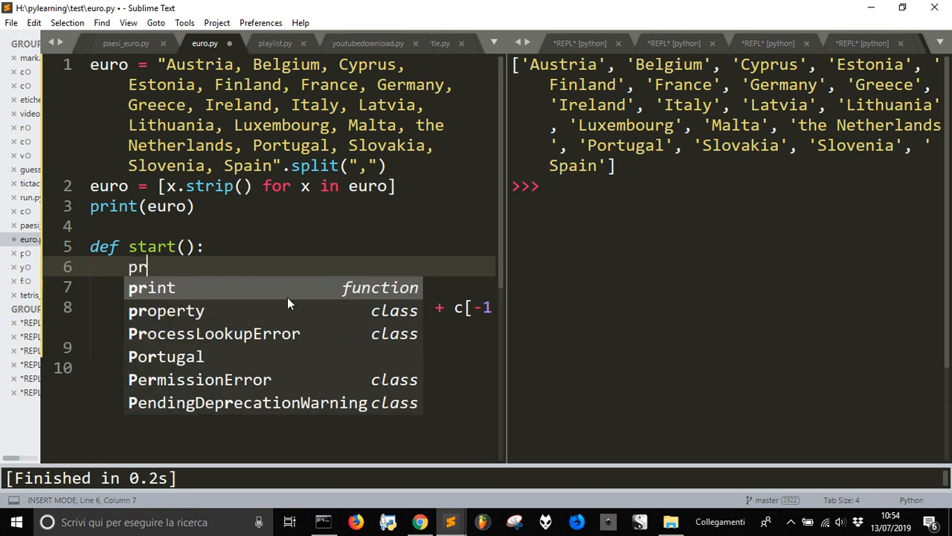
pyautogui.write('int("')
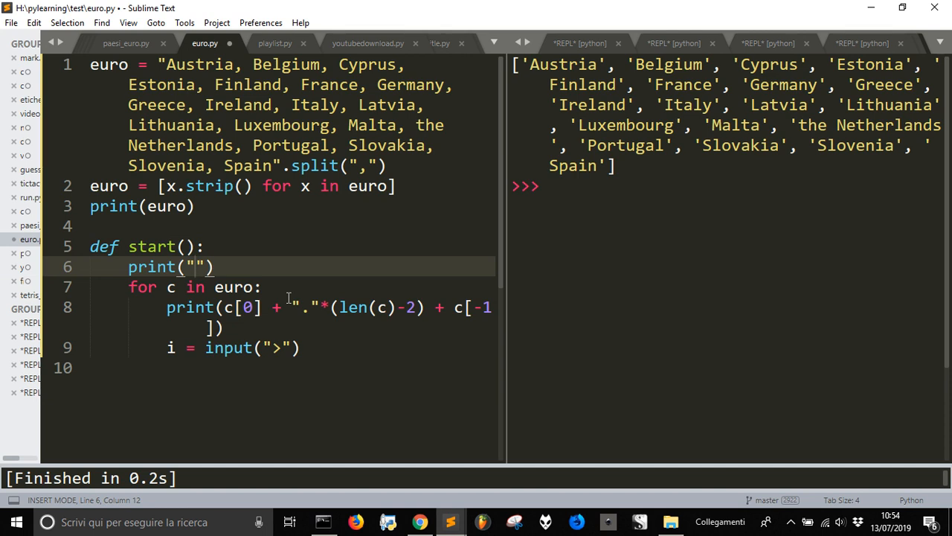
pyautogui.write('Nations')
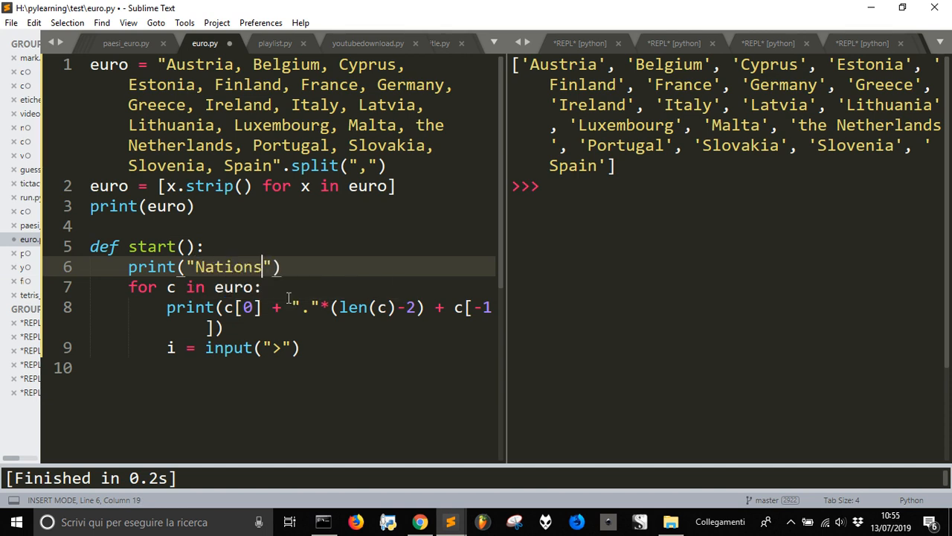
pyautogui.write('with euro')
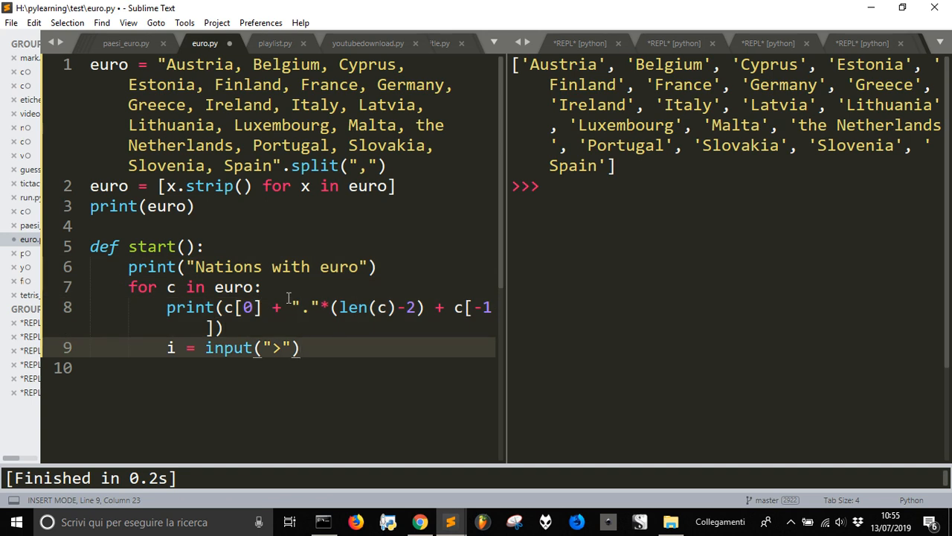
pyautogui.press('enter')
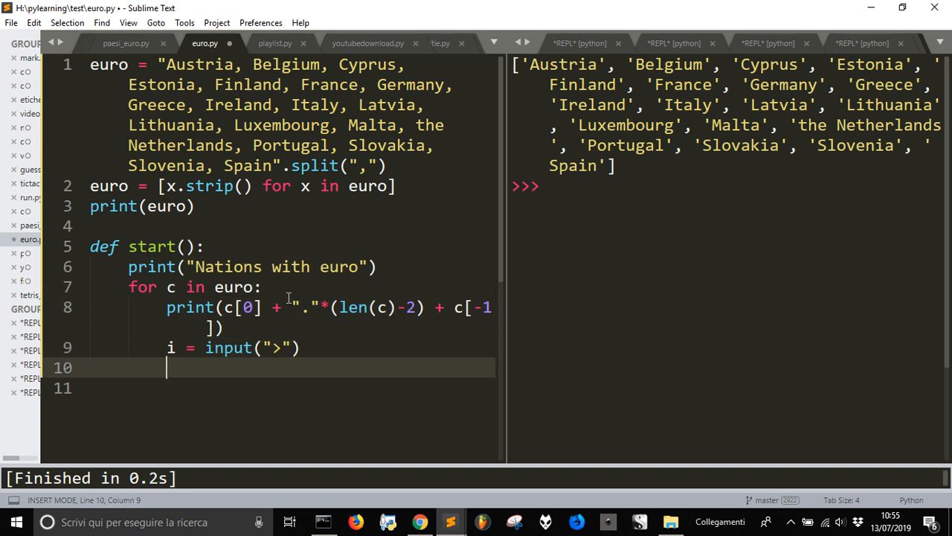
# Step: Add if i == c: continue inside the quiz loop
pyautogui.write('if')
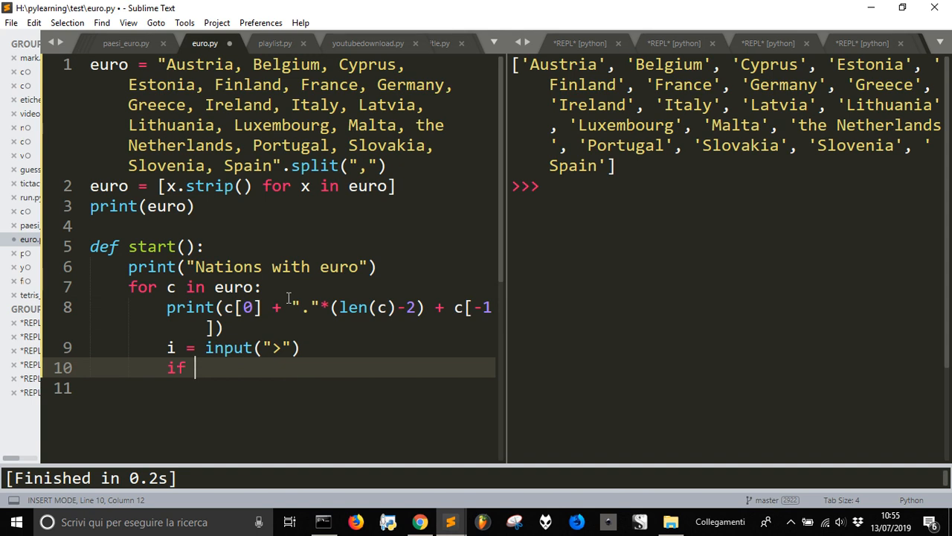
pyautogui.write('i ==')
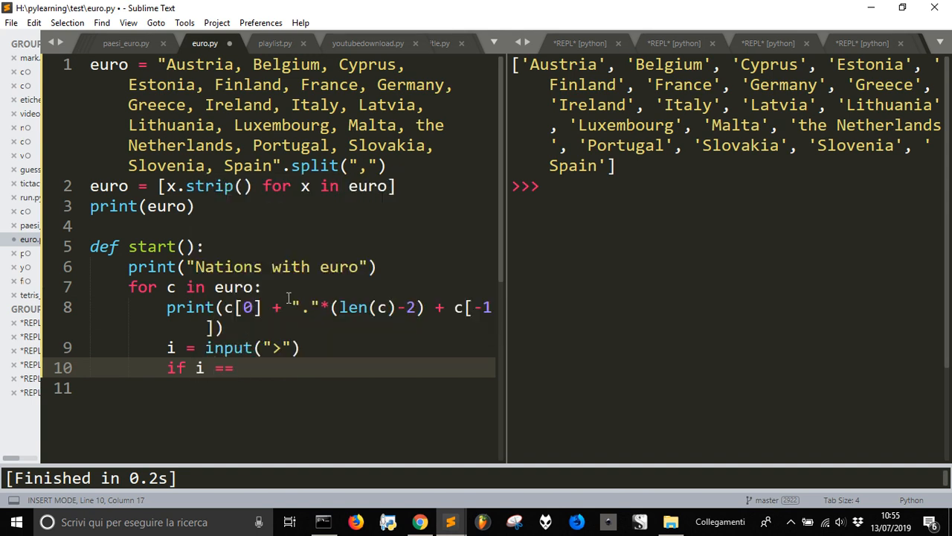
pyautogui.write('c:')
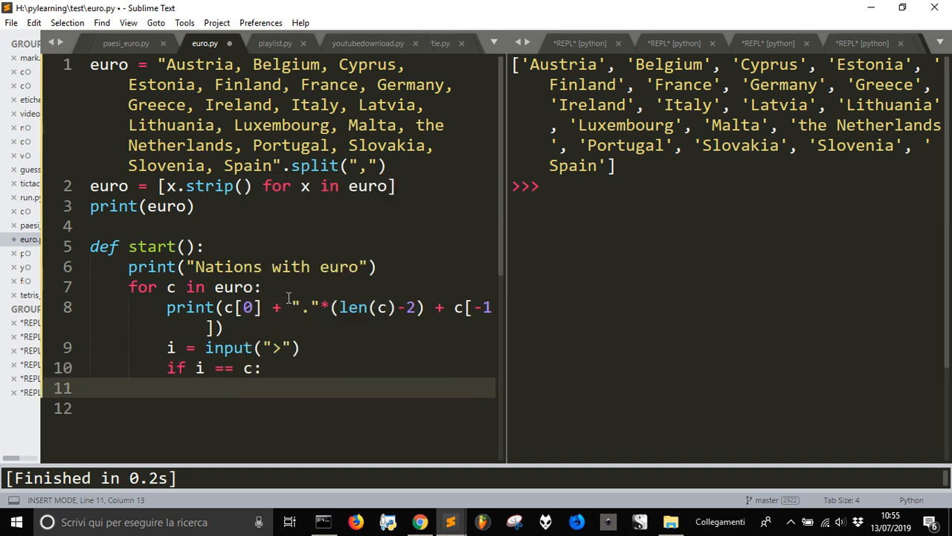
pyautogui.write('continue')
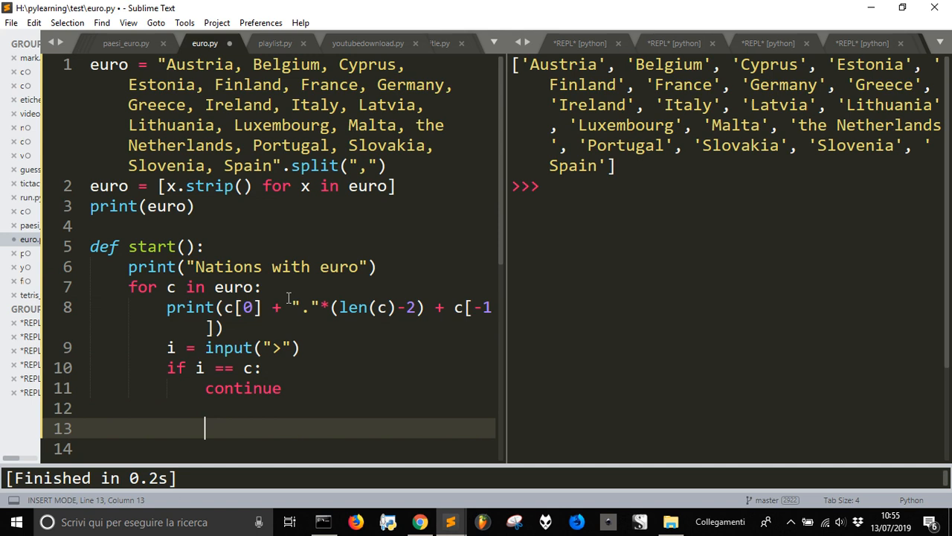
pyautogui.press('backspace')
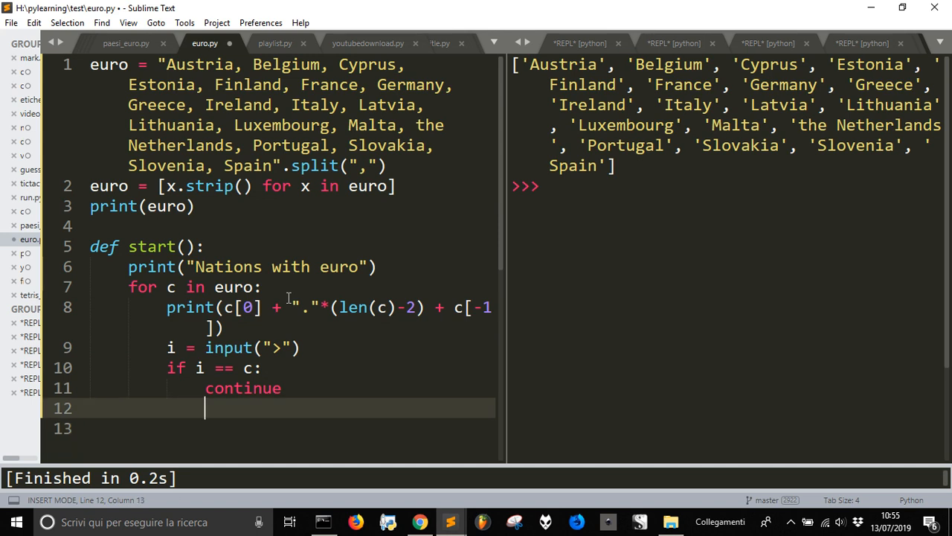
# Step: Add an else branch printing "No... it was " + c, then break
pyautogui.write('e')
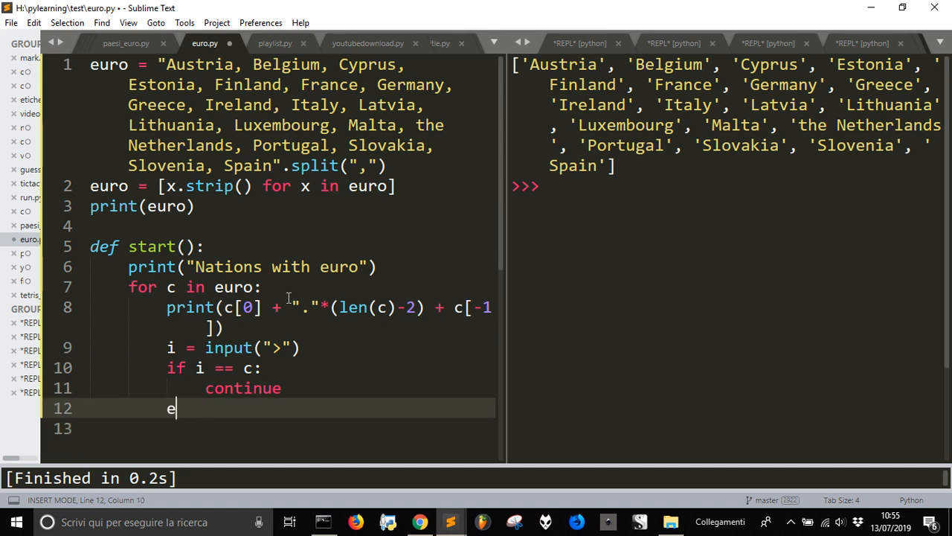
pyautogui.write('lse')
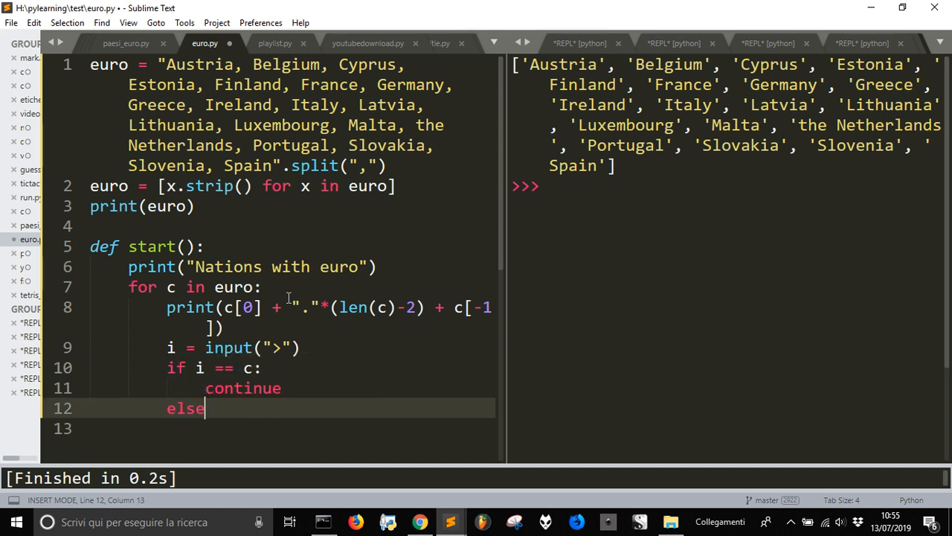
pyautogui.write(':')
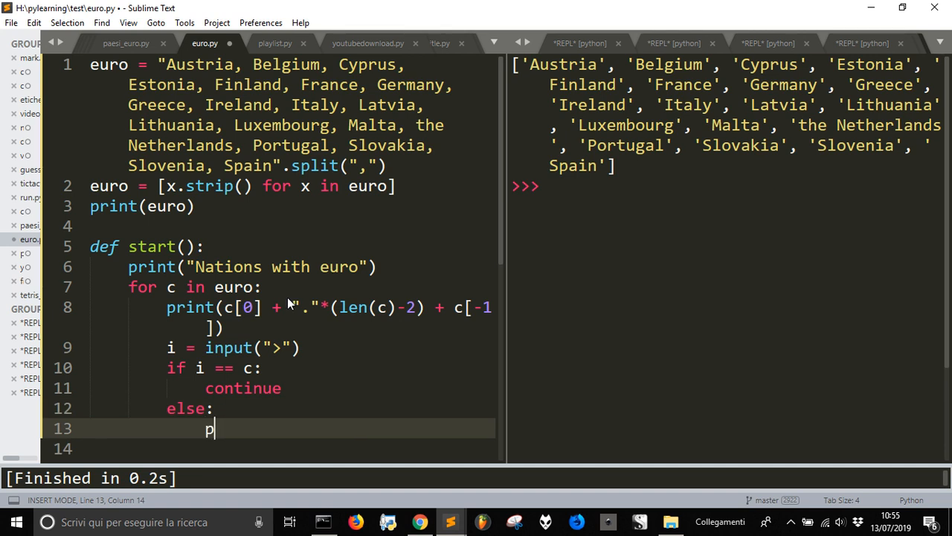
pyautogui.write('rint("No')
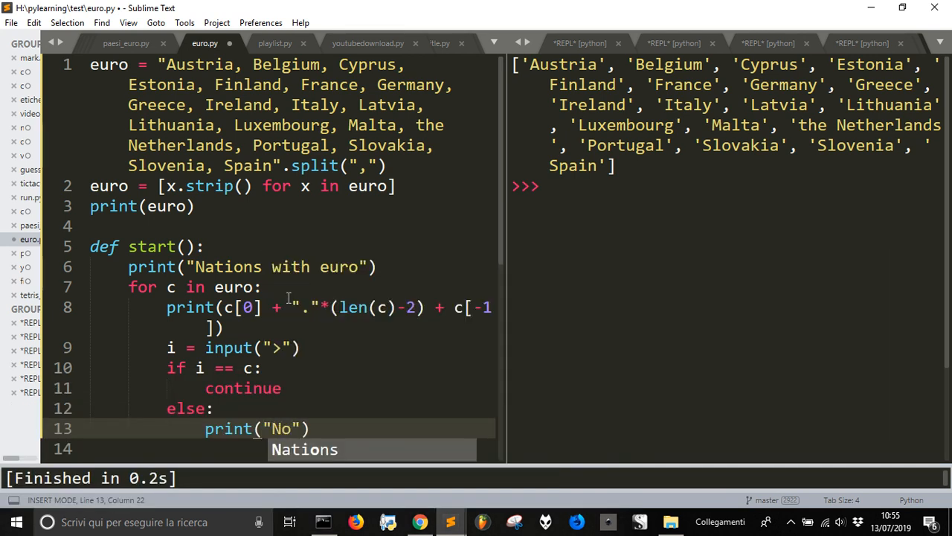
pyautogui.write('... it')
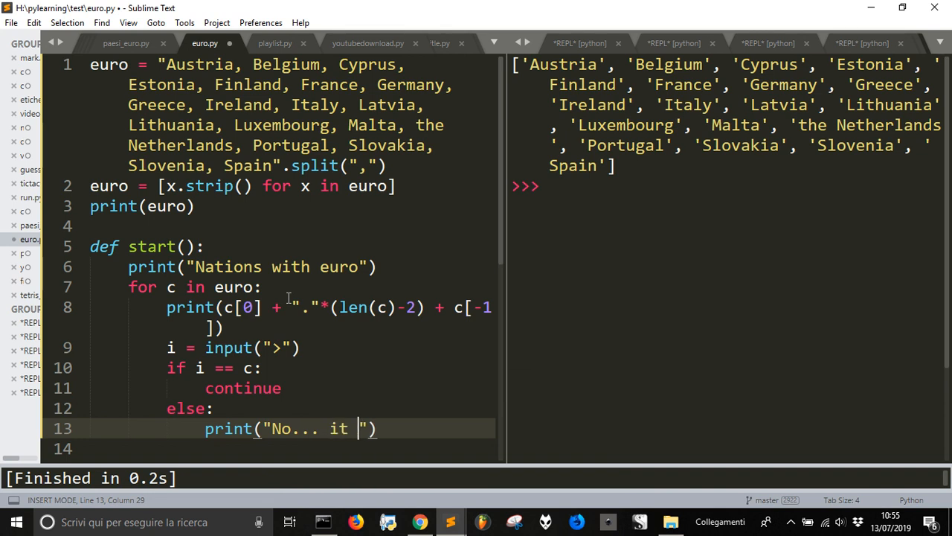
pyautogui.write('was')
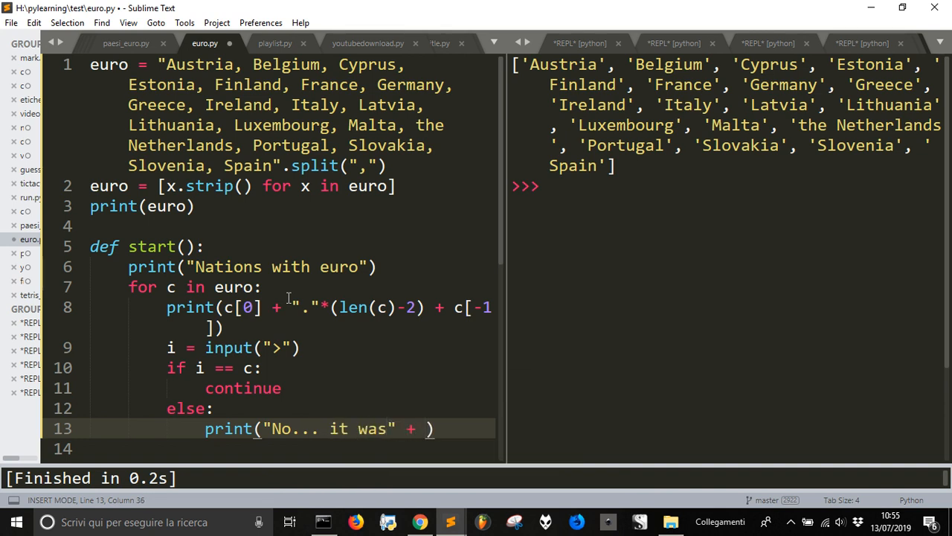
pyautogui.write('c')
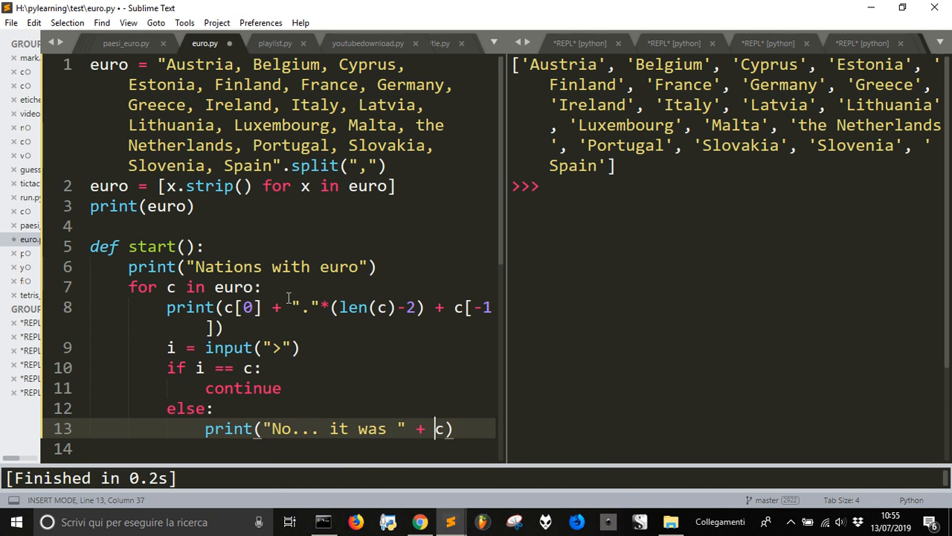
pyautogui.write('break')
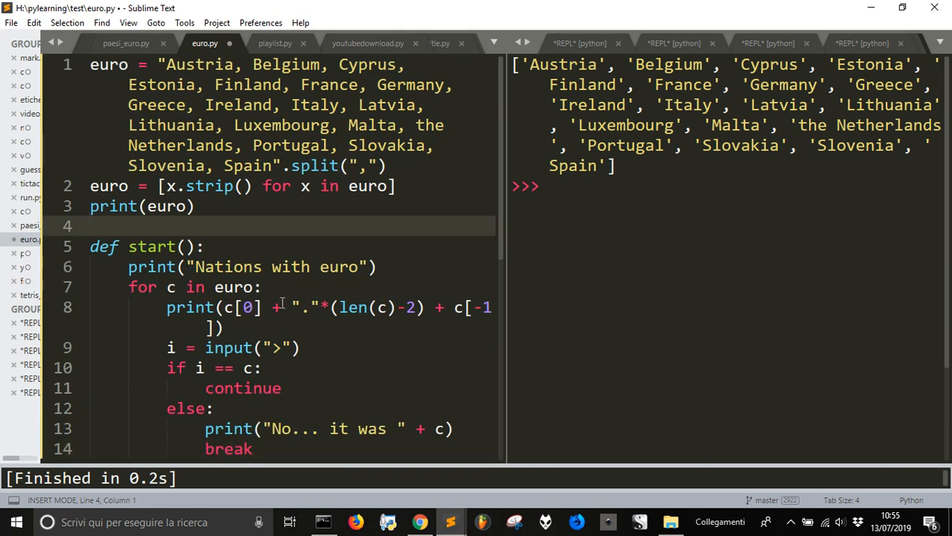
pyautogui.moveTo(281, 307)
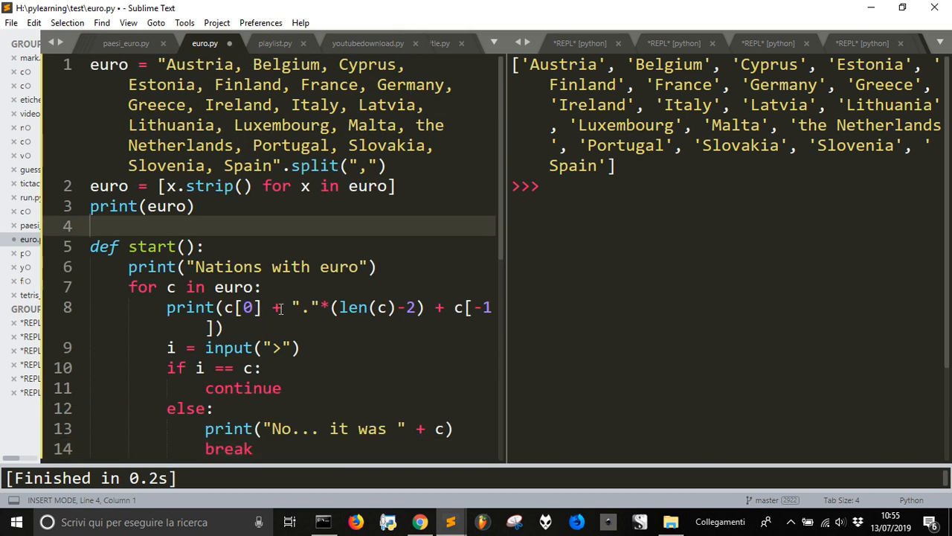
# Step: Save, call start(), and answer Austria and Belgium correctly in the quiz
pyautogui.press('ctrl+s')
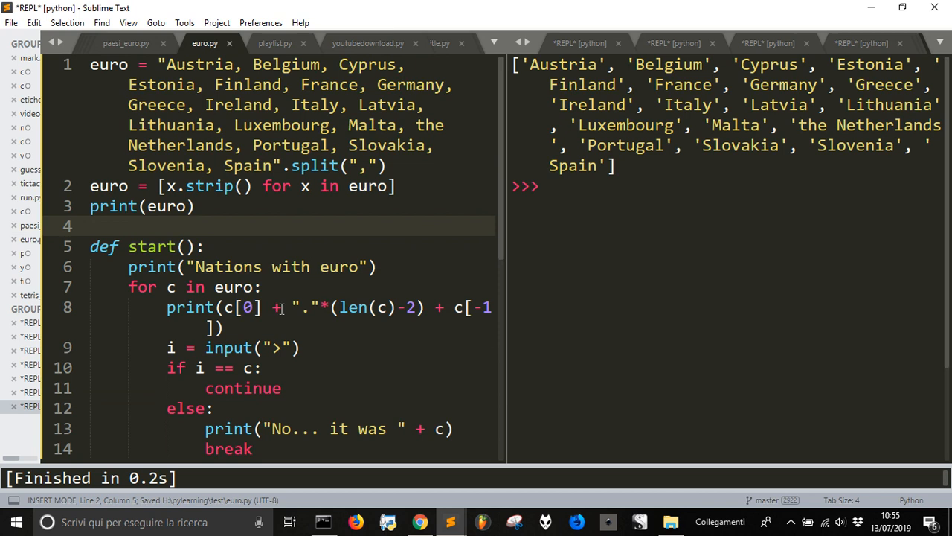
pyautogui.write('start(')
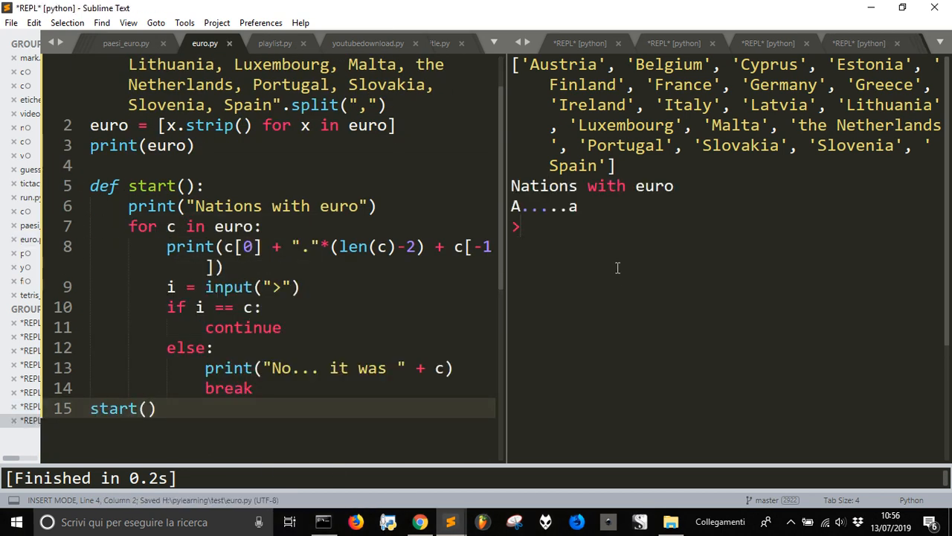
pyautogui.write('ustri')
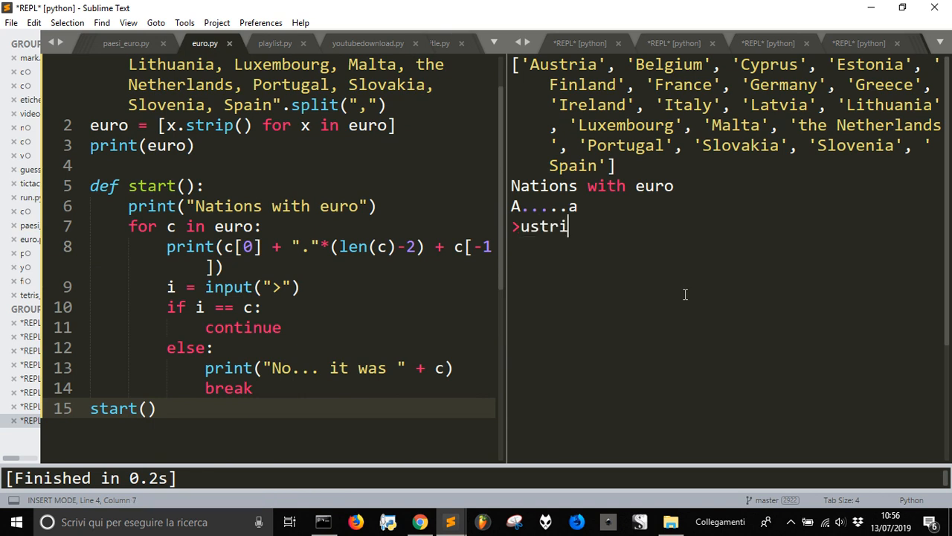
pyautogui.press('backspace')
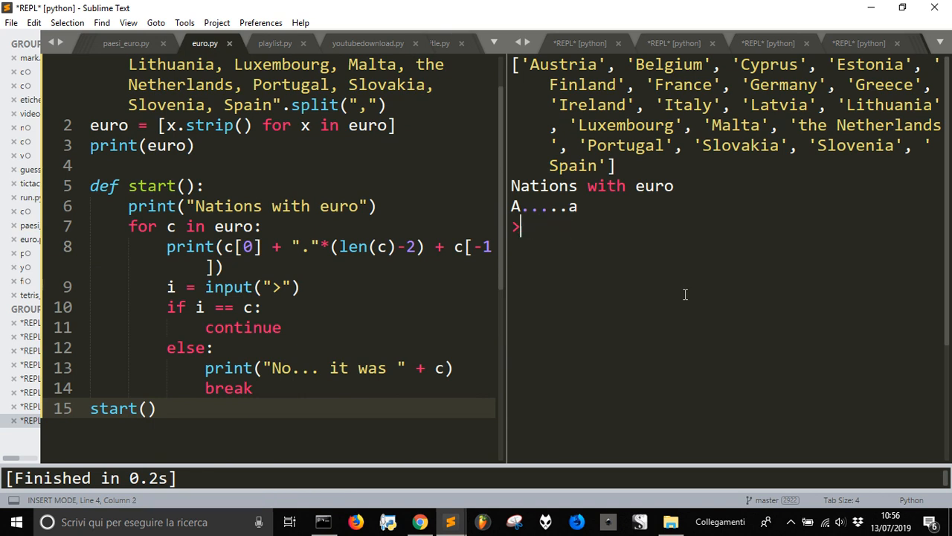
pyautogui.write('Austria')
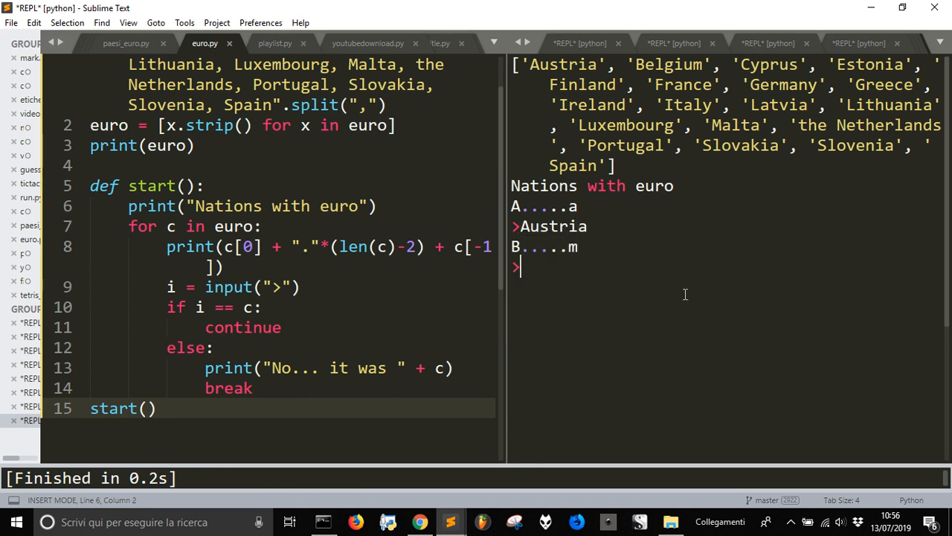
pyautogui.write('b')
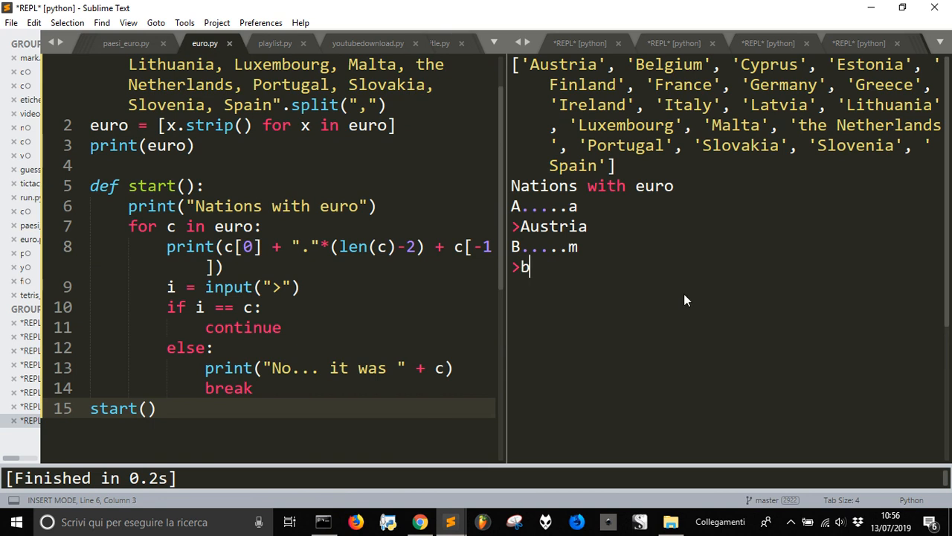
pyautogui.write('elgium')
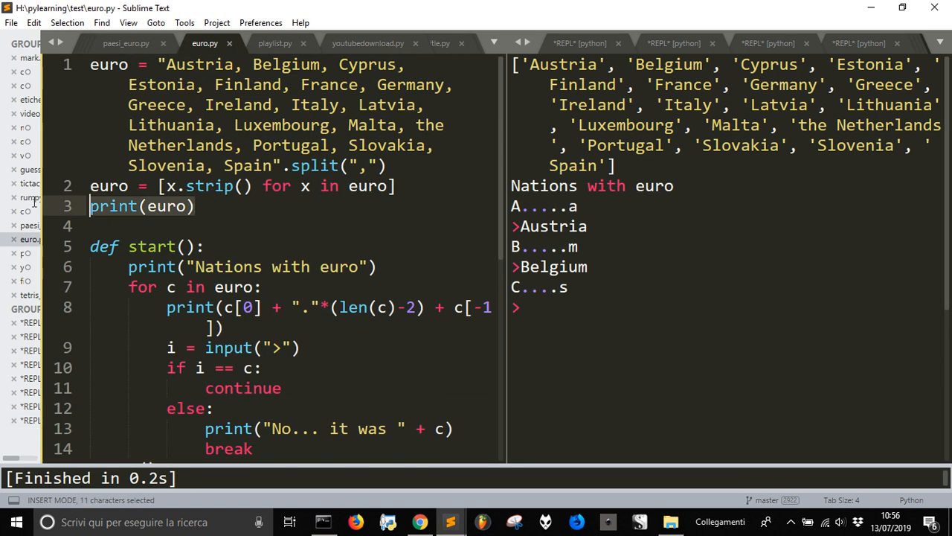
# Step: Delete the print(euro) line, rerun, and answer Austria, Belgium and a misspelt Cyprus
pyautogui.press('delete')
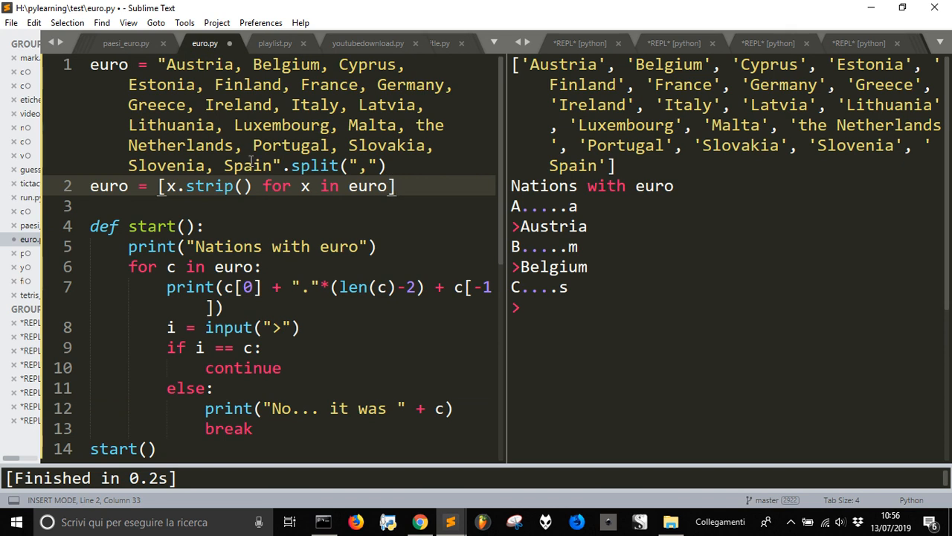
pyautogui.press('ctrl+s')
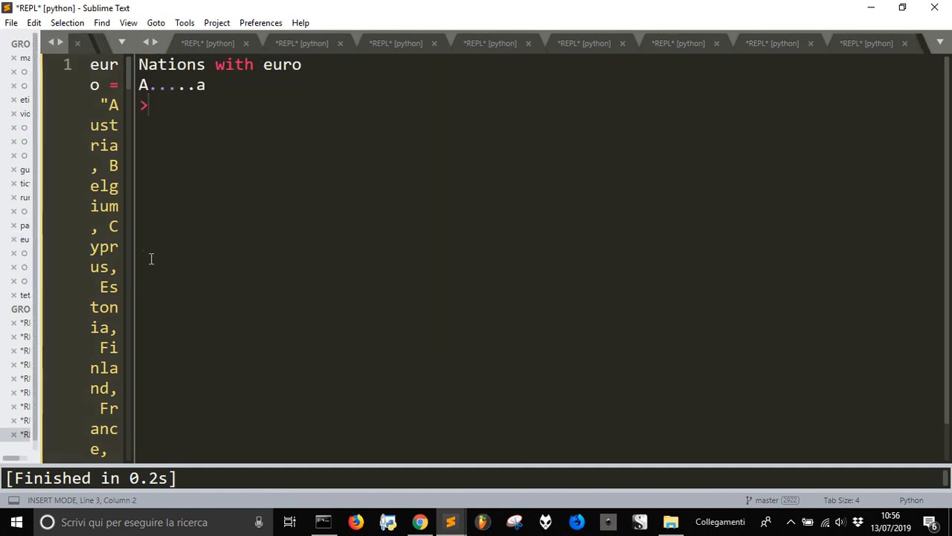
pyautogui.write('ustria')
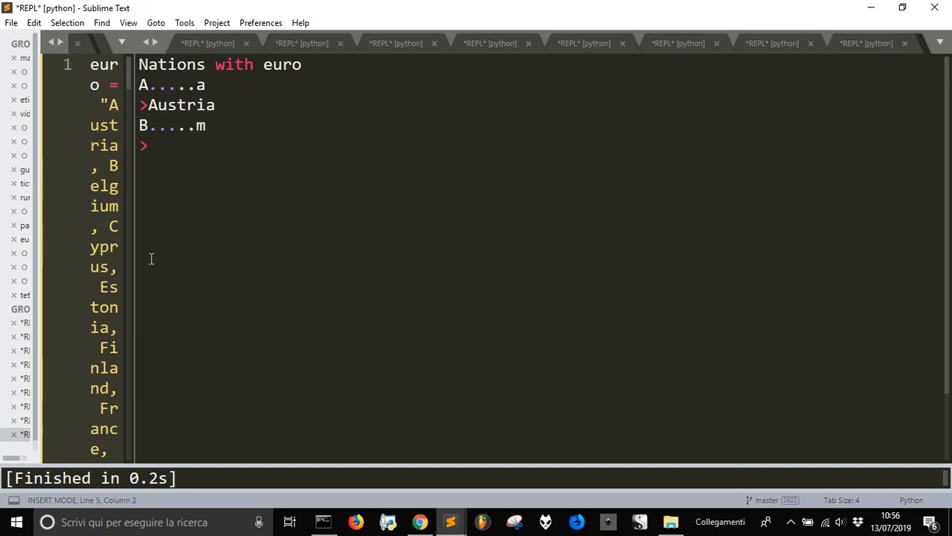
pyautogui.write('Belgium')
pyautogui.write('Ciprus')
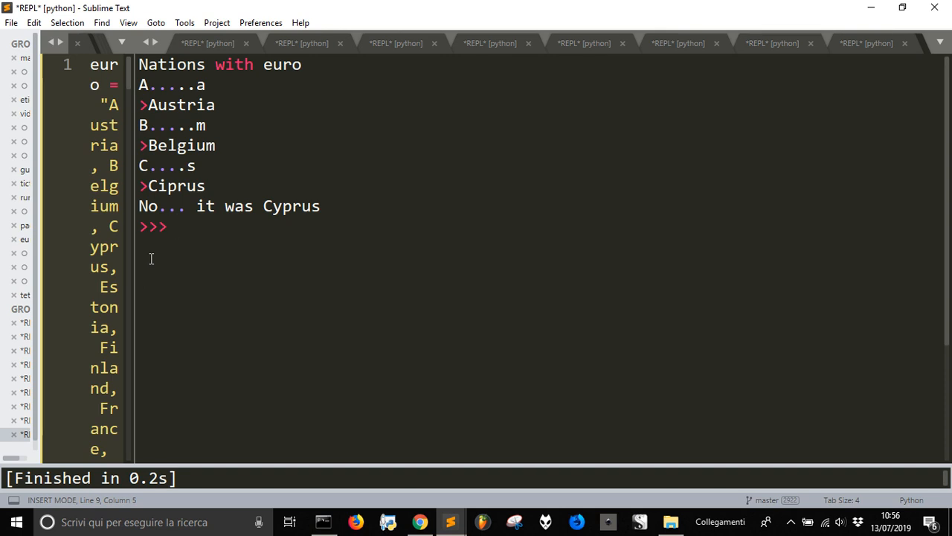
pyautogui.moveTo(133, 278)
pyautogui.write('b')
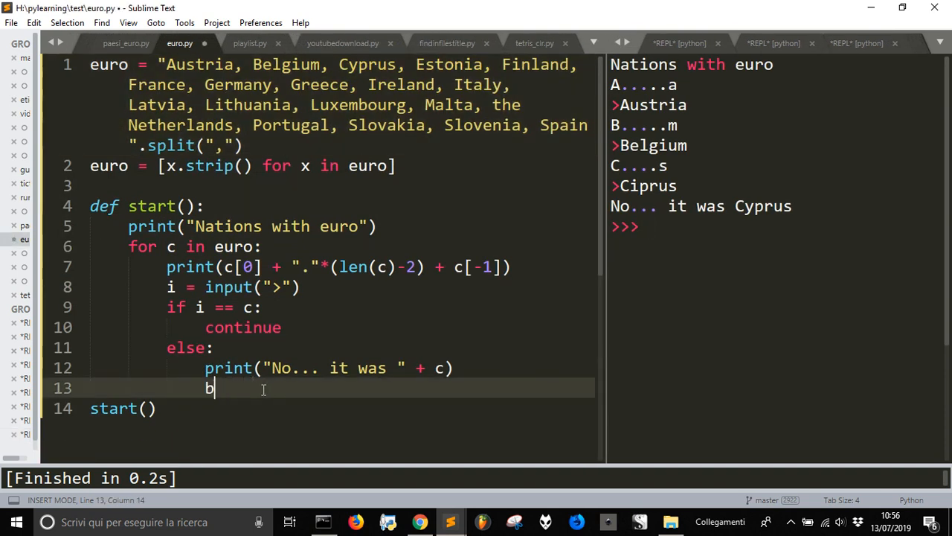
# Step: In the else block, add ask = input("Try again? ")
pyautogui.write('sk = input("')
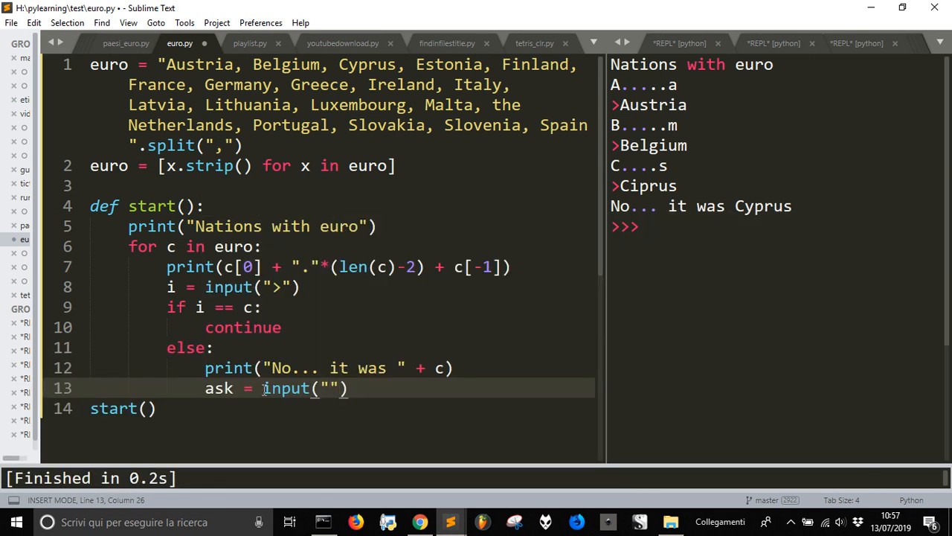
pyautogui.write('A')
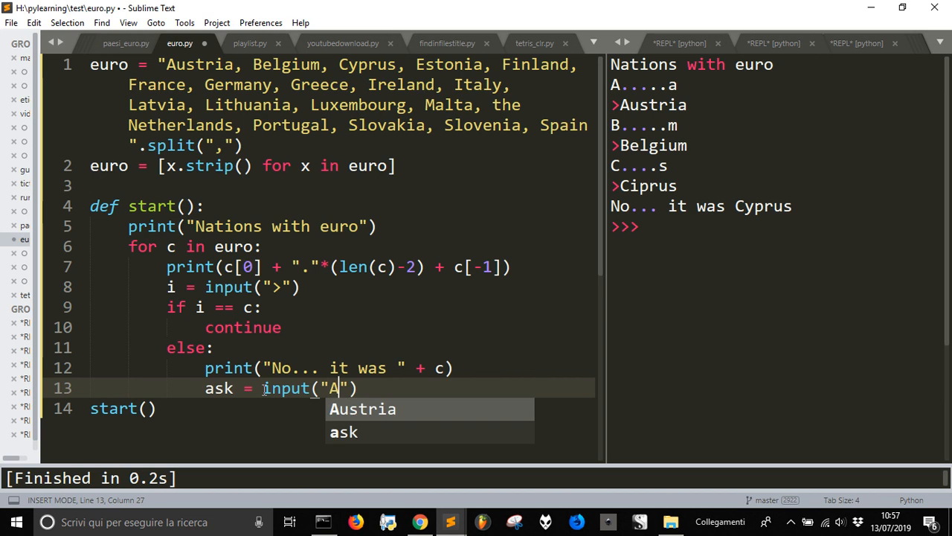
pyautogui.write('Try a')
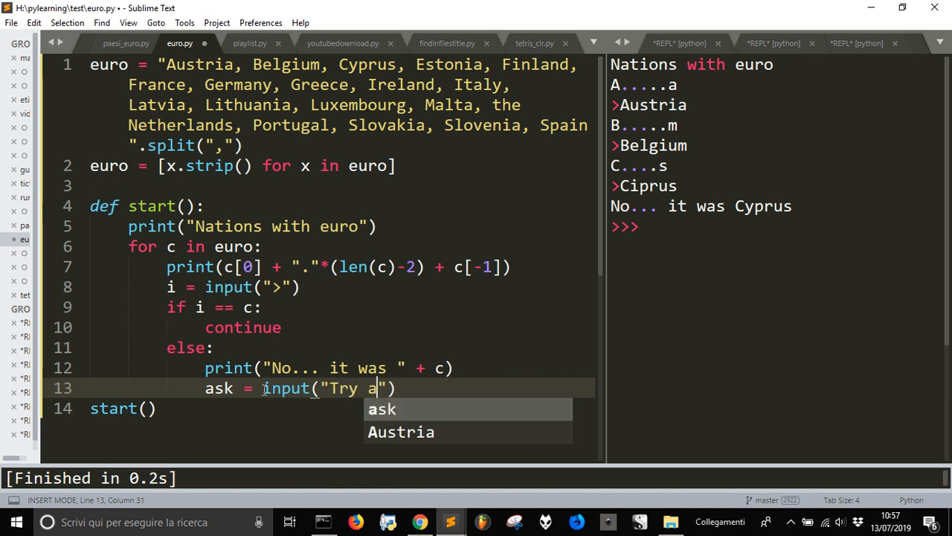
pyautogui.write('gain?')
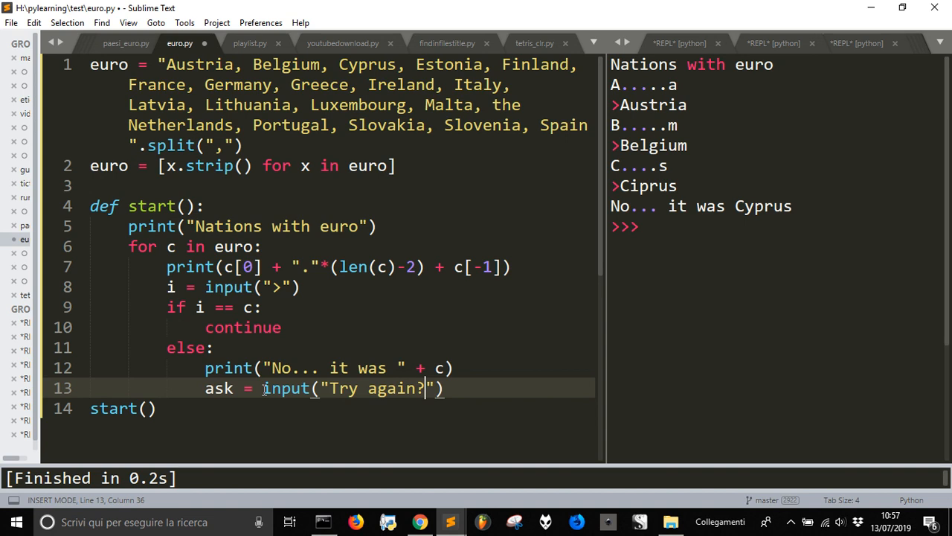
# Step: Add if ask in ["Yes", "Y", "yes", "y", "YES"]: start() to restart the quiz
pyautogui.write('if ask')
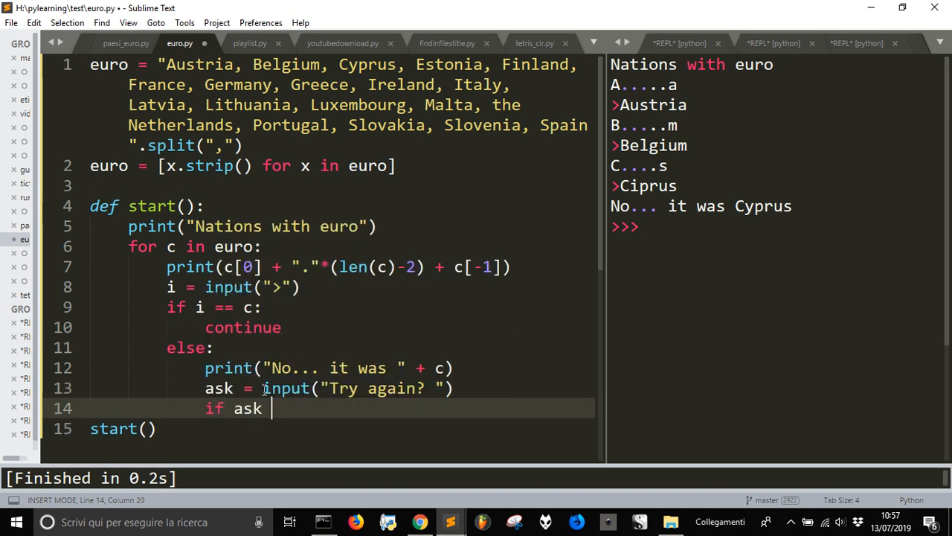
pyautogui.write('in')
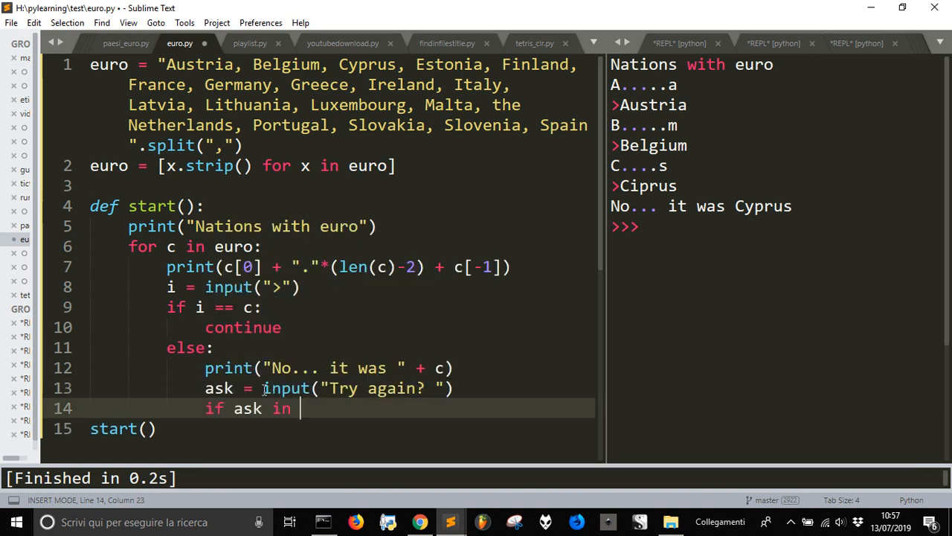
pyautogui.write('["Y"]')
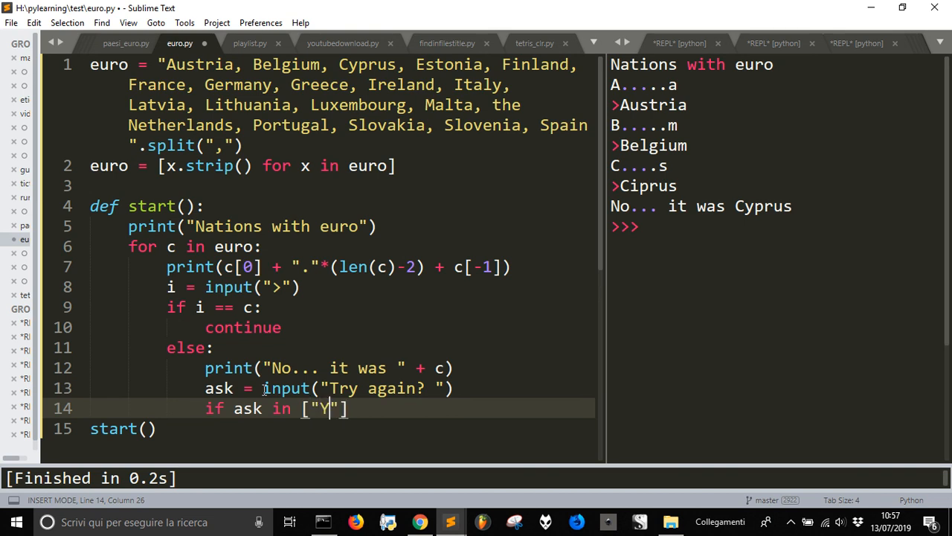
pyautogui.write('es')
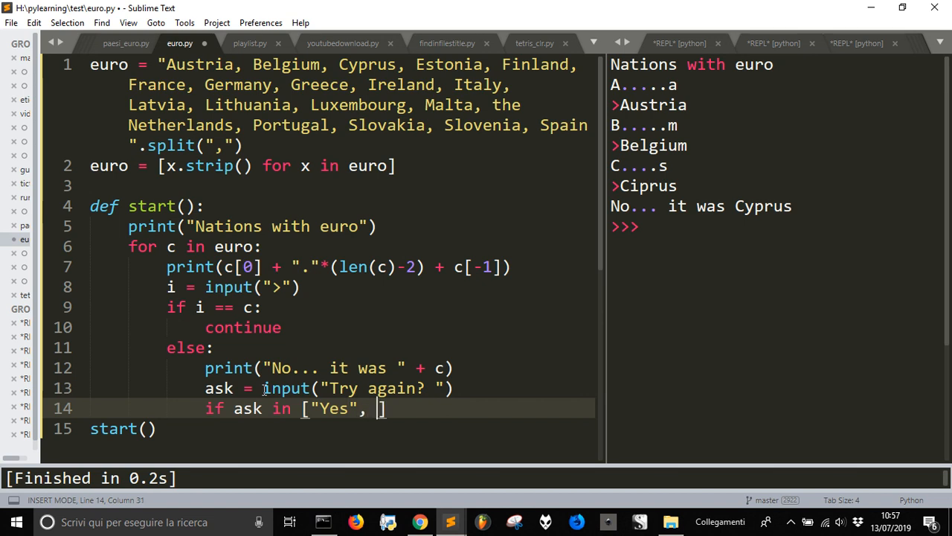
pyautogui.write('Y"')
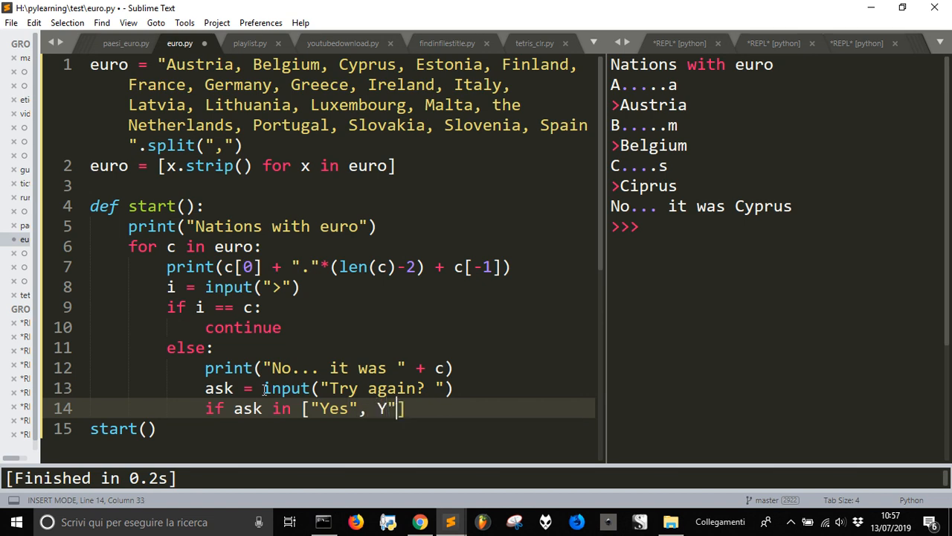
pyautogui.write(']')
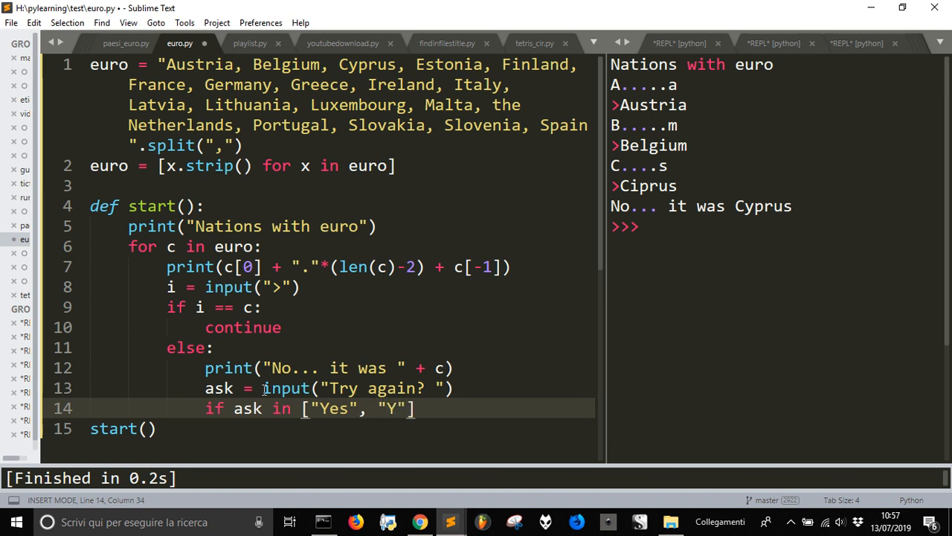
pyautogui.write(', "yes"m')
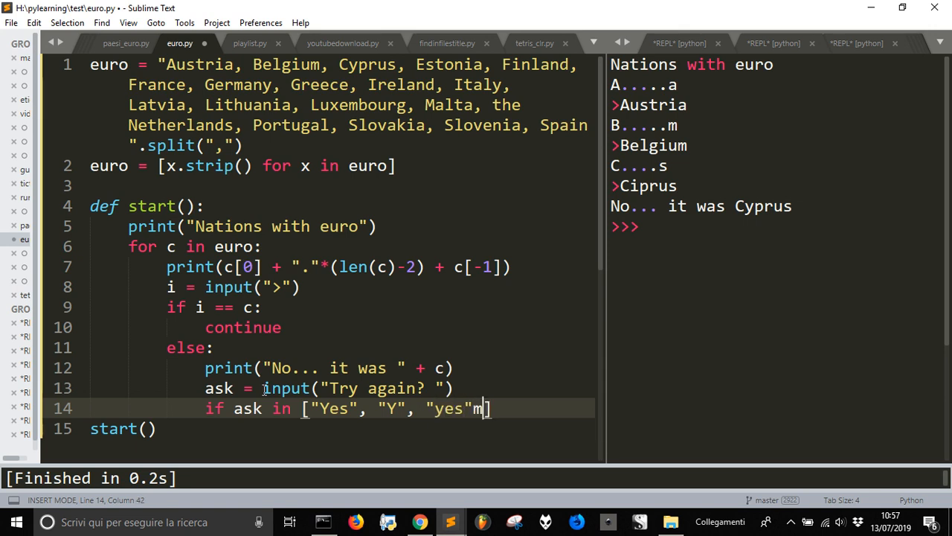
pyautogui.write(', ""')
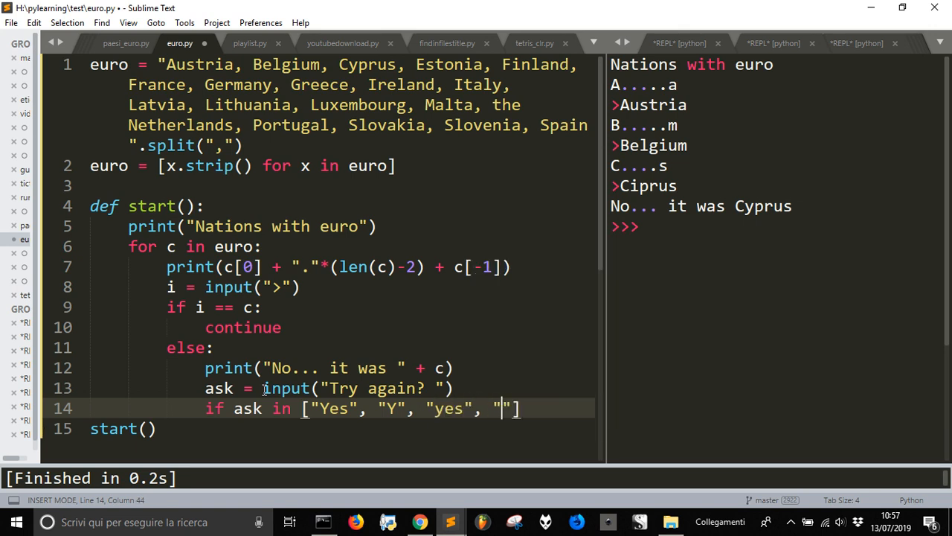
pyautogui.write('y')
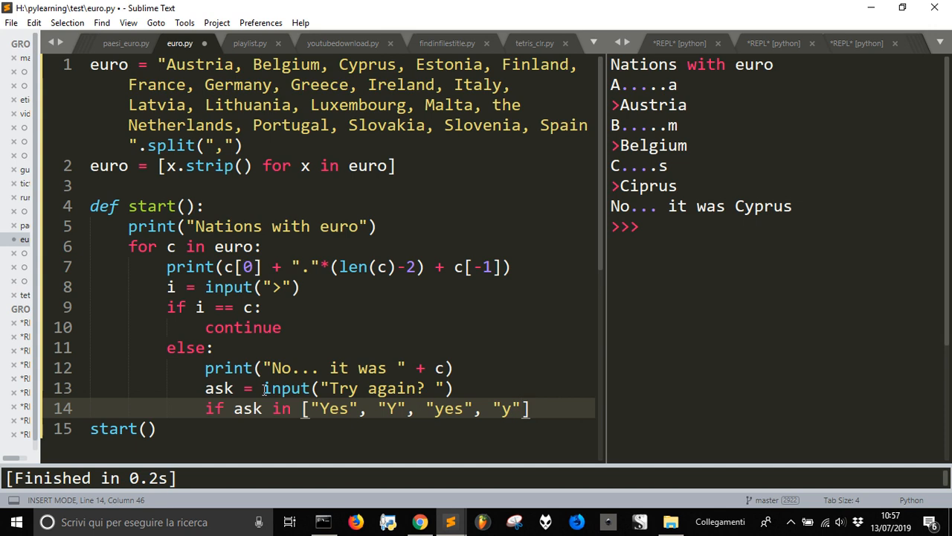
pyautogui.write(', "YES')
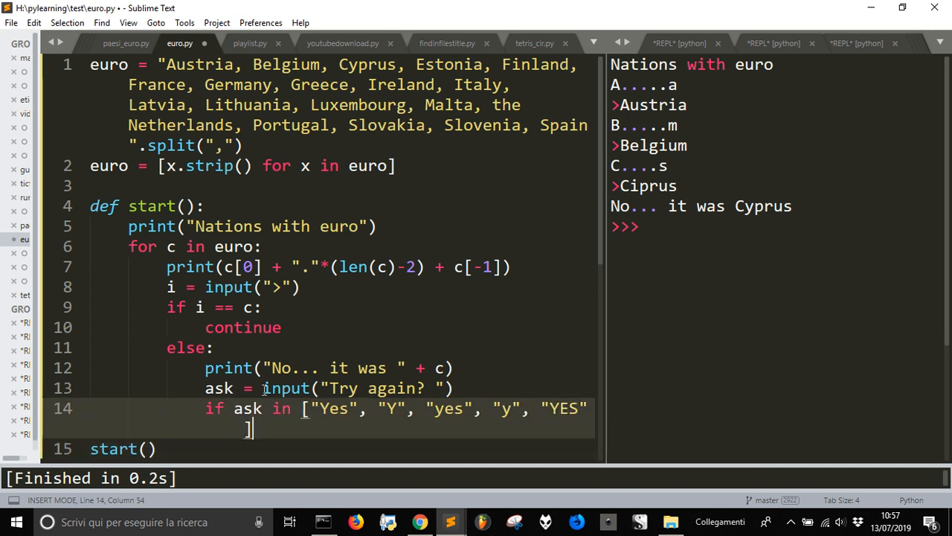
pyautogui.write('start(')
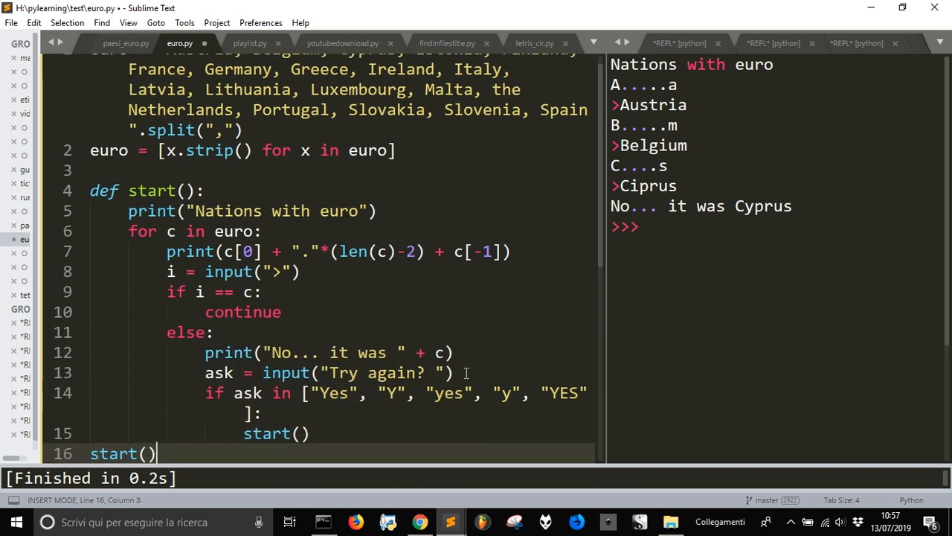
# Step: Insert print("Your score is " + str(euro.index(c))) above the retry prompt and rerun
pyautogui.click(454, 372)
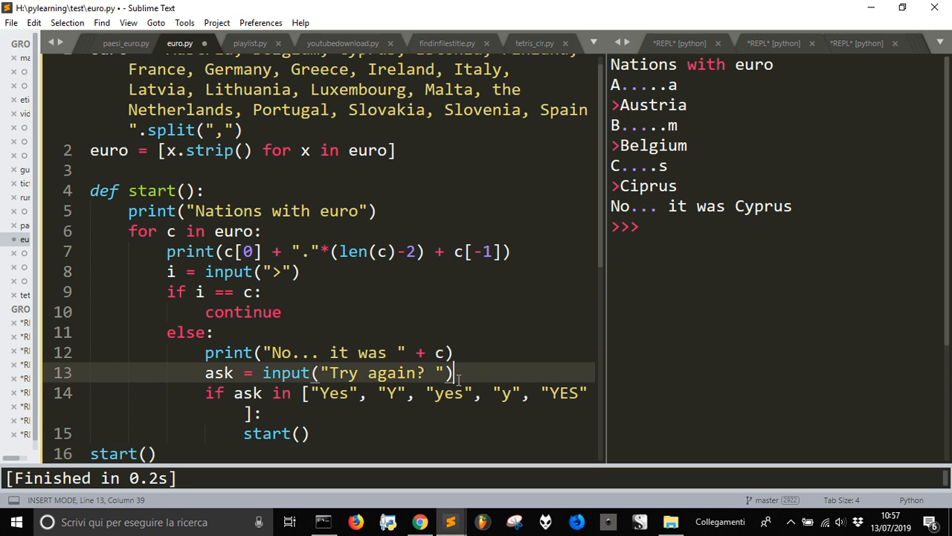
pyautogui.press('Enter')
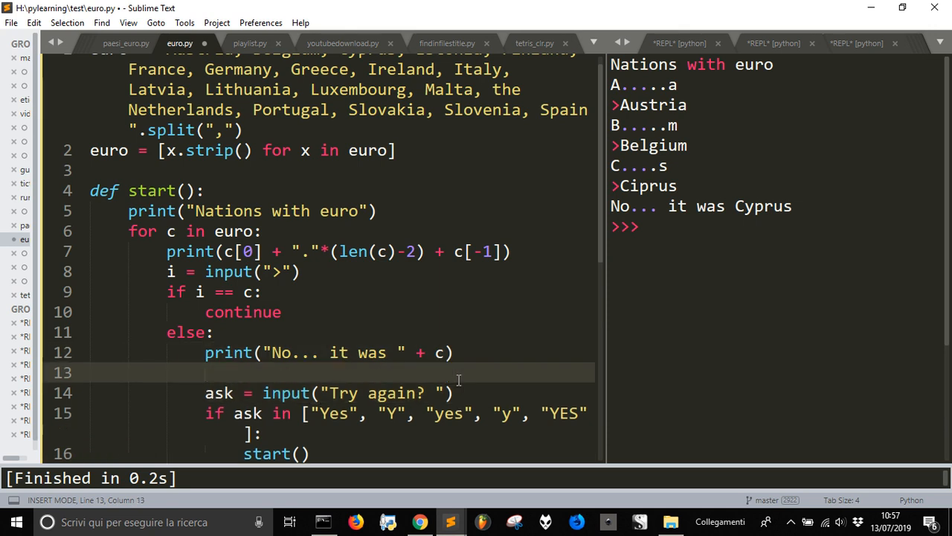
pyautogui.write('print()')
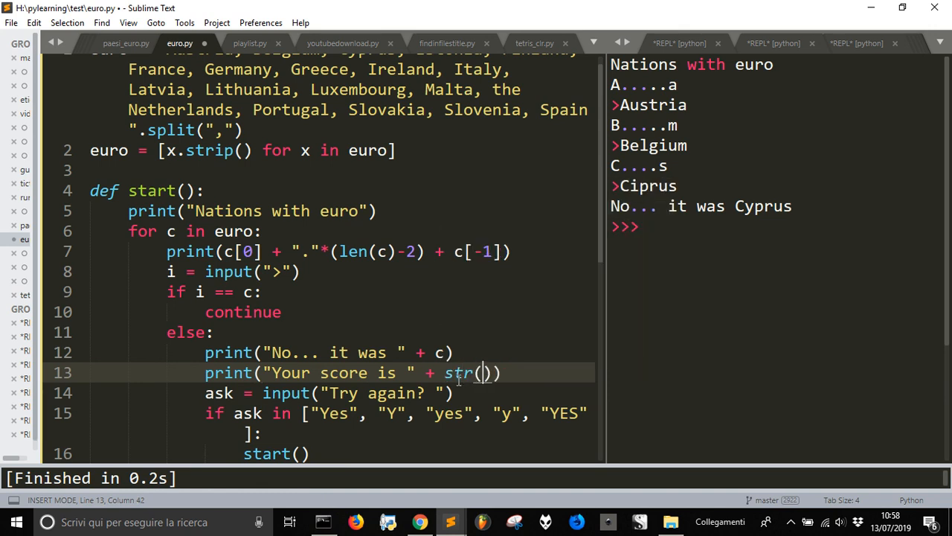
pyautogui.write('e')
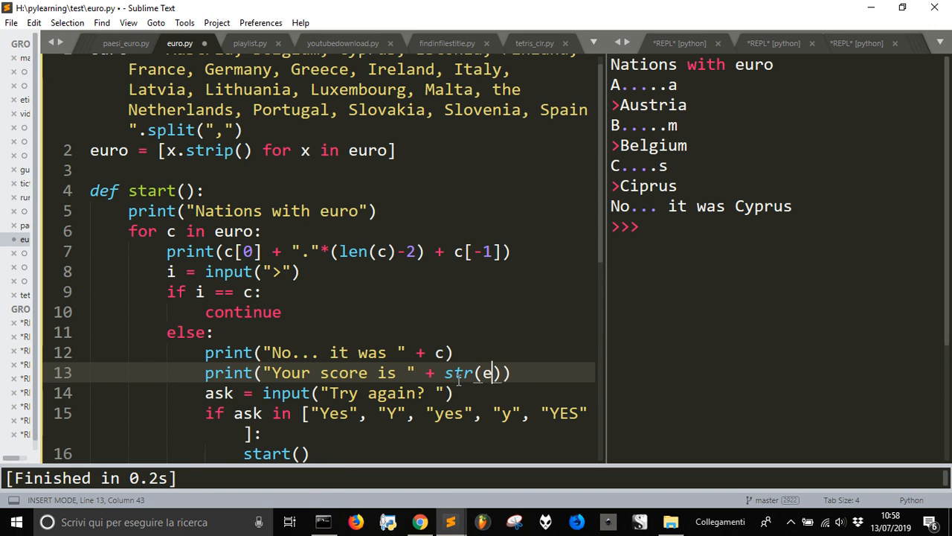
pyautogui.write('uro')
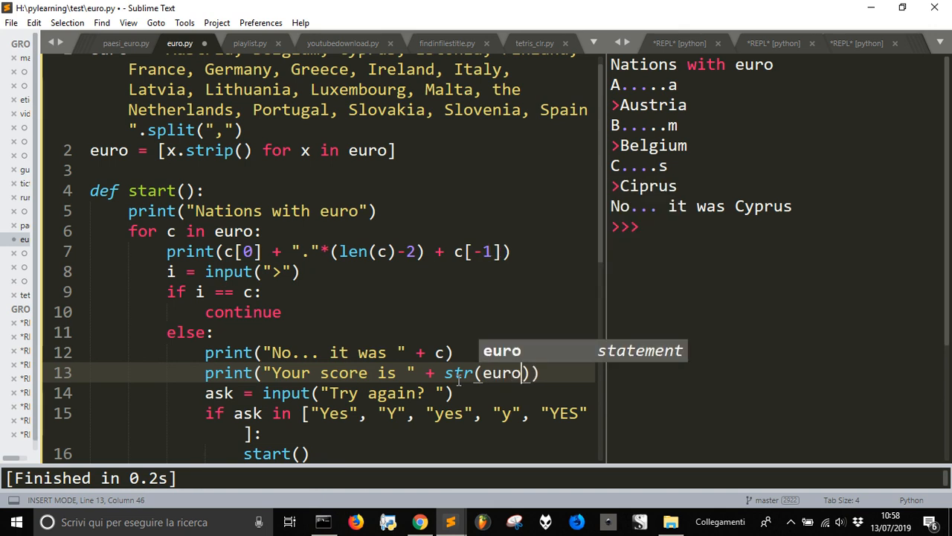
pyautogui.write('.index')
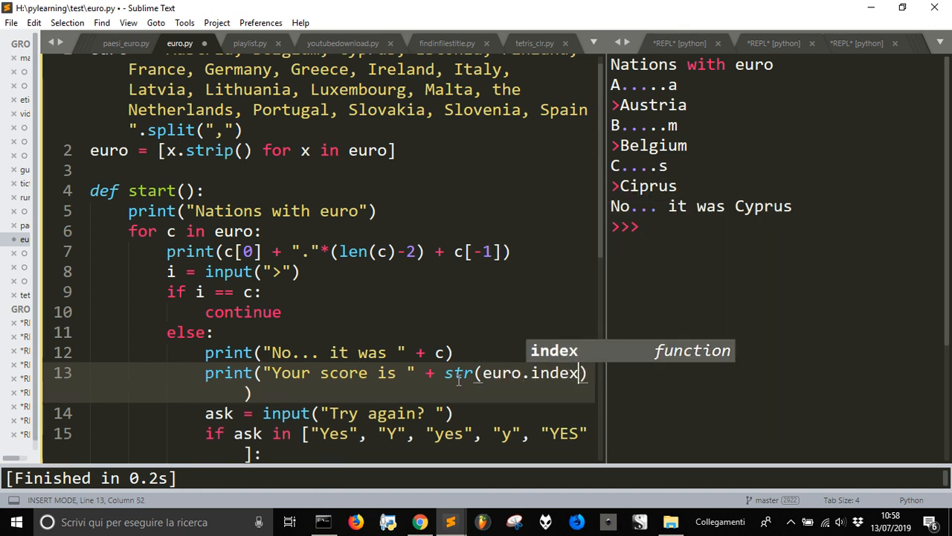
pyautogui.write('(c')
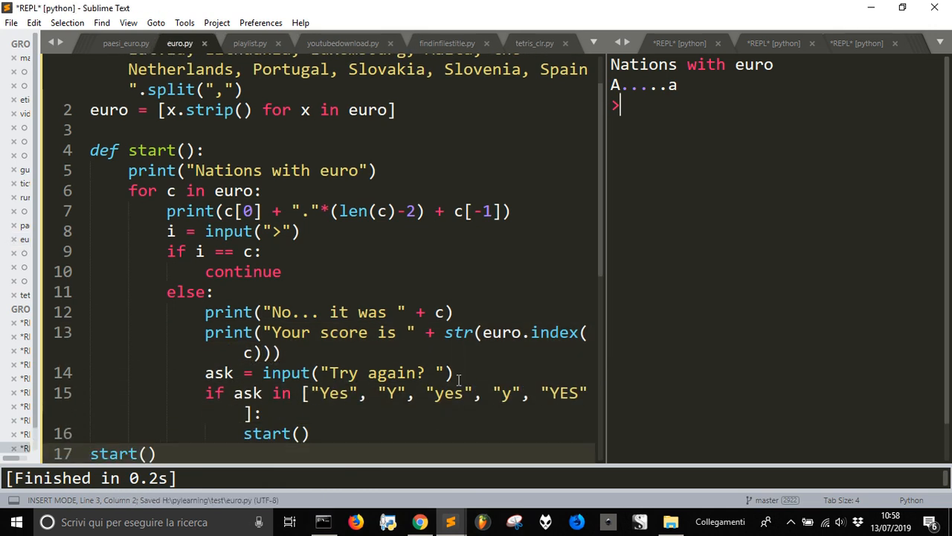
# Step: Answer Austria, Belgium, Cyprus, Estonia, Finland, France and Germany correctly
pyautogui.write('austria')
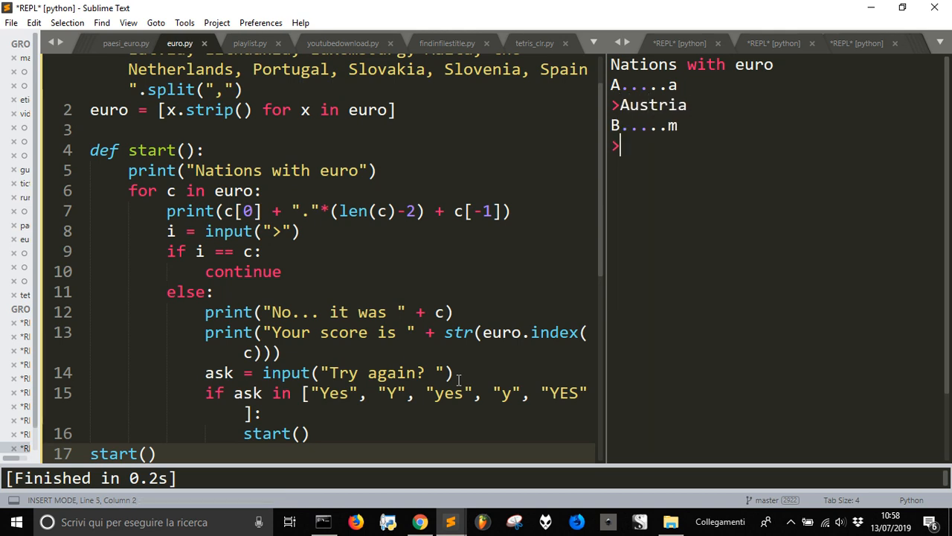
pyautogui.write('Belgium')
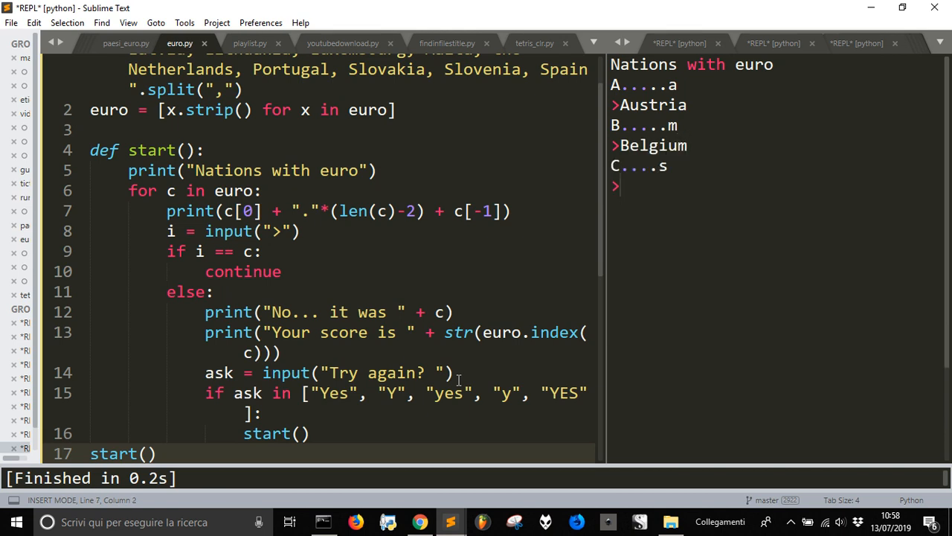
pyautogui.write('Cyprus')
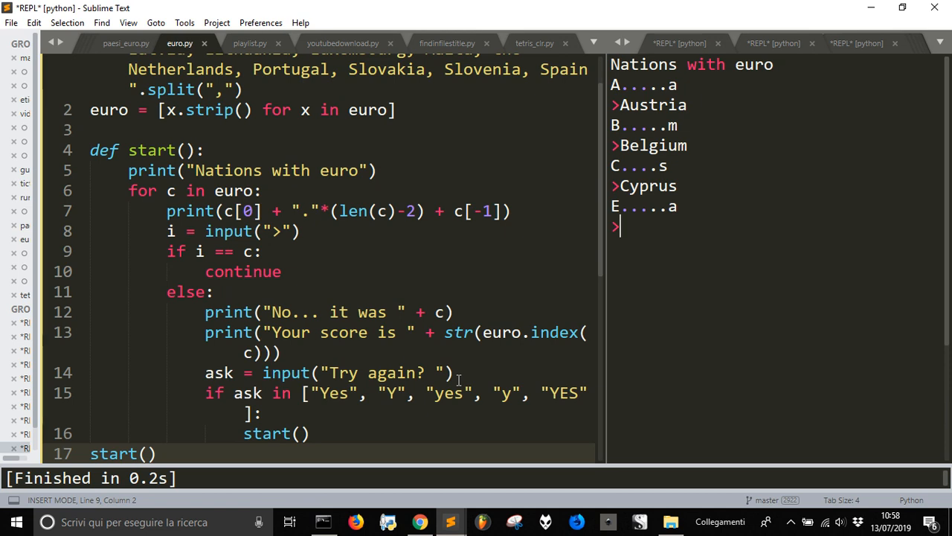
pyautogui.write('Estonia')
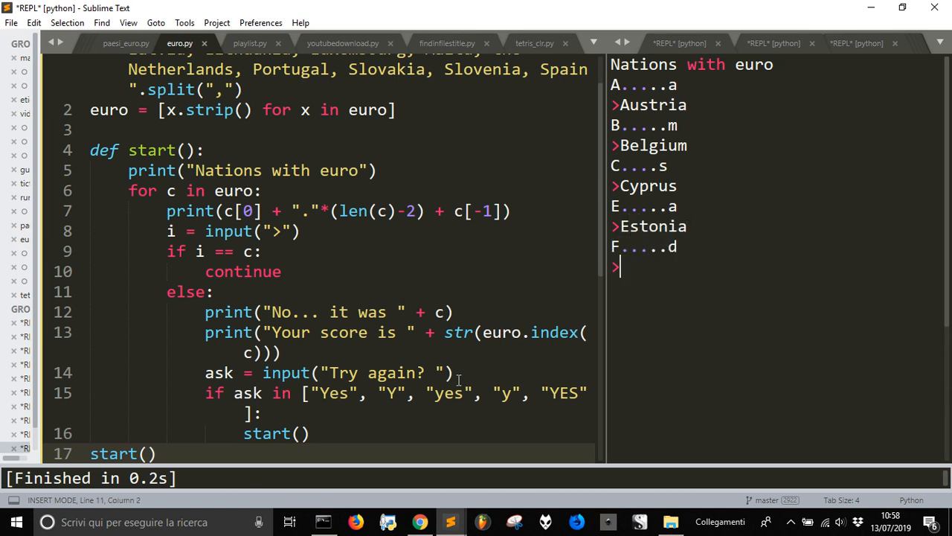
pyautogui.write('Finland')
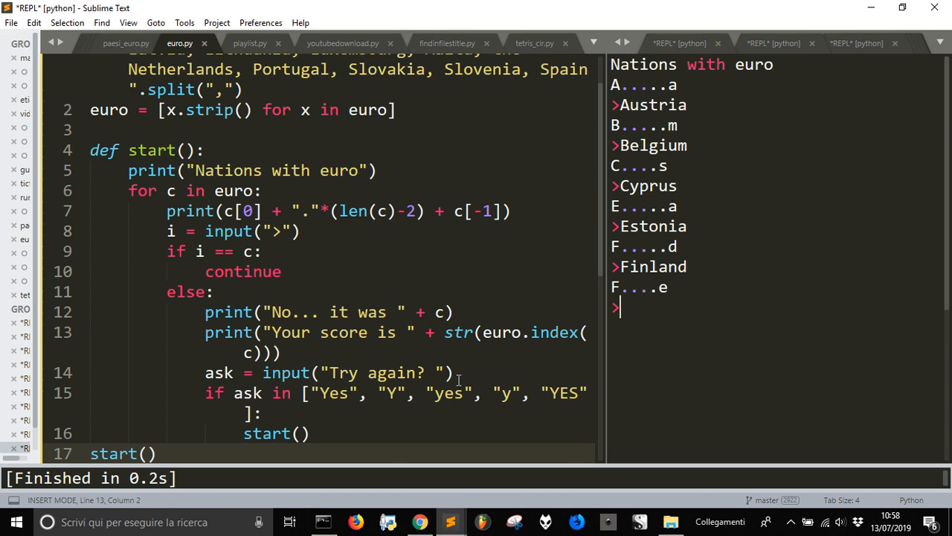
pyautogui.write('France')
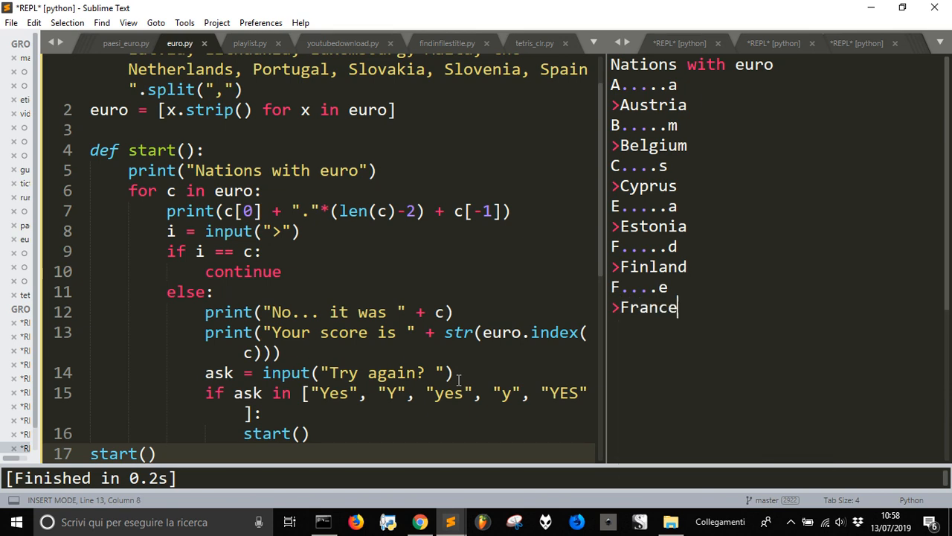
pyautogui.write('Germany')
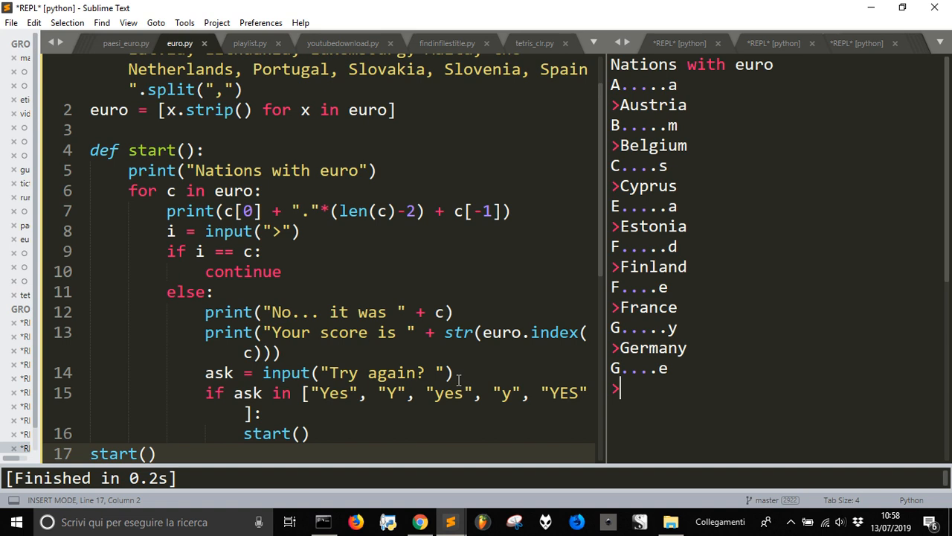
# Step: Enter the misspelt "Grece" for a score of 7, then reply Y to retry
pyautogui.write('gree')
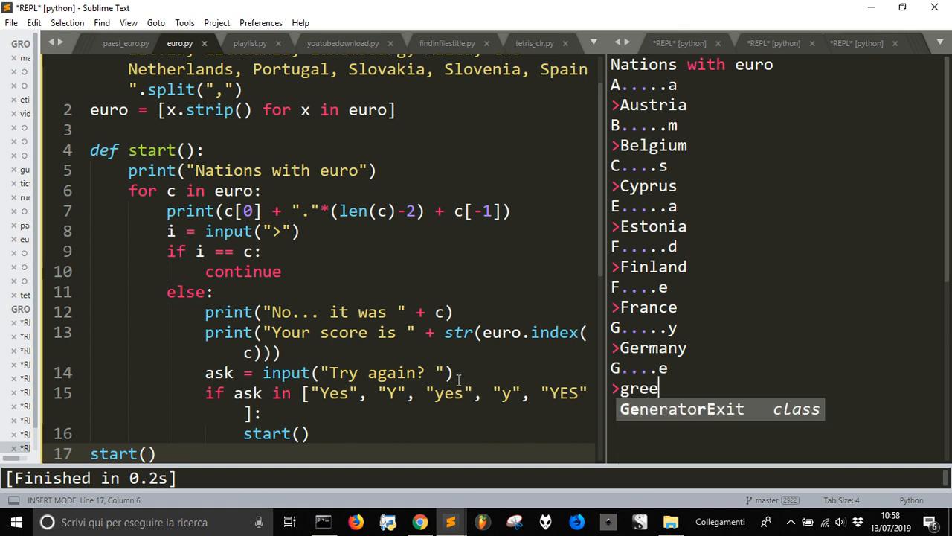
pyautogui.write('c')
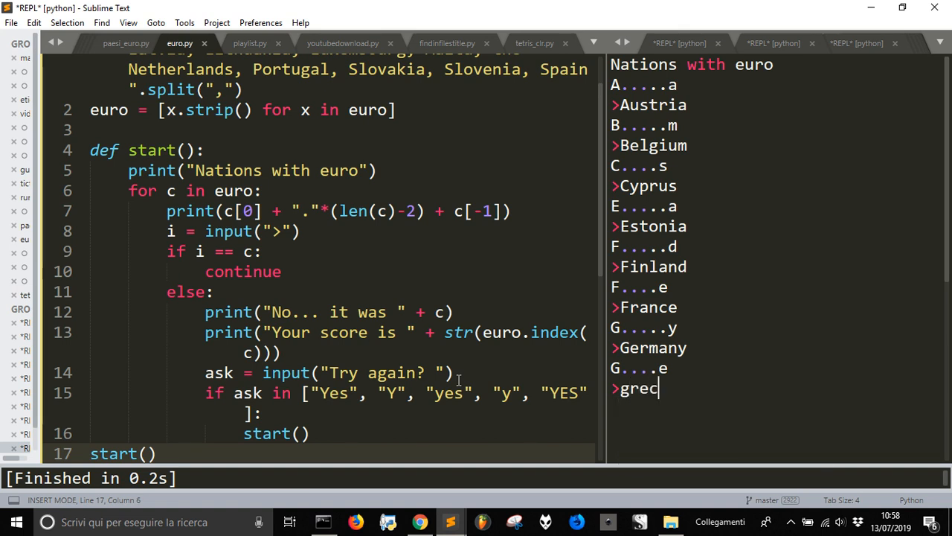
pyautogui.write('e')
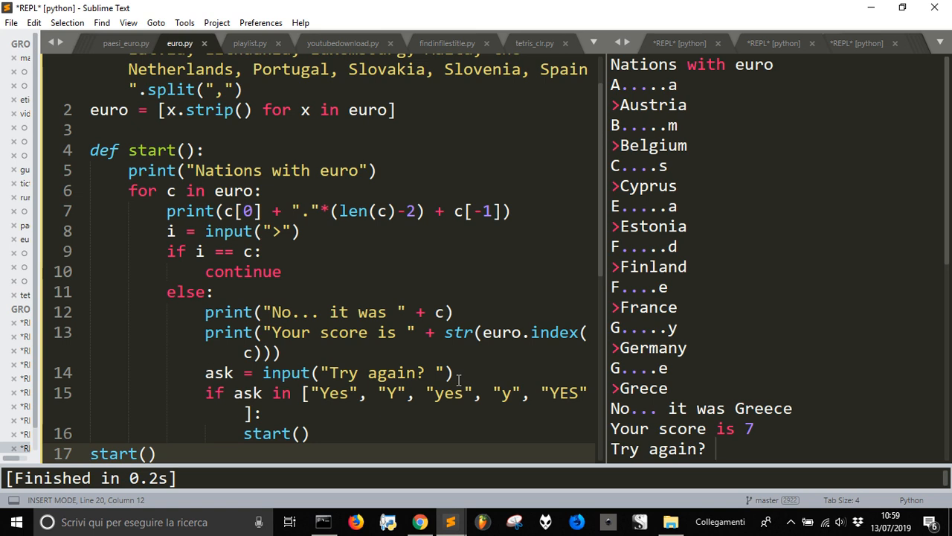
pyautogui.write('Y')
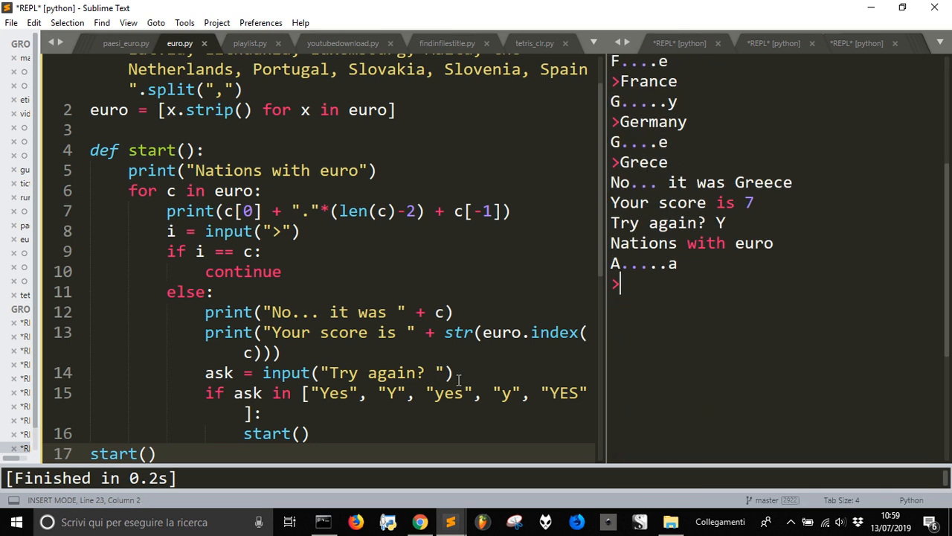
# Step: Answer Austria through Greece correctly, then enter "Irland" to end with score 8
pyautogui.write('Austria')
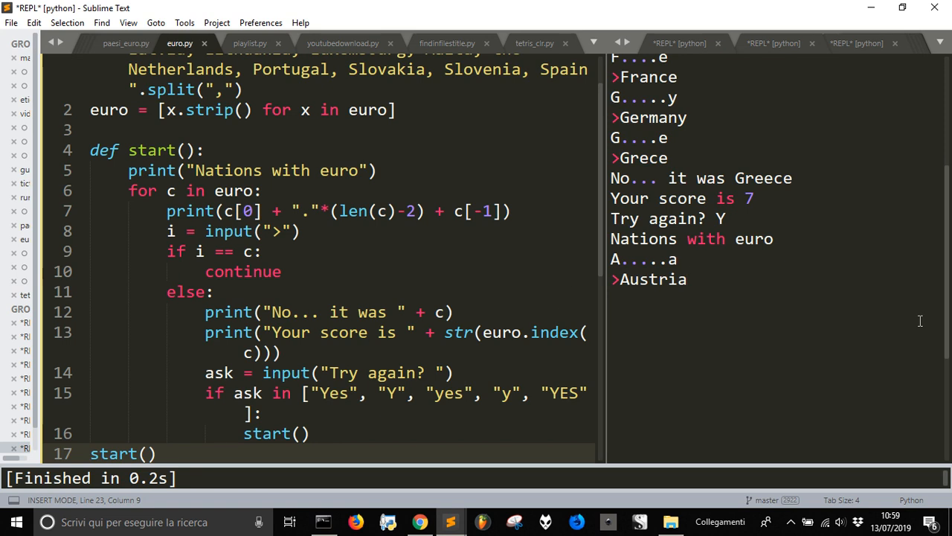
pyautogui.write('Belgium')
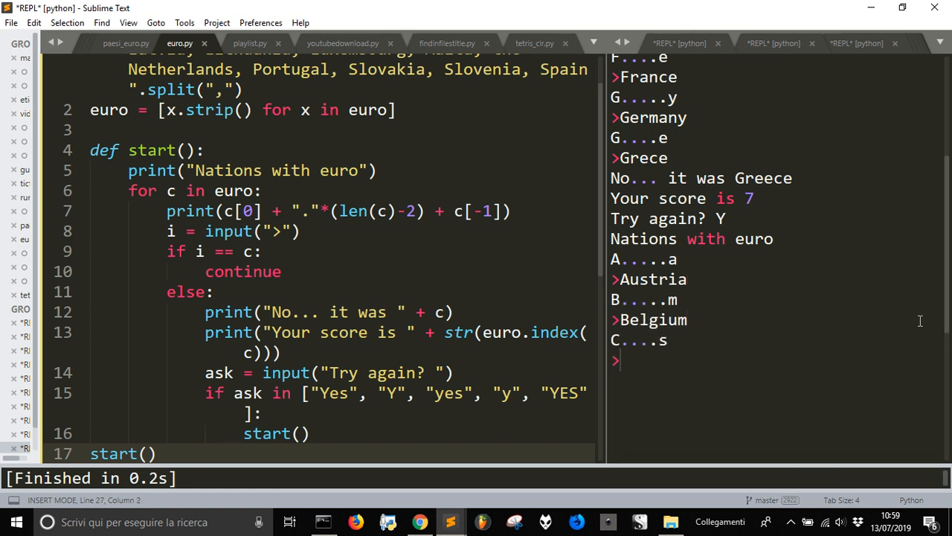
pyautogui.write('Cyprus')
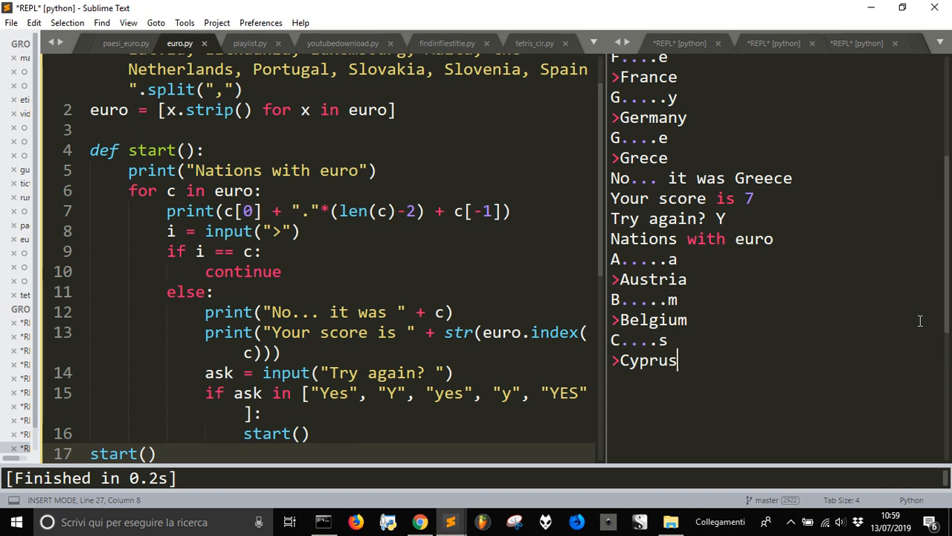
pyautogui.write('Estonia')
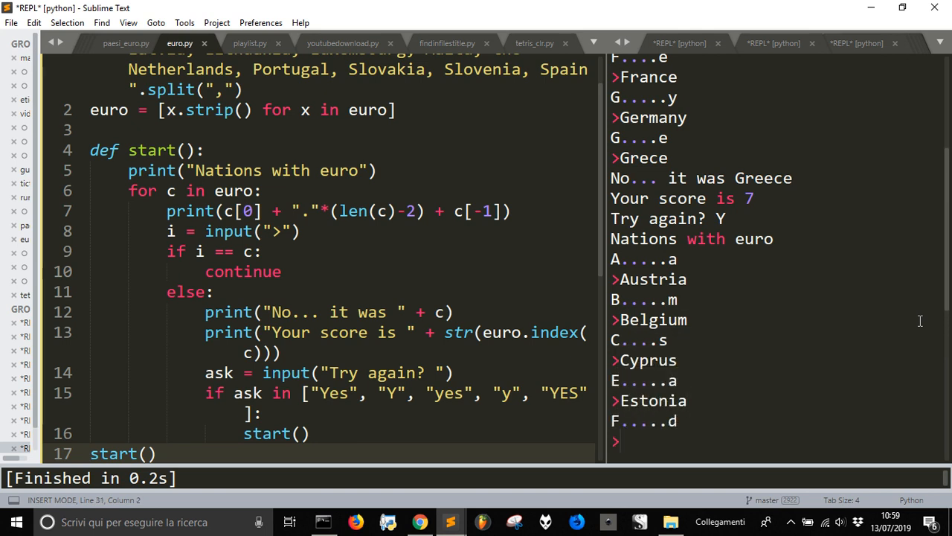
pyautogui.write('Finland')
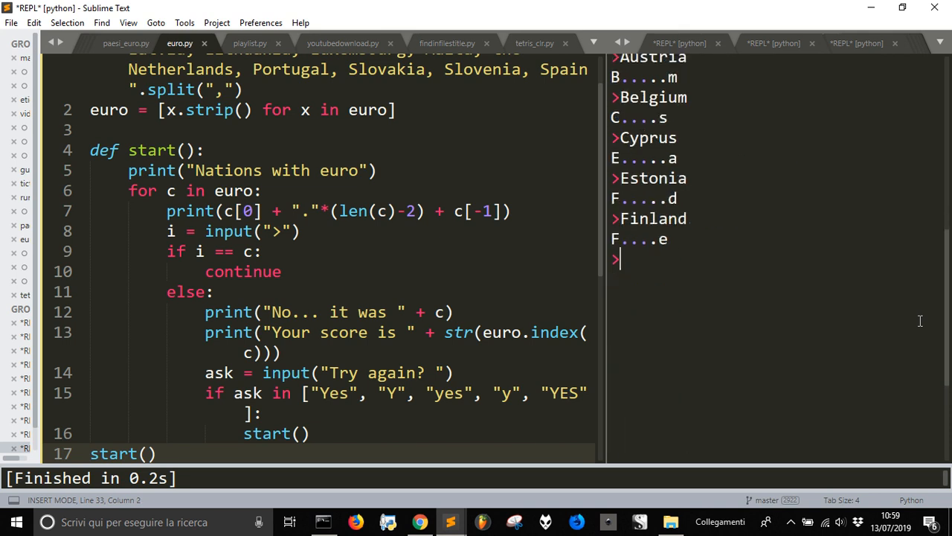
pyautogui.write('Fr')
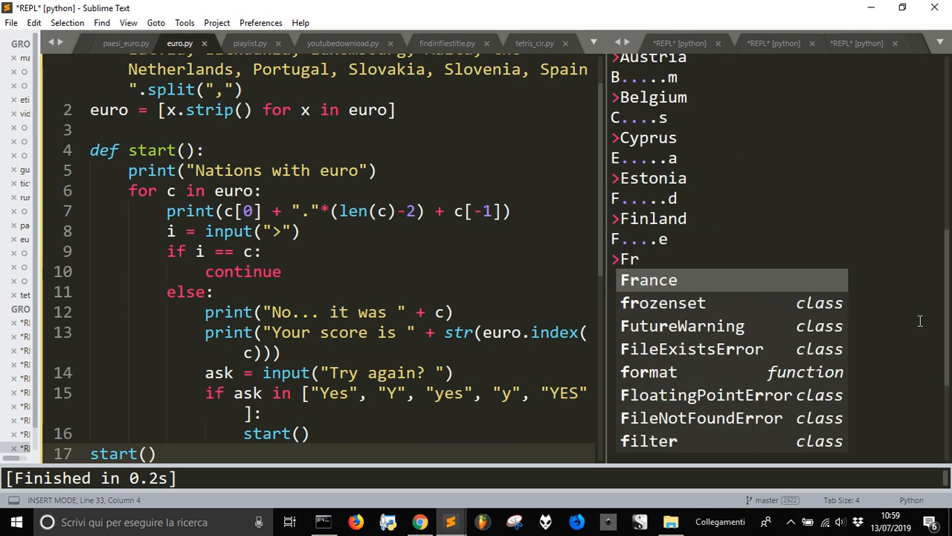
pyautogui.write('Germany')
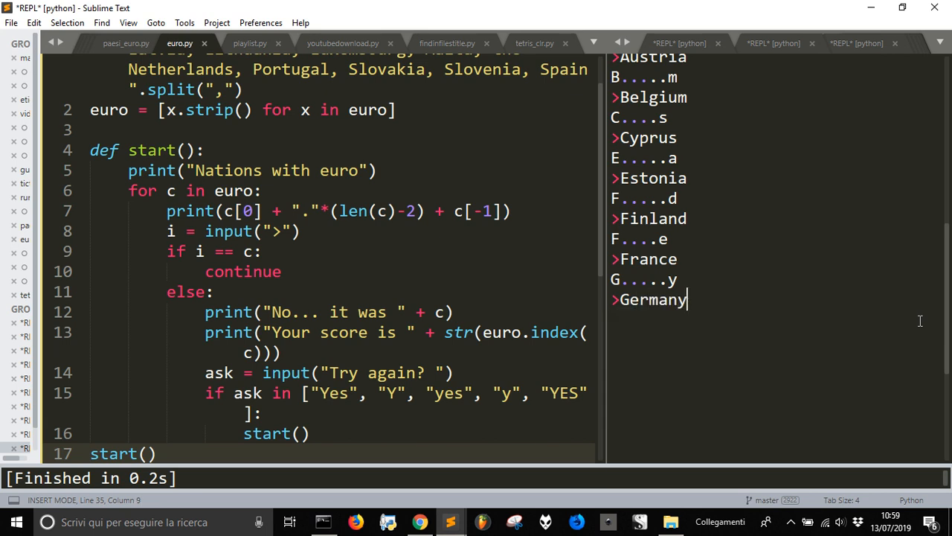
pyautogui.write('Fre')
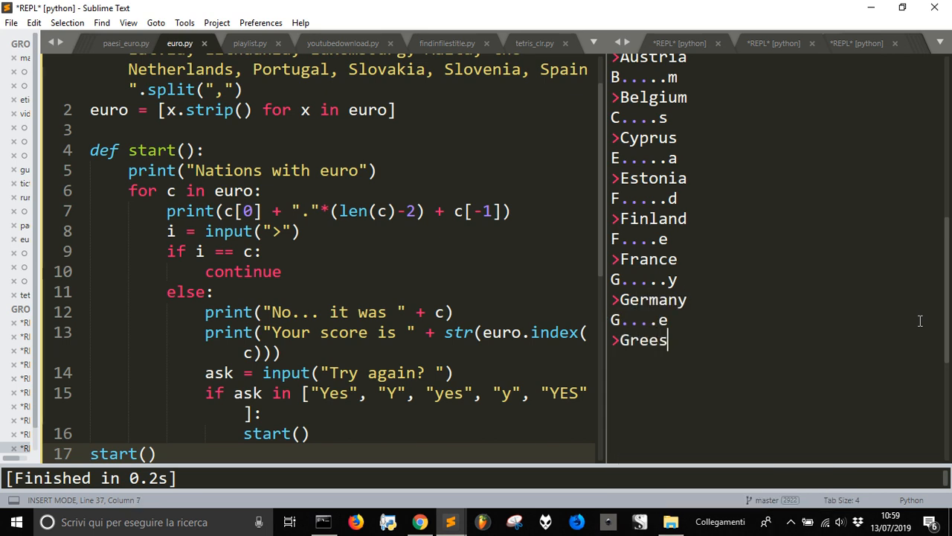
pyautogui.press('enter')
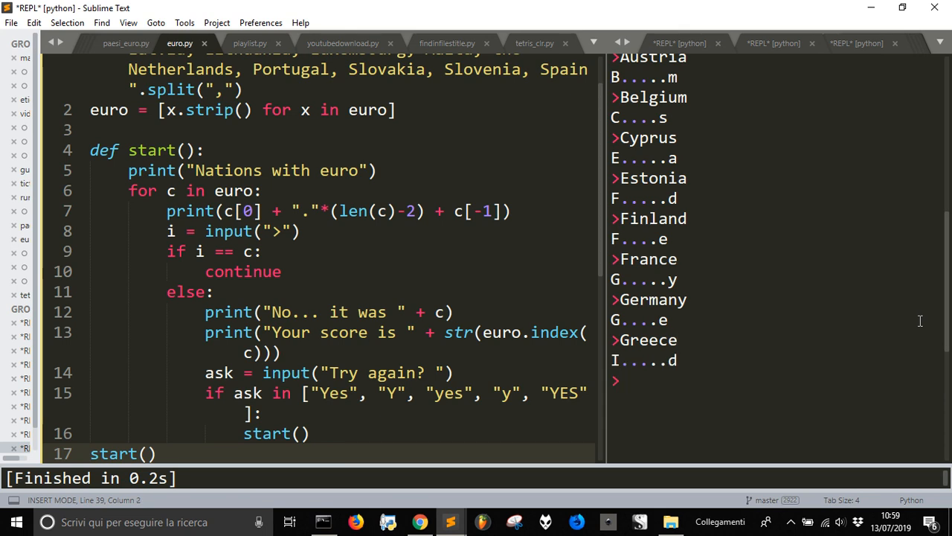
pyautogui.write('Irl')
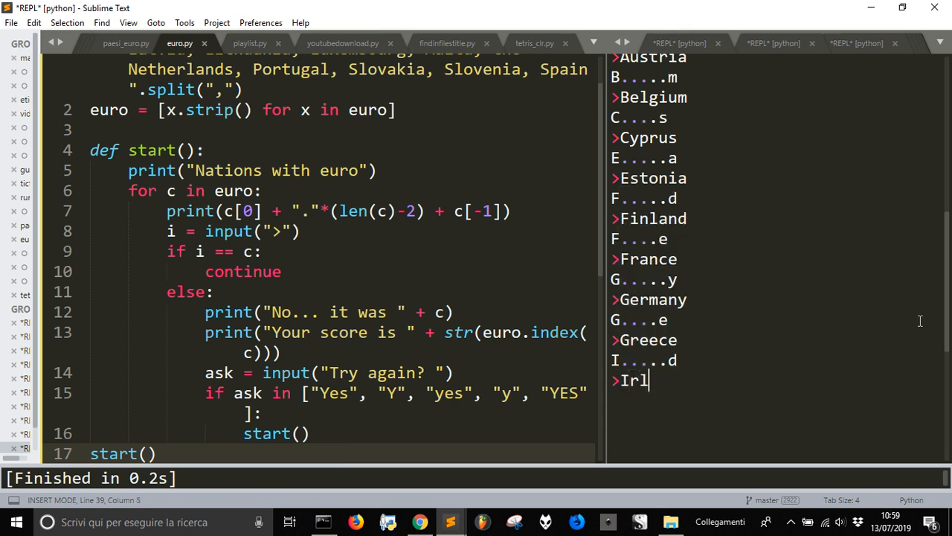
pyautogui.write('and')
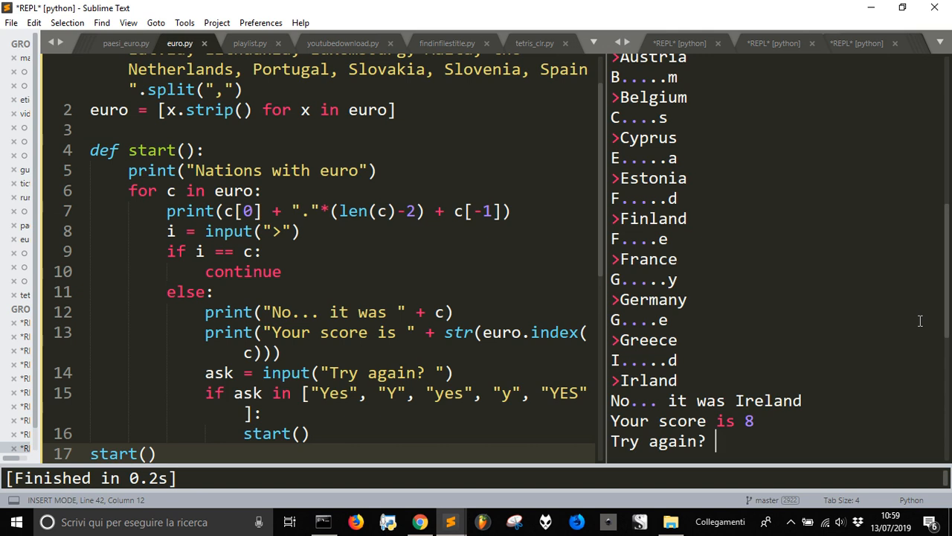
pyautogui.moveTo(516, 326)
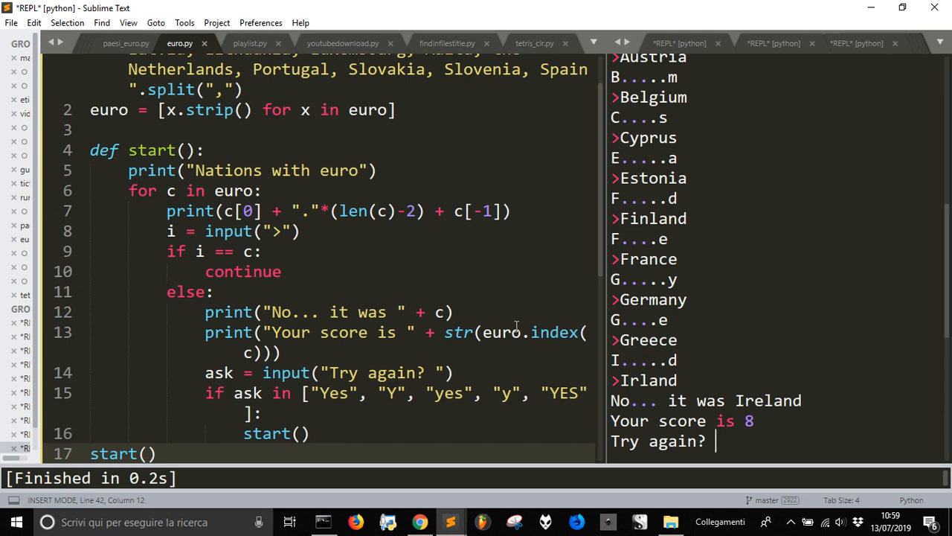
pyautogui.scroll(3)
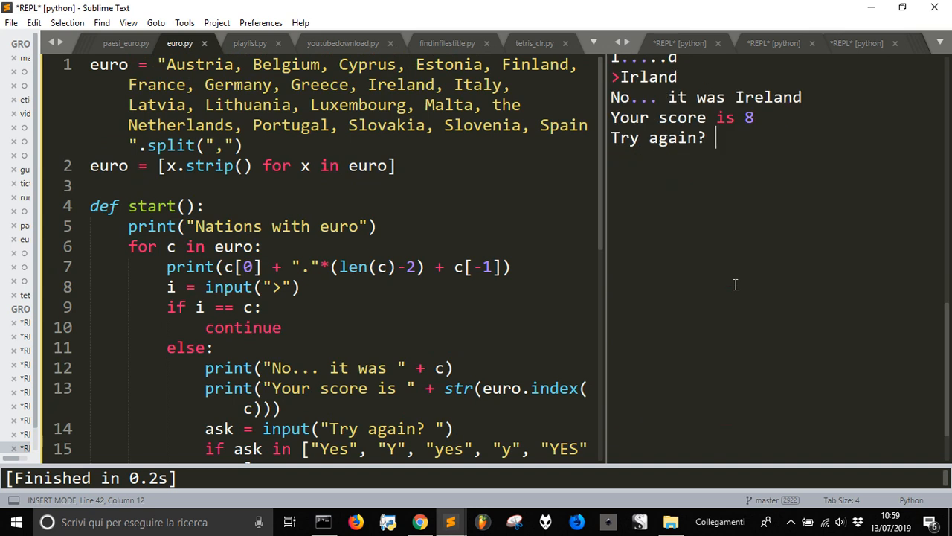
# Step: Type Y in the quiz and switch to the Command Prompt window
pyautogui.write('Y')
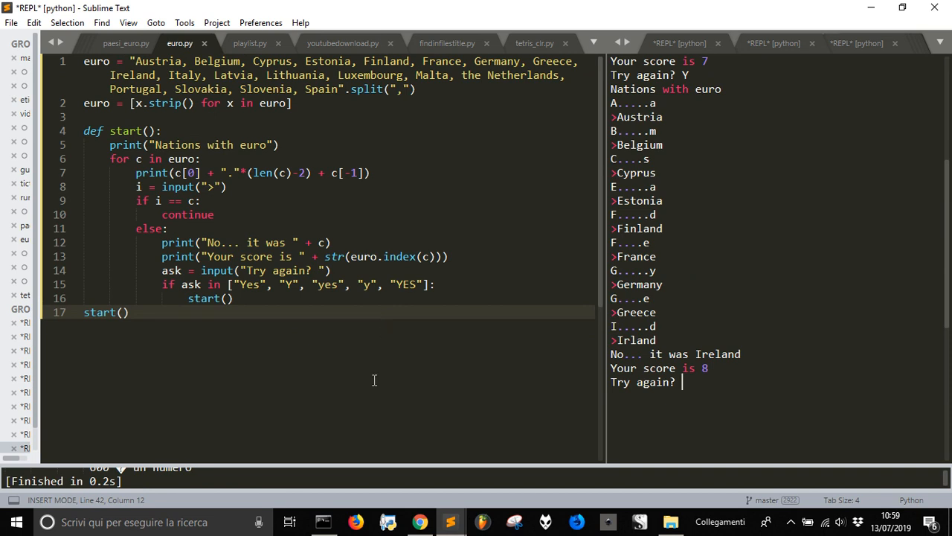
pyautogui.click(322, 521)
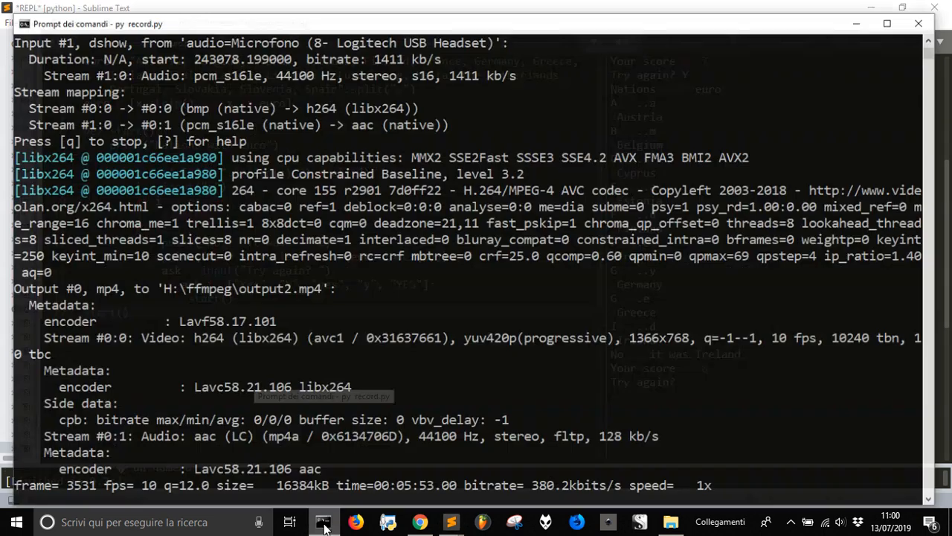